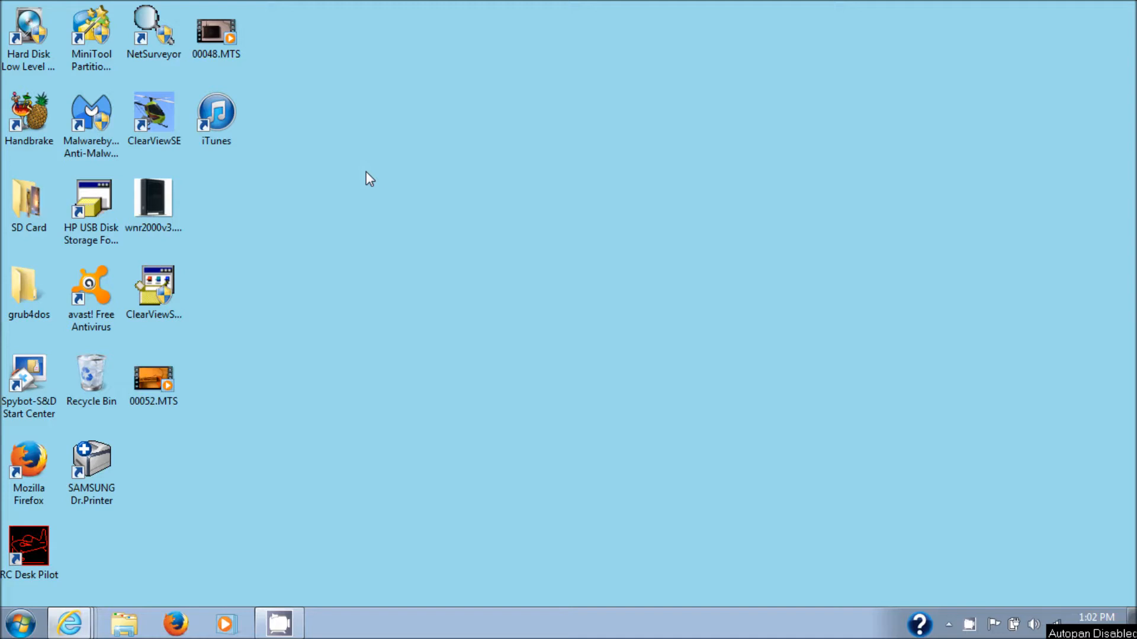
mouse_move(834, 523)
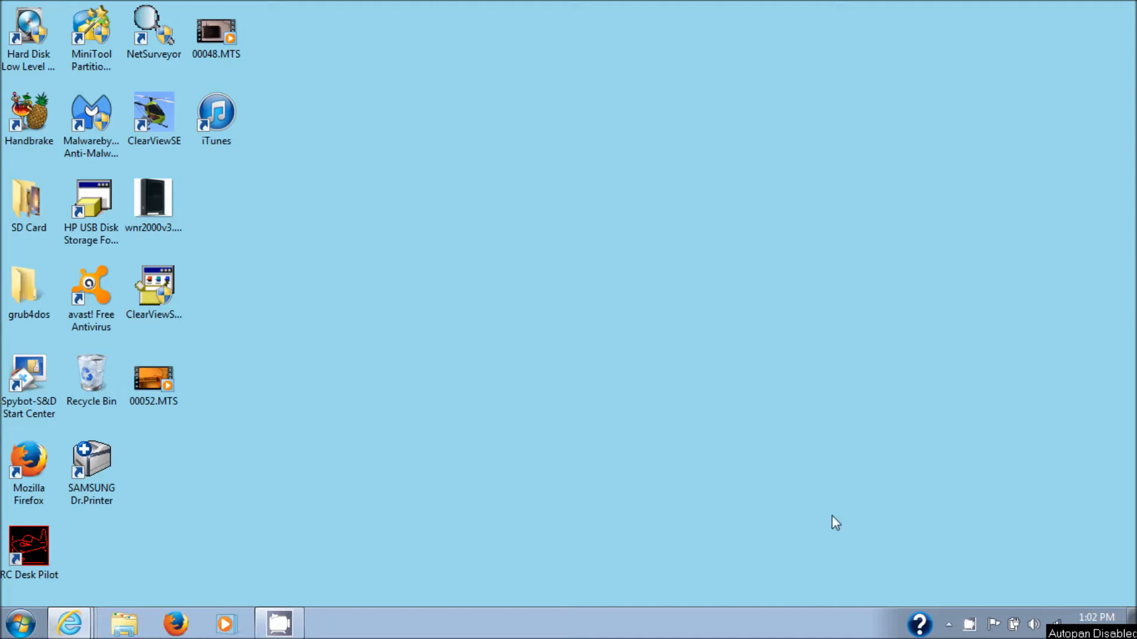
From AutoPlay, open the LANYU FMS disc in a folder window to view its files
click(946, 624)
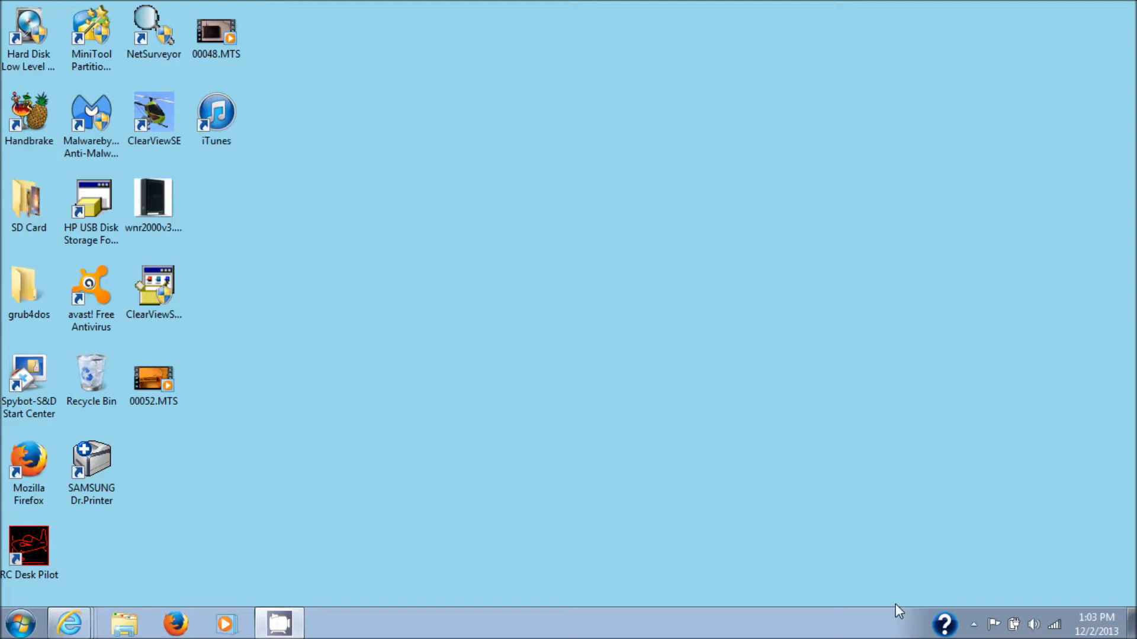
mouse_move(830, 585)
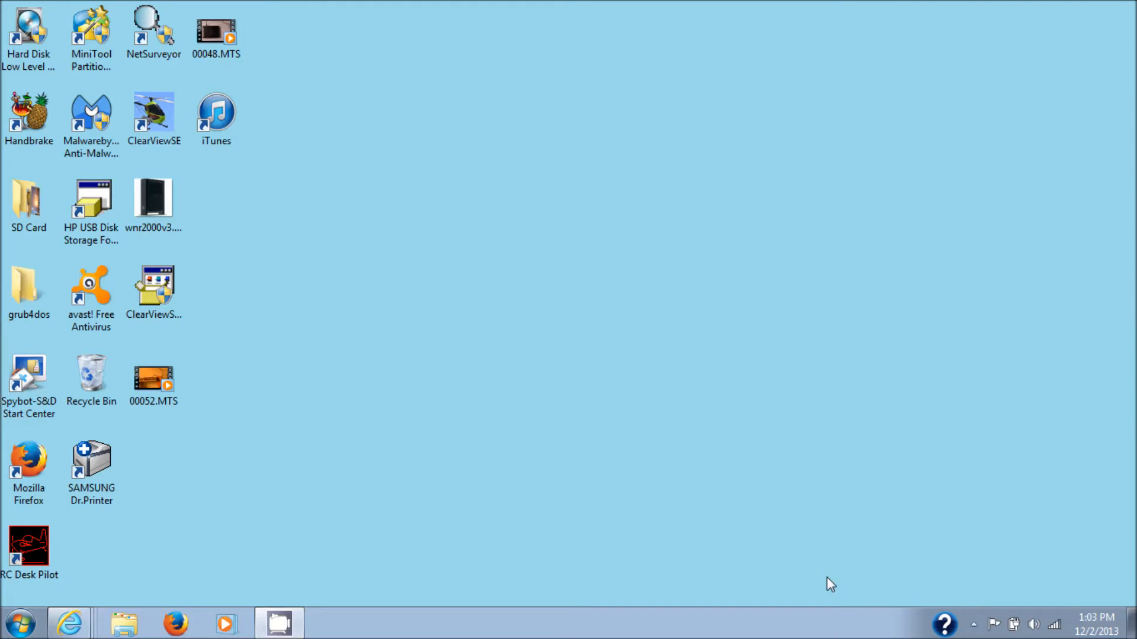
mouse_move(782, 514)
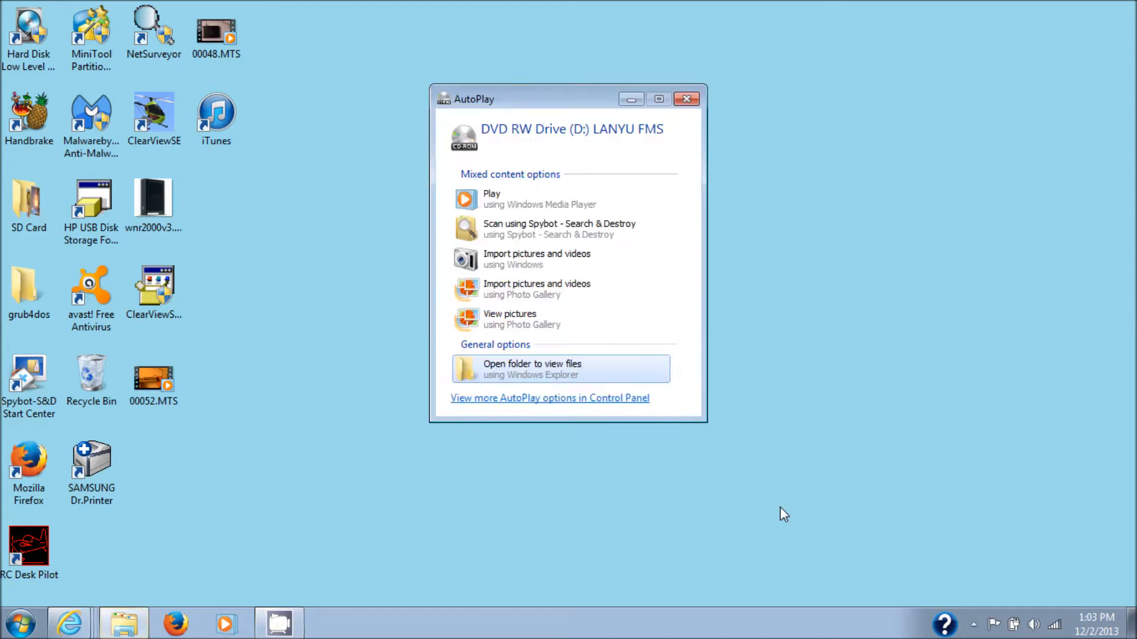
mouse_move(634, 378)
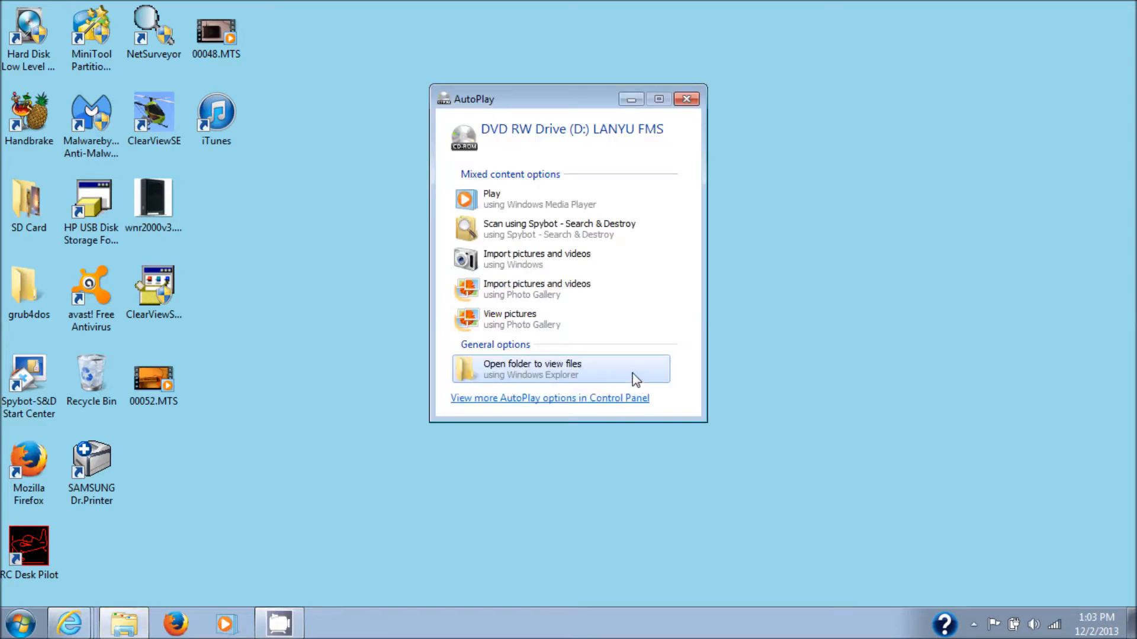
mouse_move(623, 378)
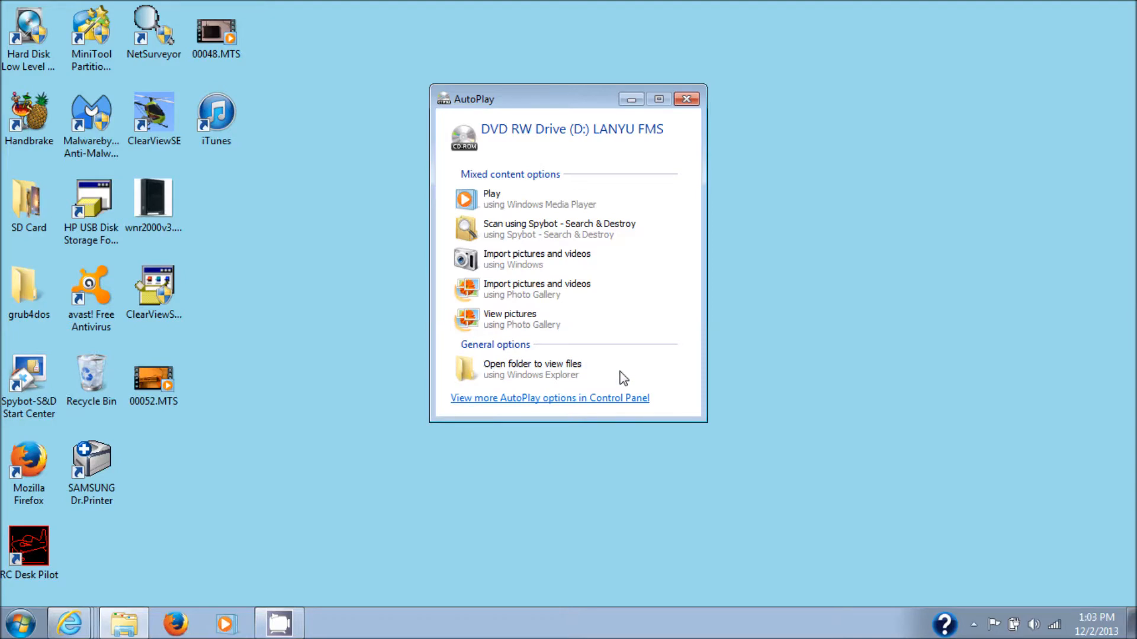
click(531, 369)
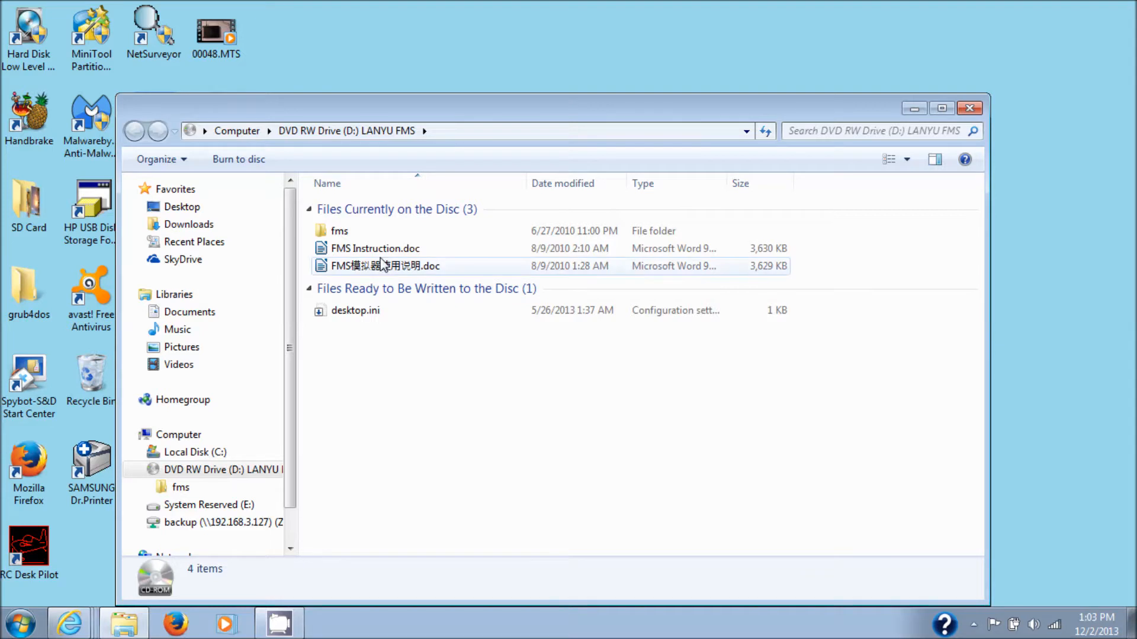
mouse_move(374, 248)
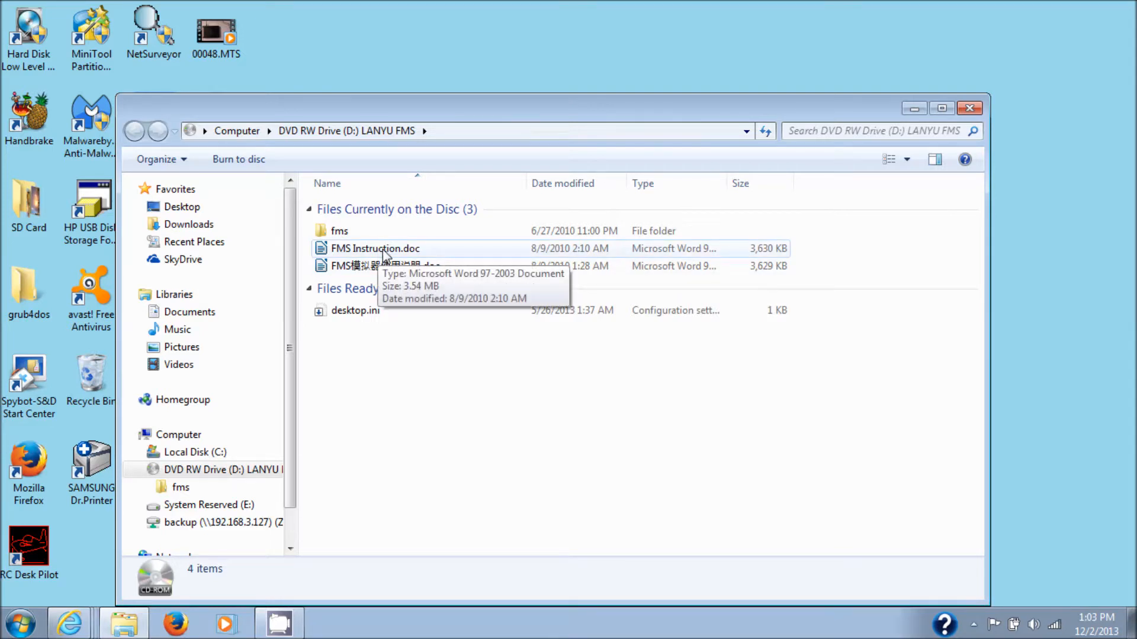
mouse_move(355, 248)
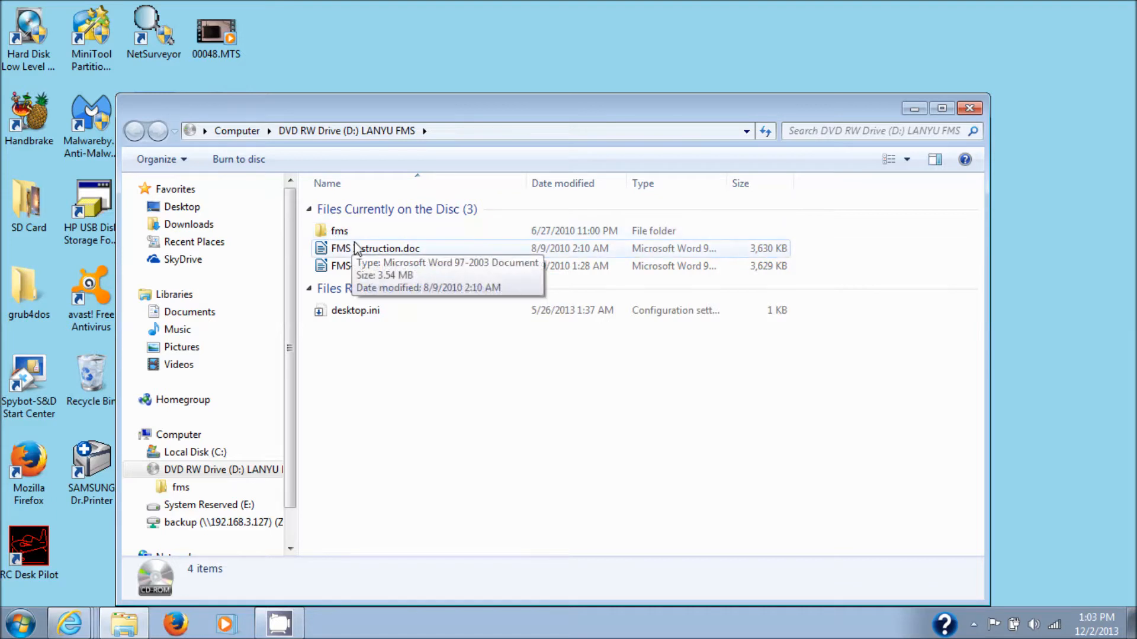
mouse_move(339, 231)
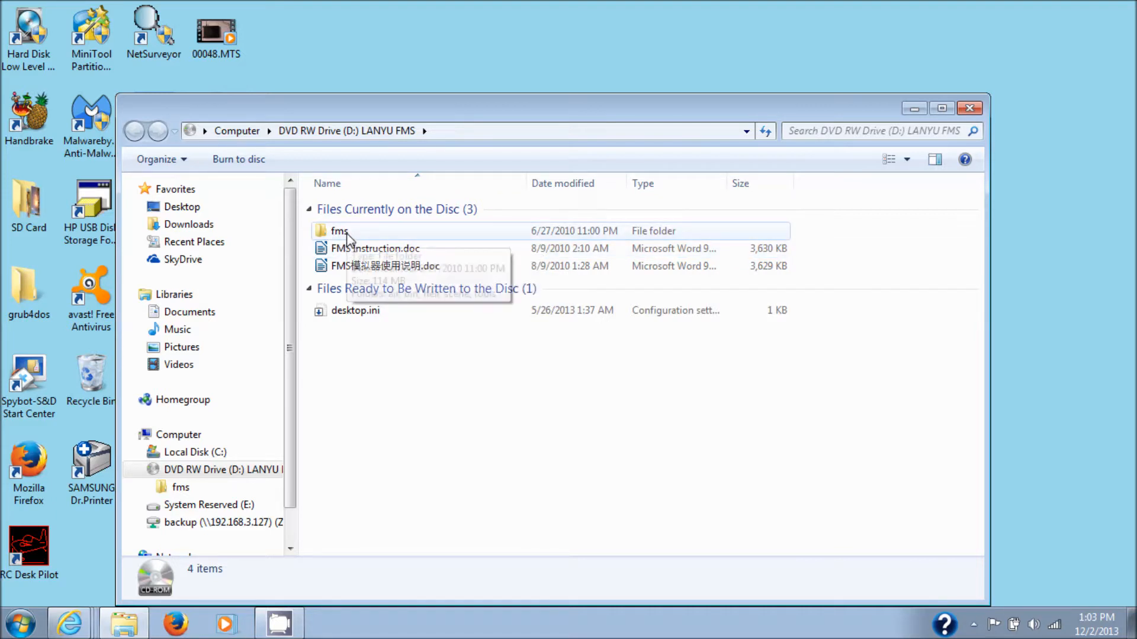
mouse_move(339, 230)
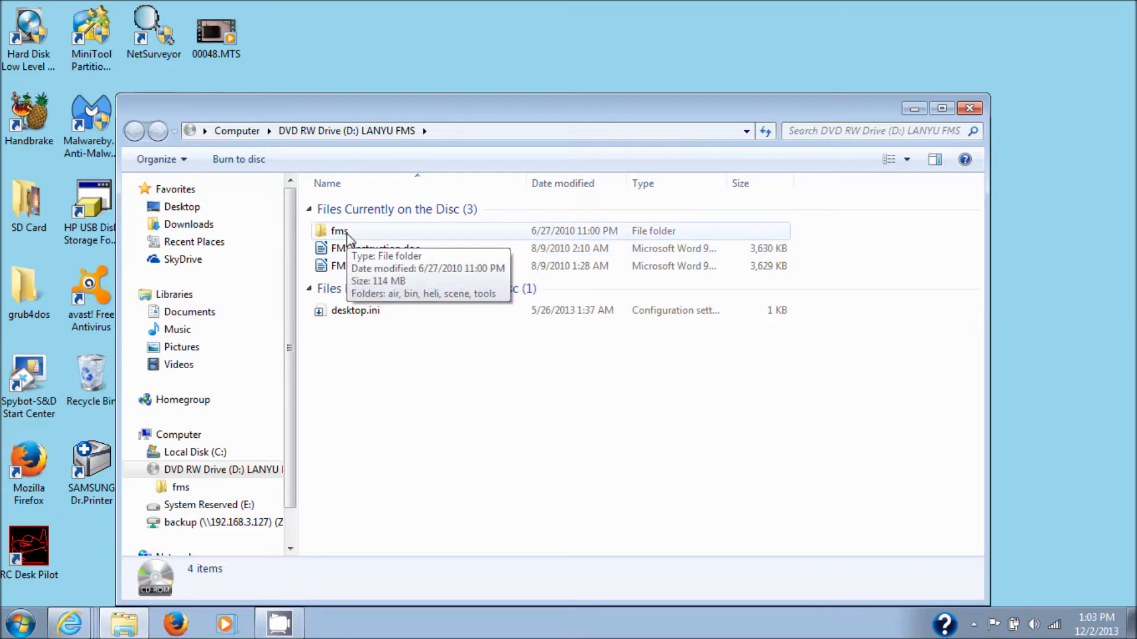
Browse into fms\bin and run the fmsdisk2.0Beta 7.exe installer
double_click(339, 231)
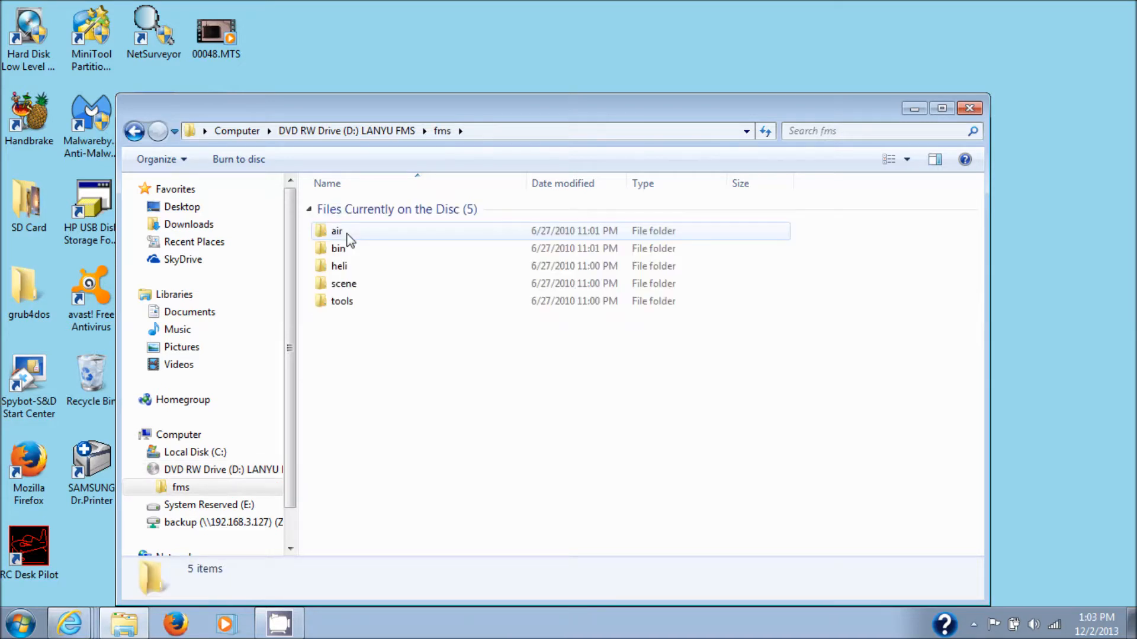
mouse_move(338, 248)
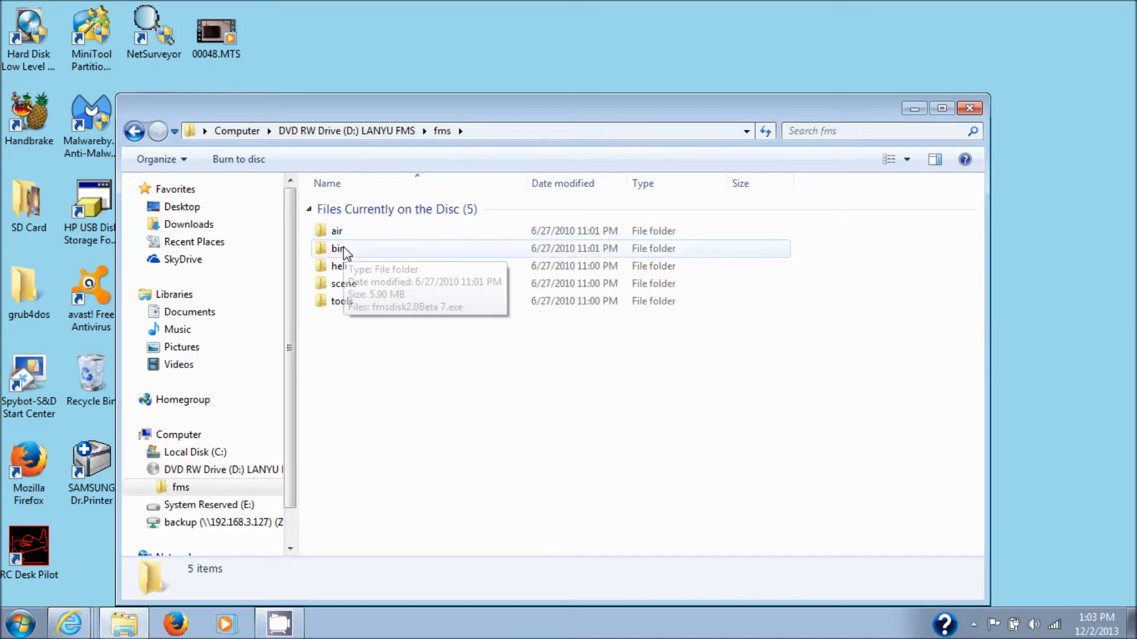
double_click(336, 248)
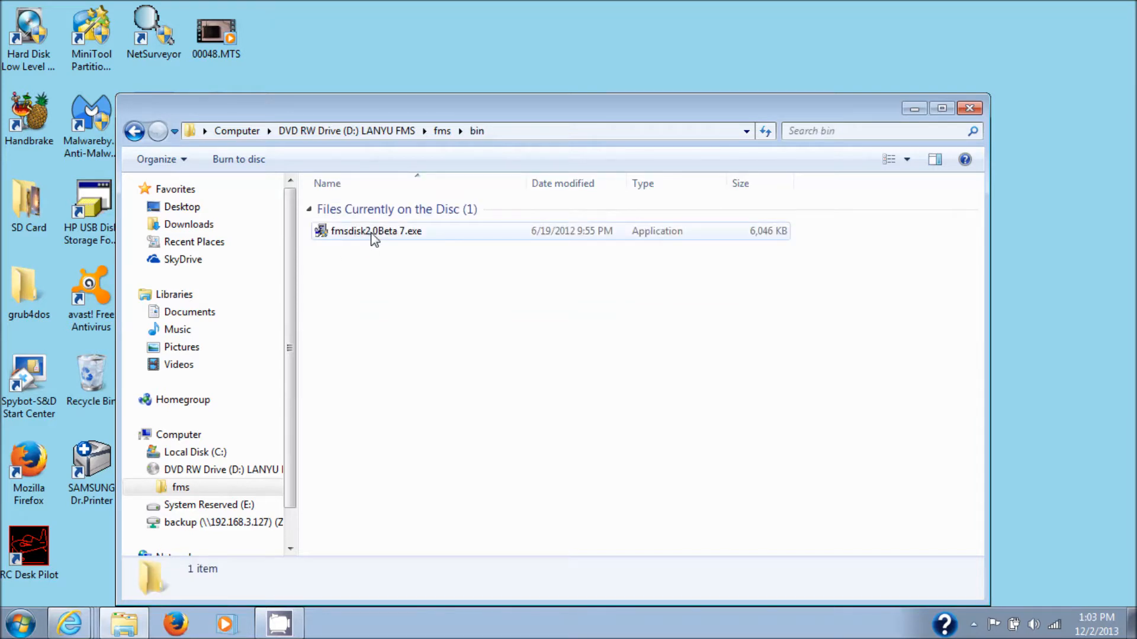
mouse_move(406, 239)
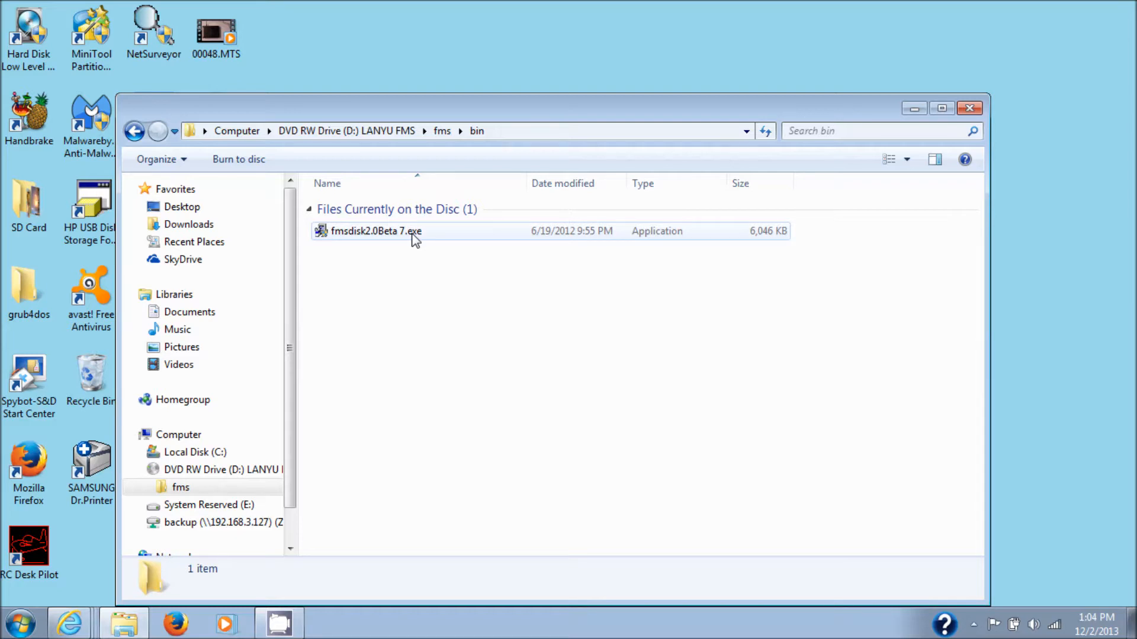
click(375, 230)
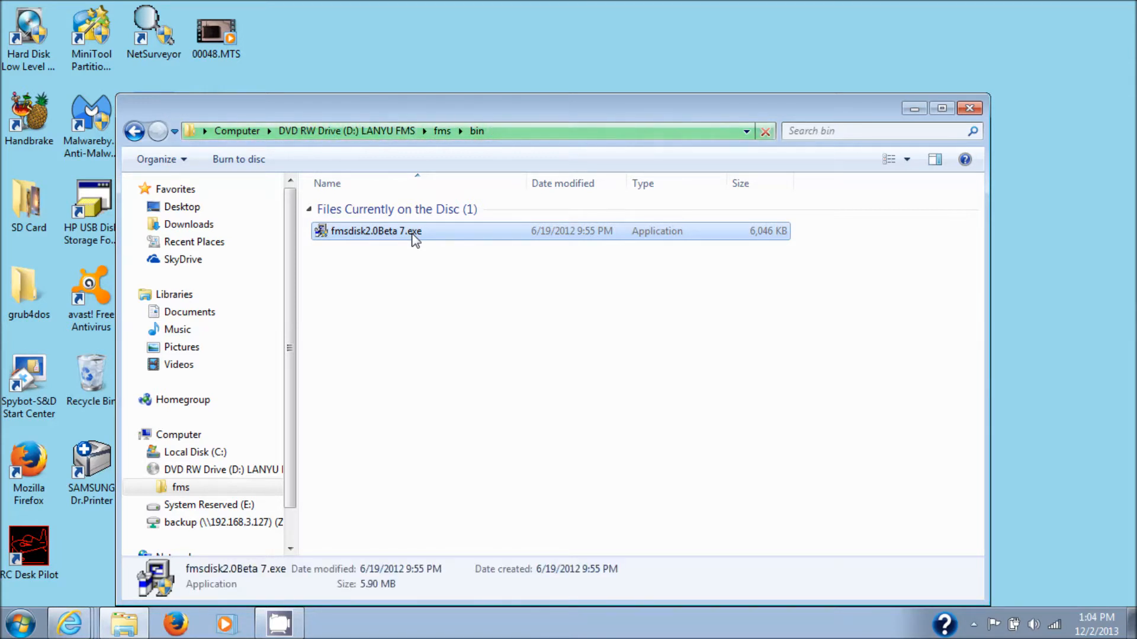
double_click(376, 231)
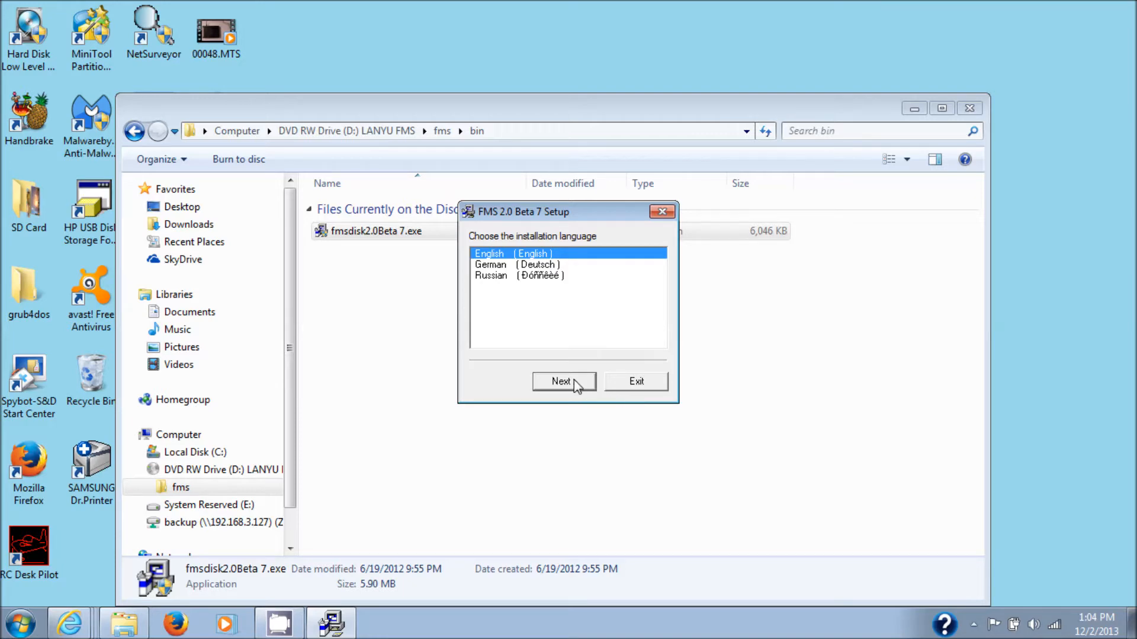
Install FMS in English to C:\Program Files (x86)\FMS, accepting the license, and launch it
click(563, 381)
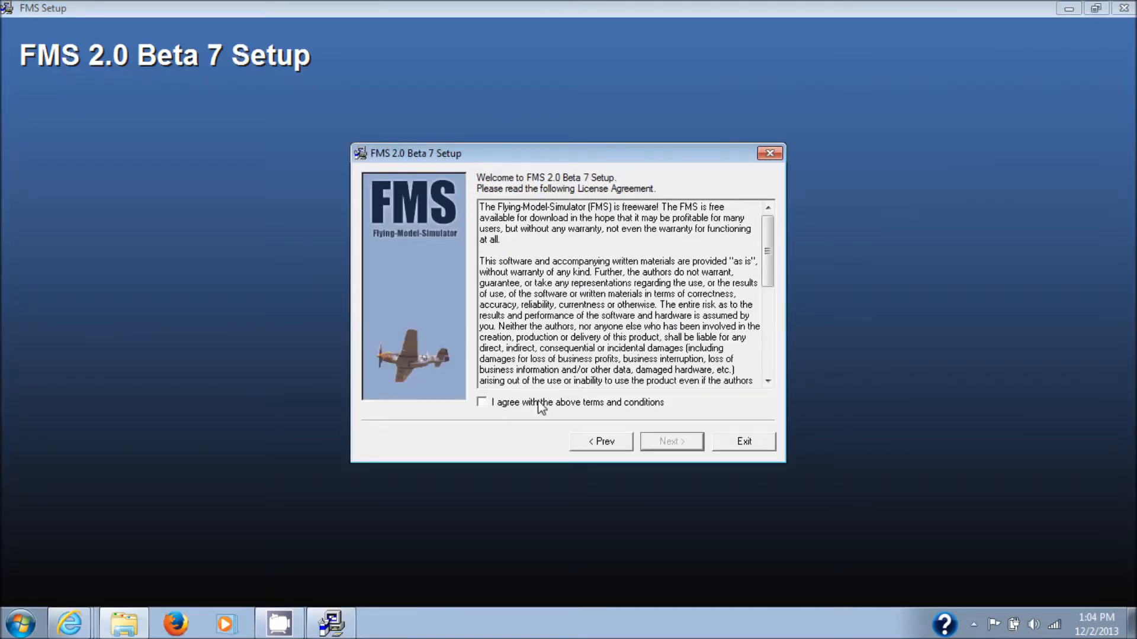
click(480, 402)
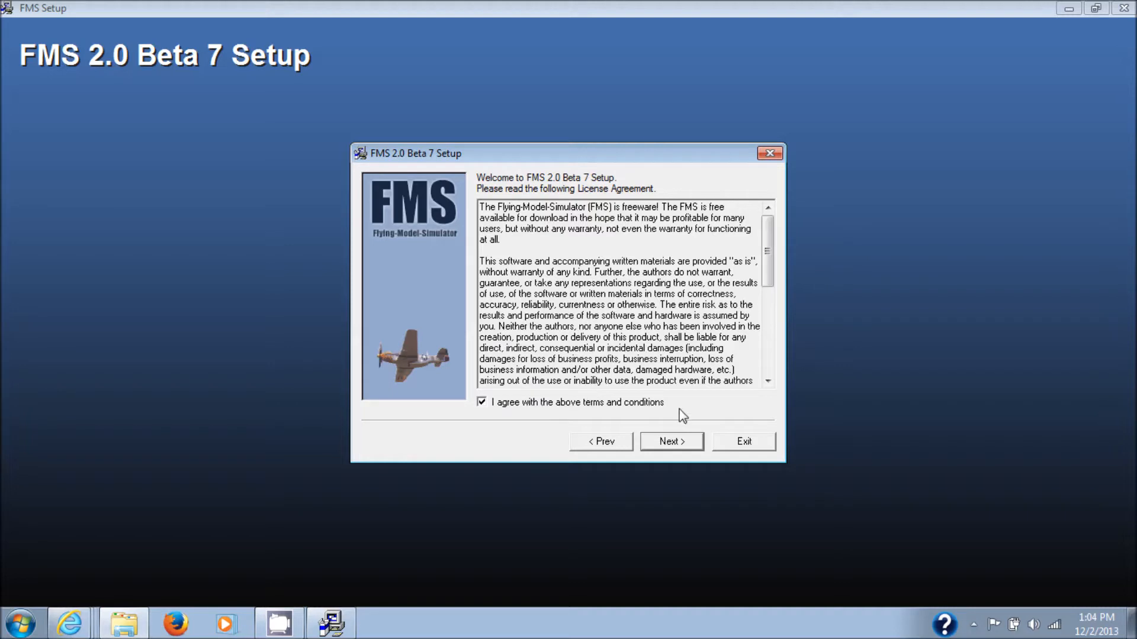
click(669, 440)
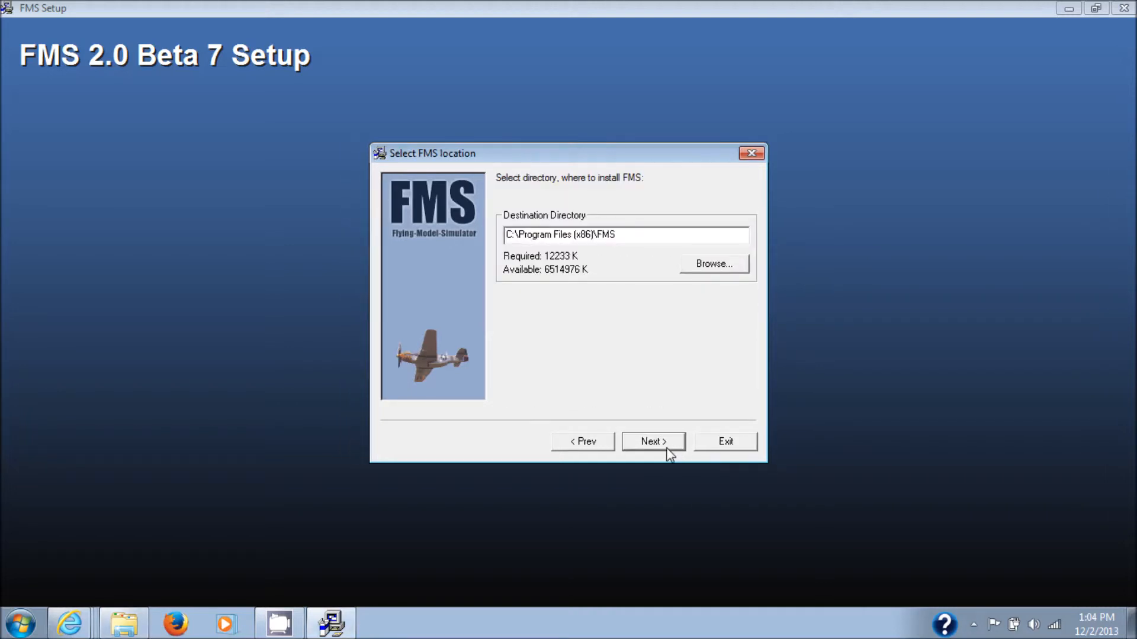
click(652, 442)
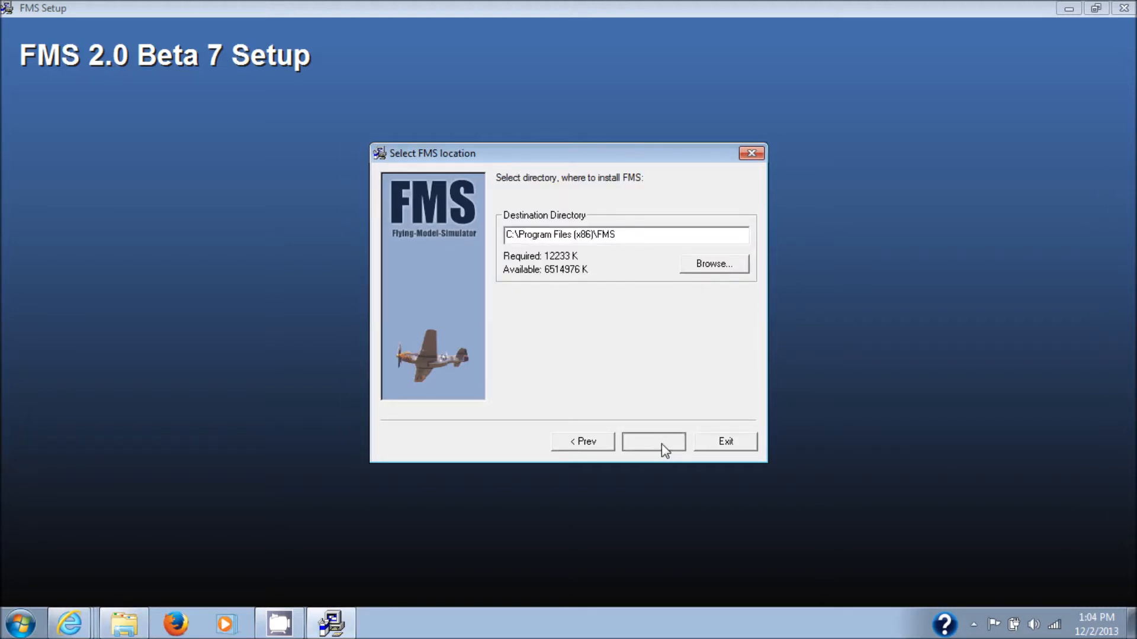
click(652, 442)
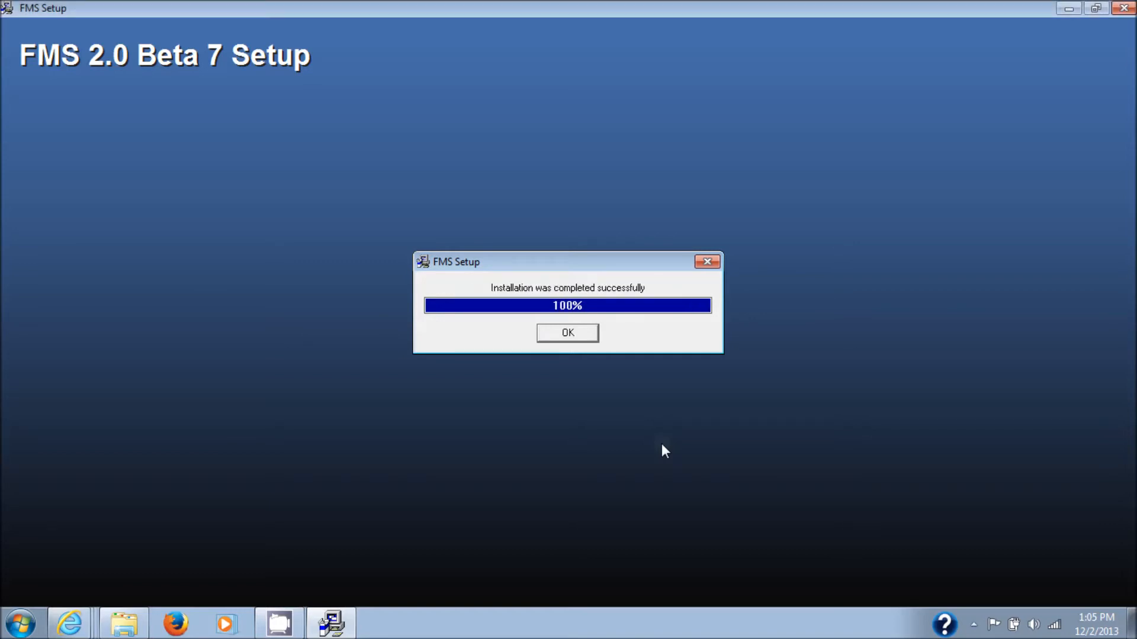
click(567, 332)
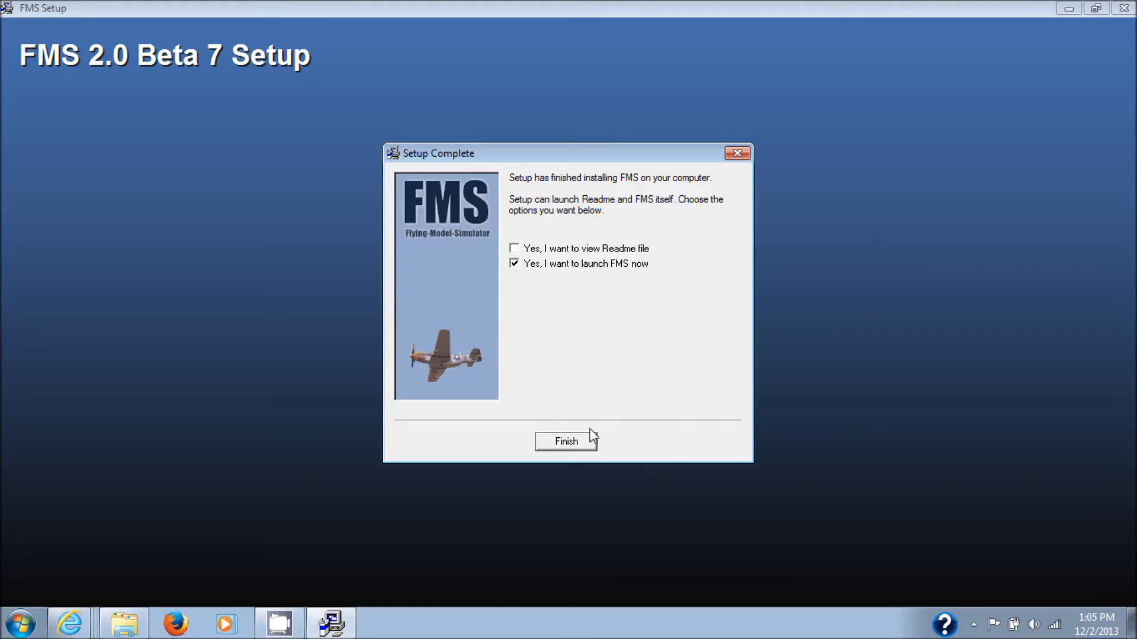
mouse_move(579, 449)
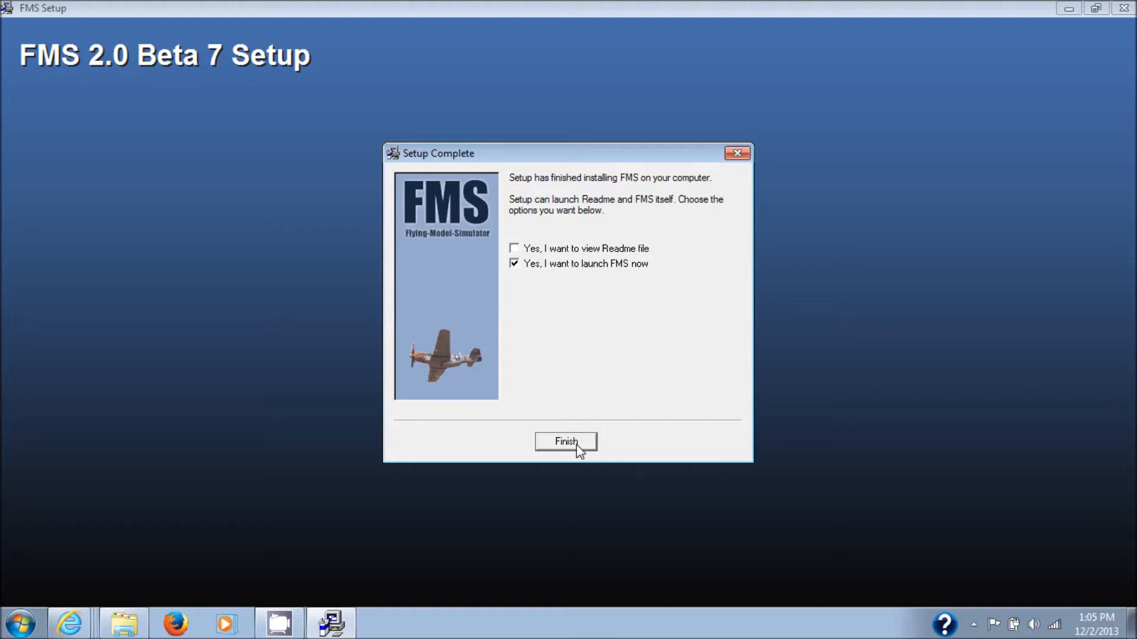
click(566, 442)
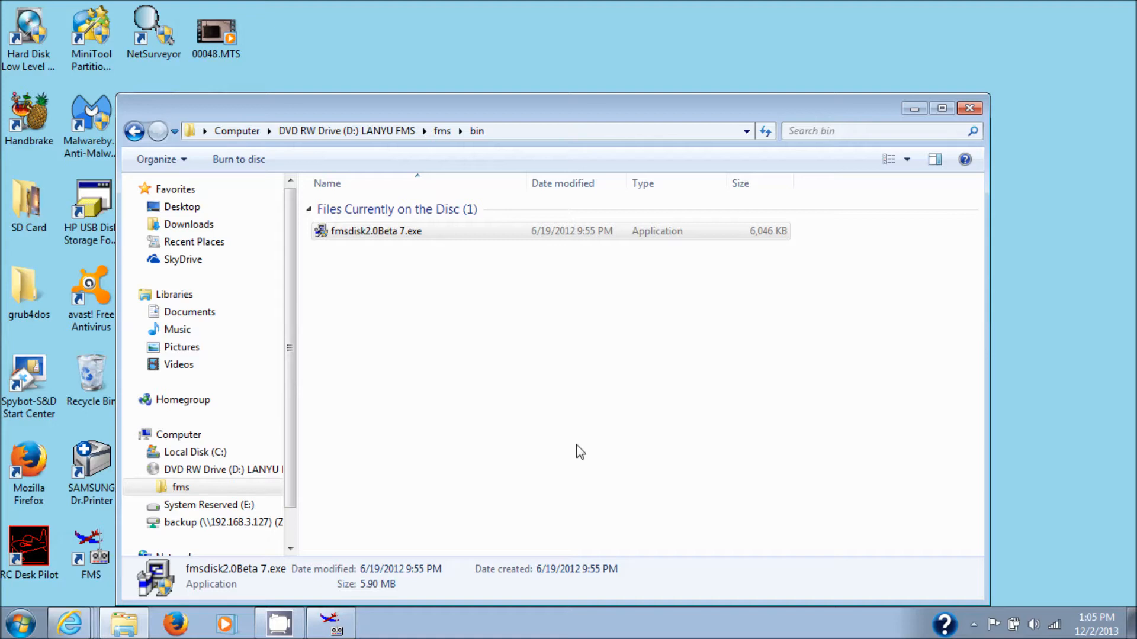
mouse_move(369, 570)
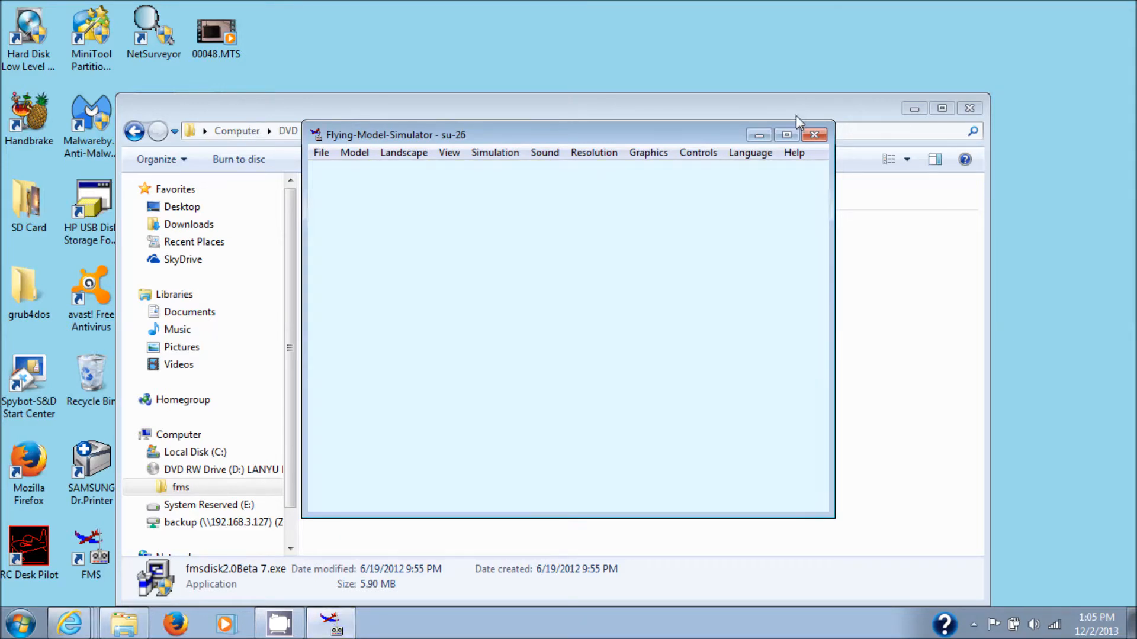
Maximize the Flying-Model-Simulator window showing the su-26 model
click(784, 135)
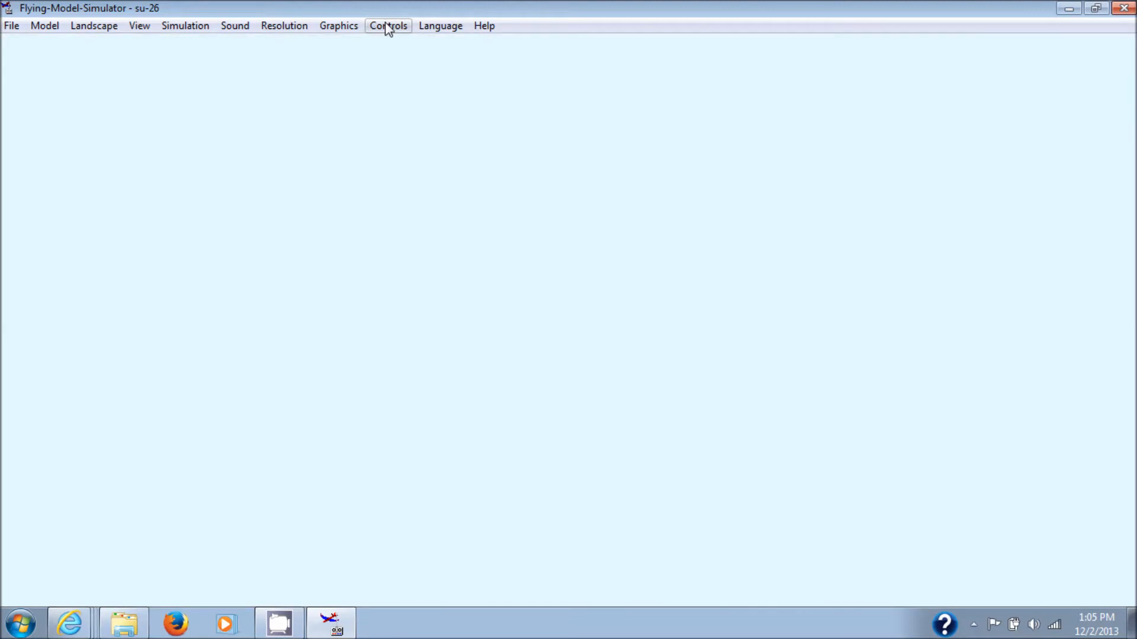
mouse_move(338, 26)
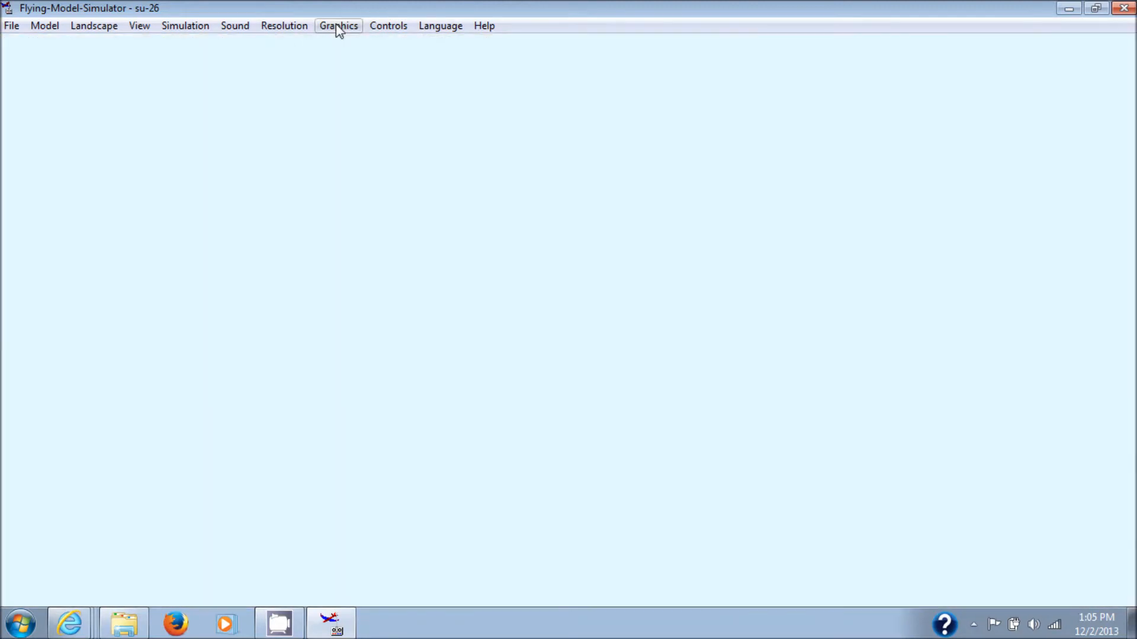
click(338, 26)
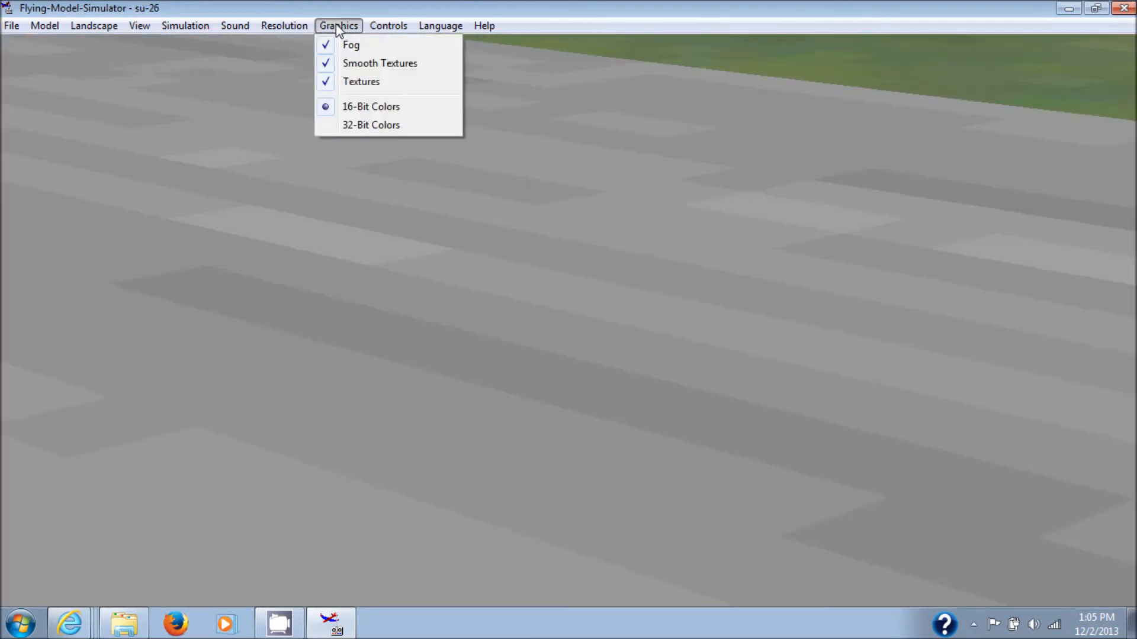
mouse_move(361, 81)
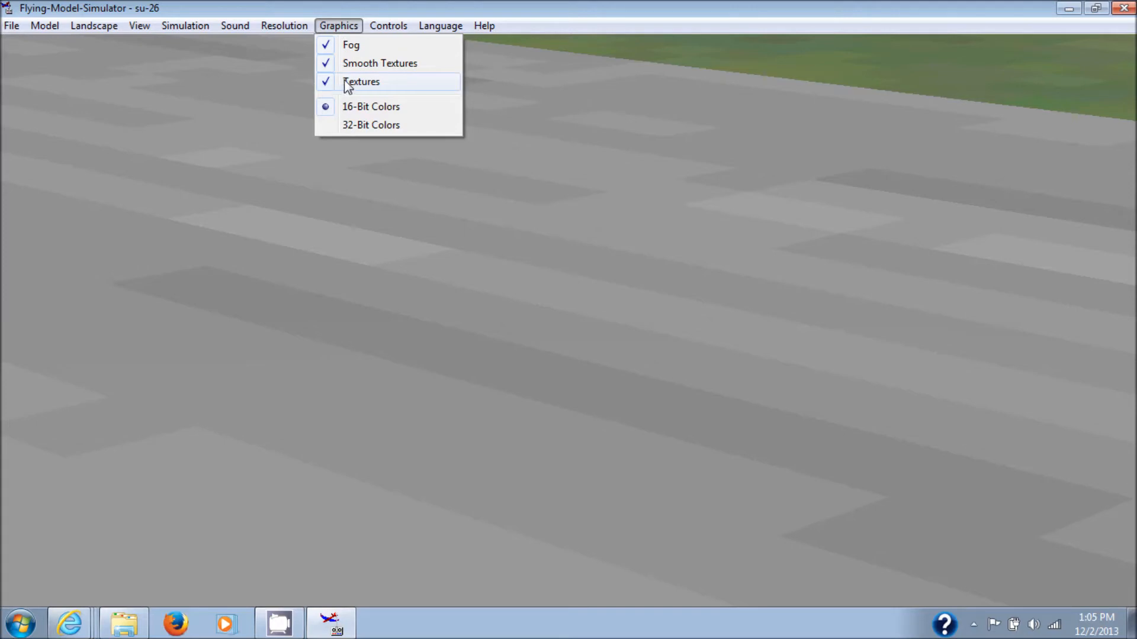
click(361, 81)
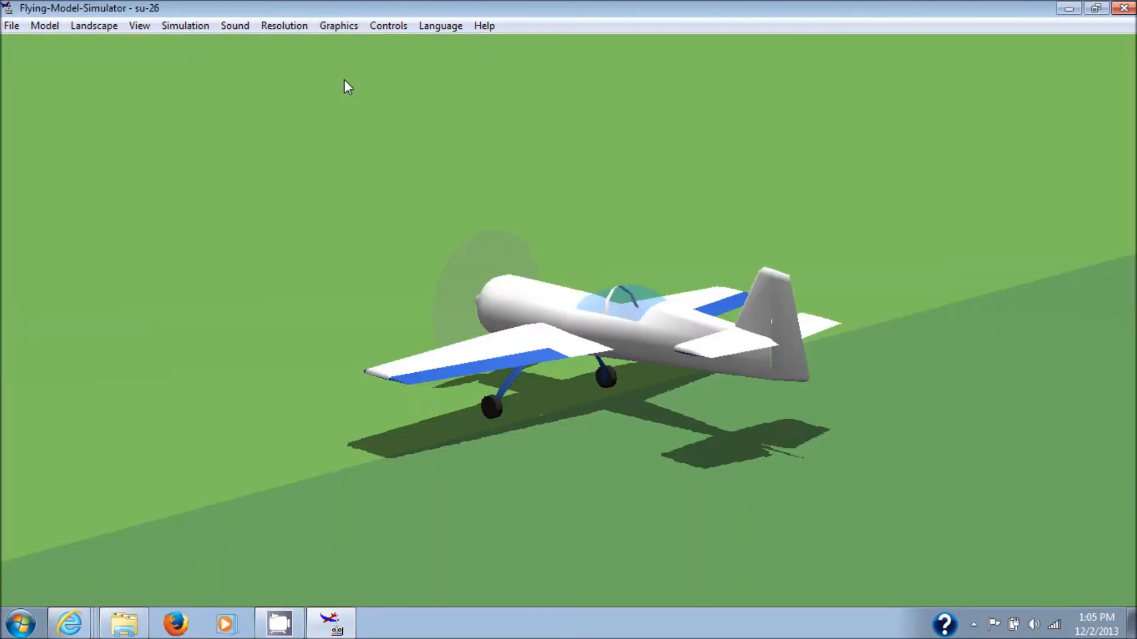
click(338, 25)
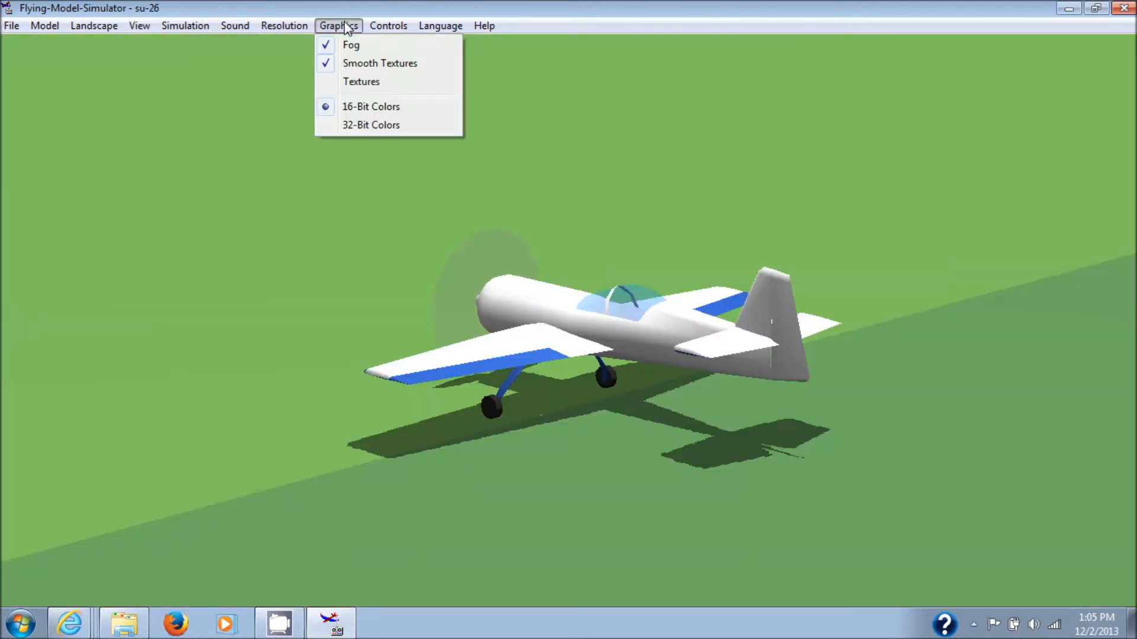
mouse_move(599, 177)
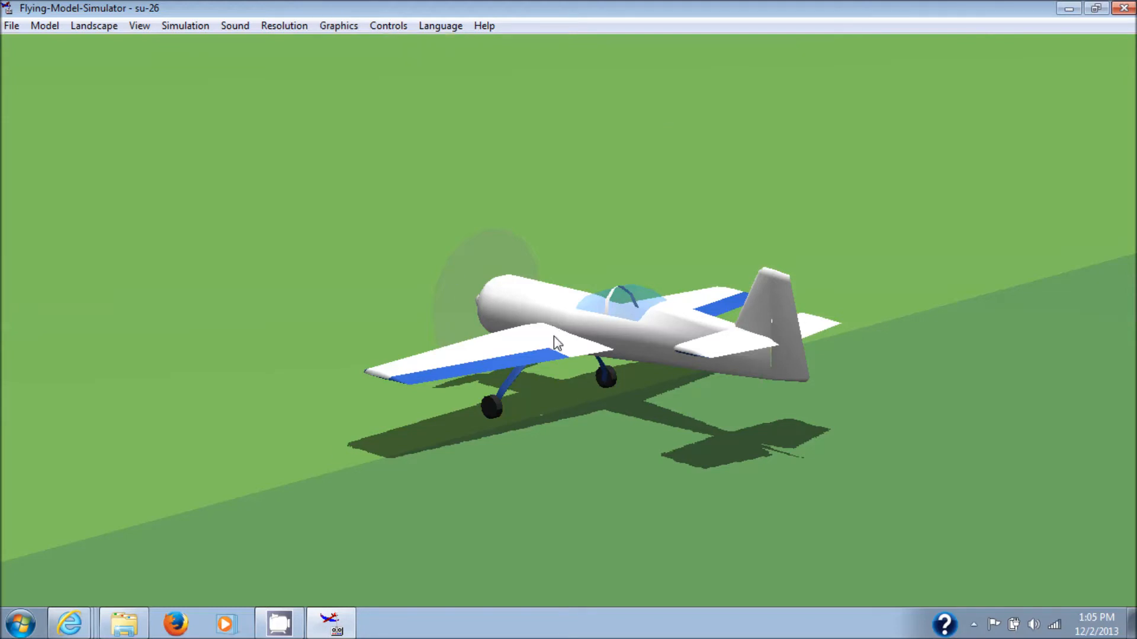
mouse_move(528, 128)
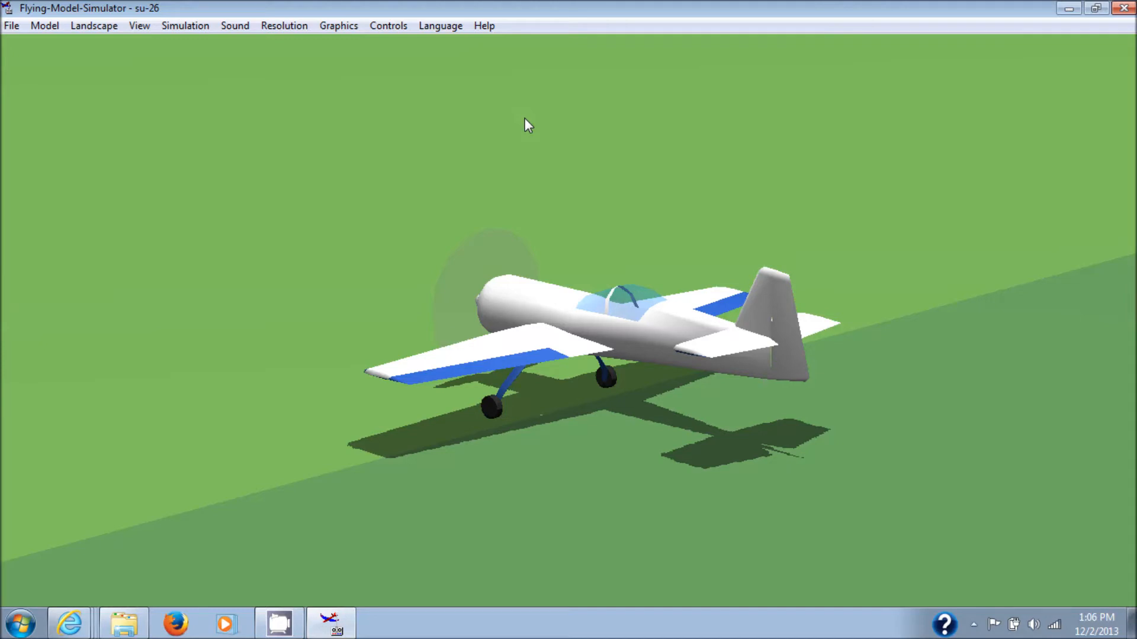
mouse_move(374, 48)
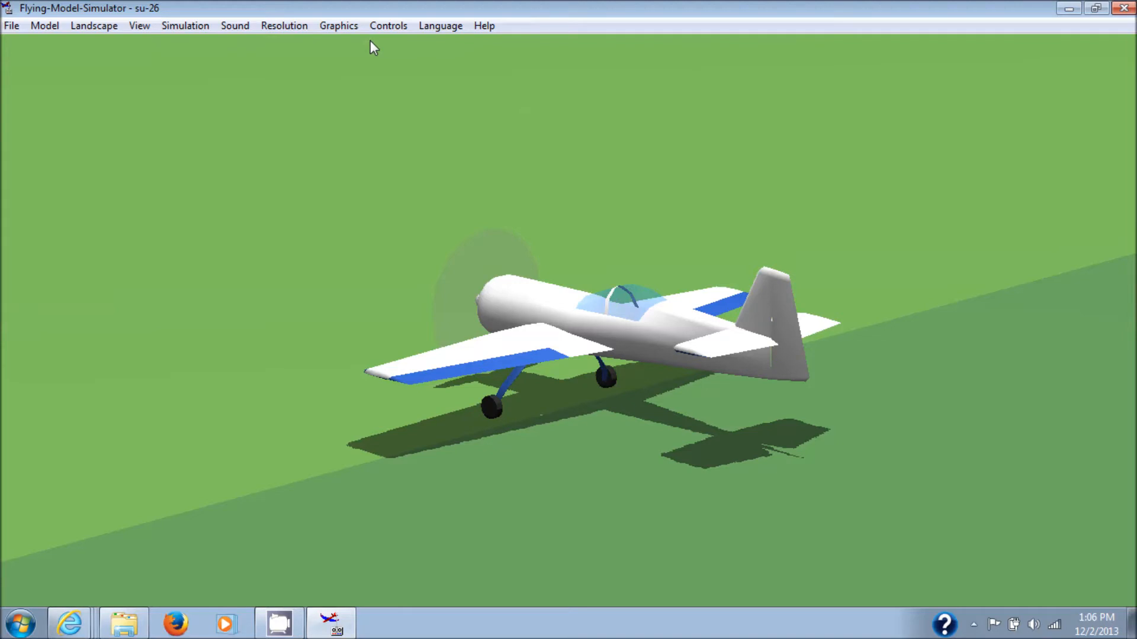
mouse_move(387, 26)
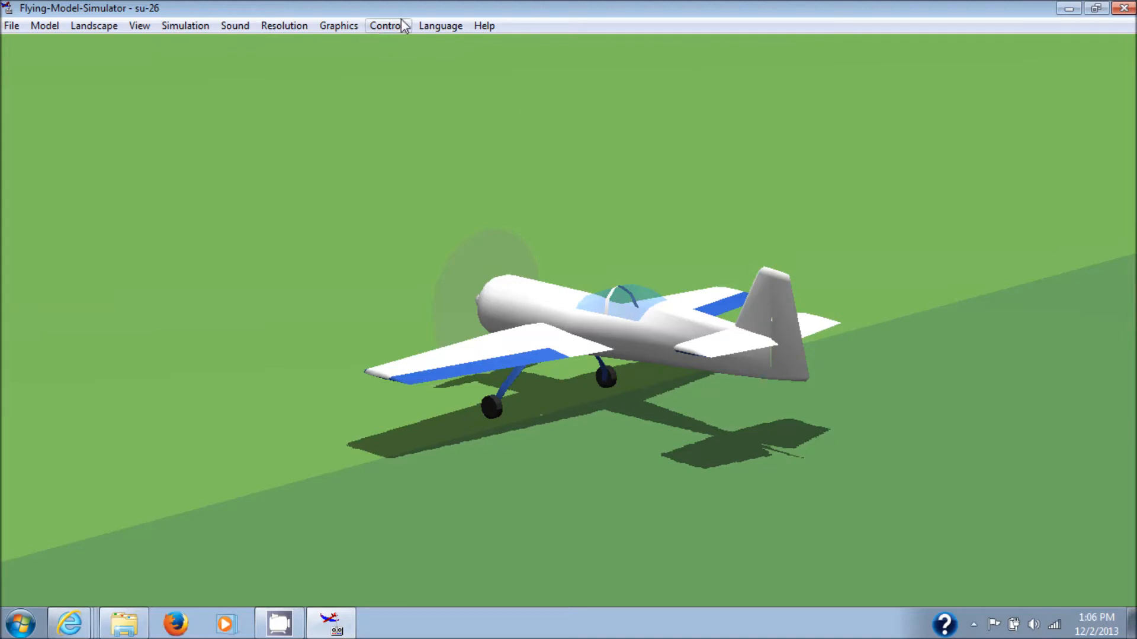
Select Joystick interface under Controls > Analog control and open Mapping / Calibration
click(385, 25)
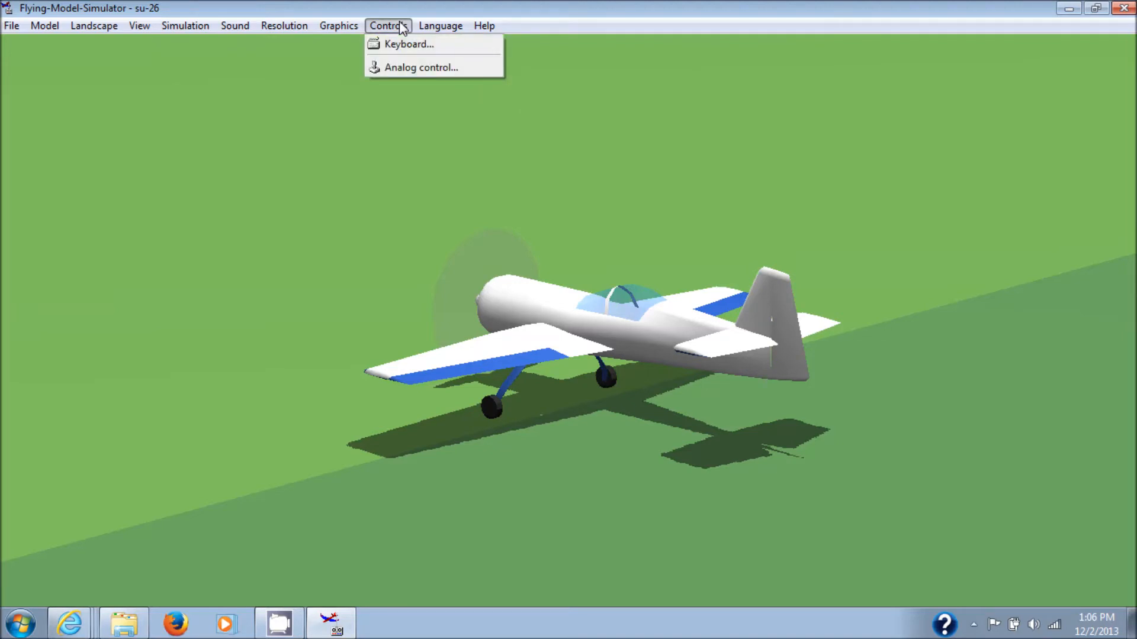
click(421, 67)
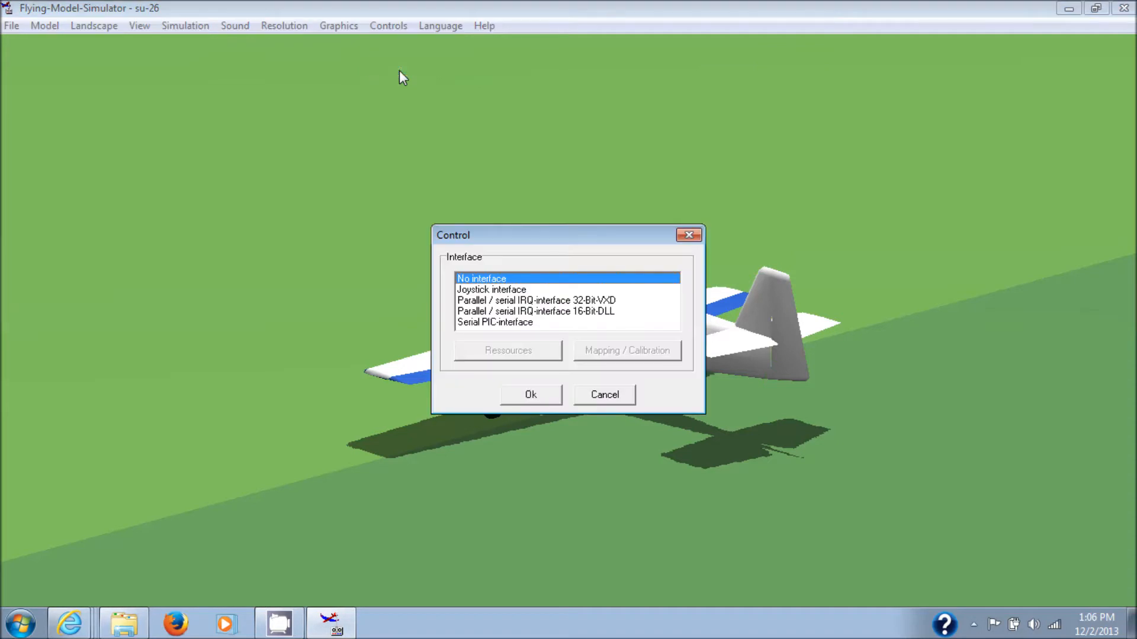
mouse_move(512, 301)
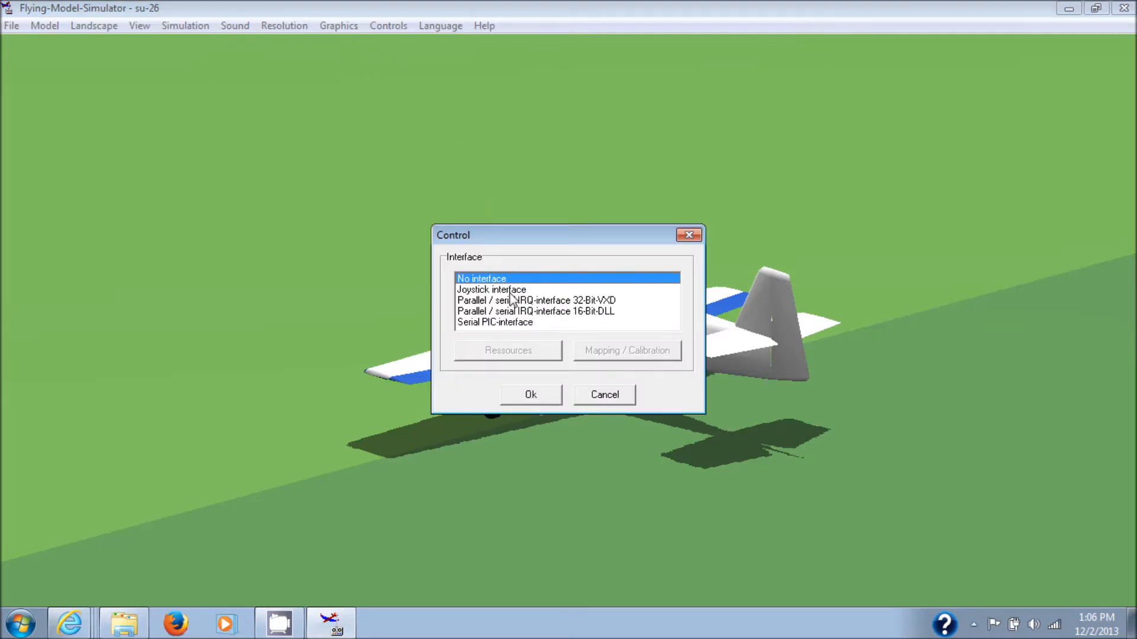
click(491, 289)
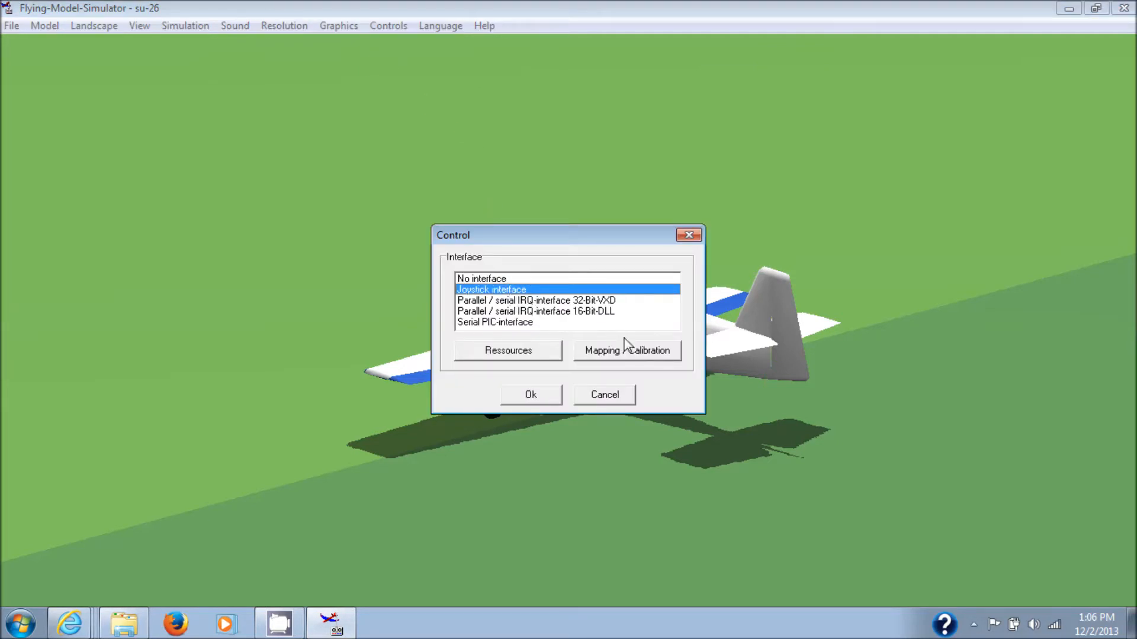
click(627, 350)
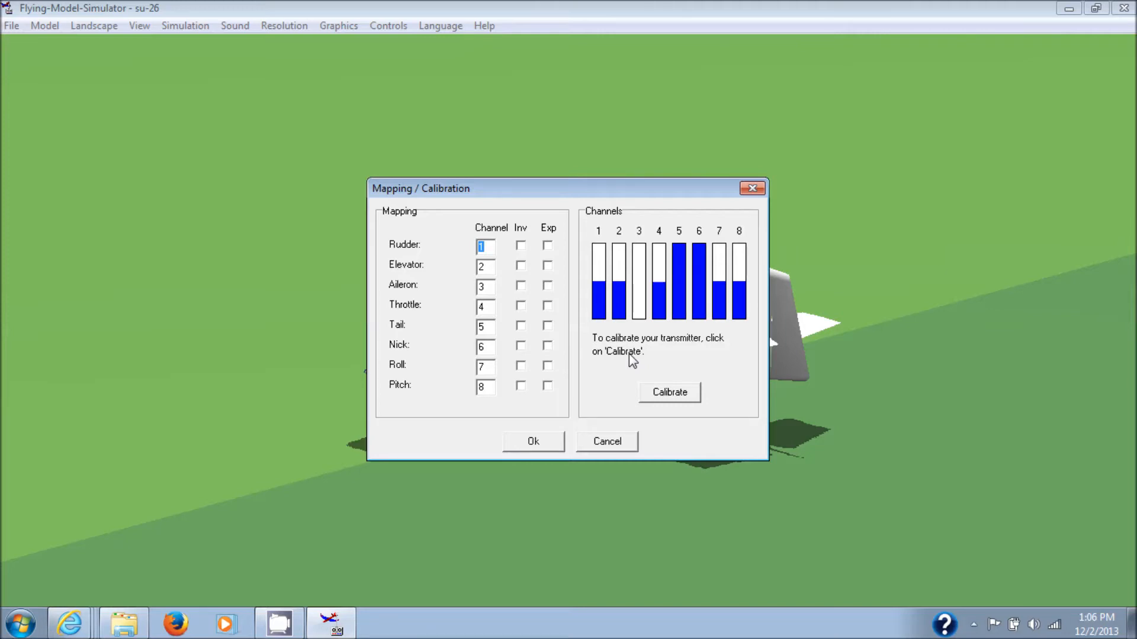
mouse_move(610, 350)
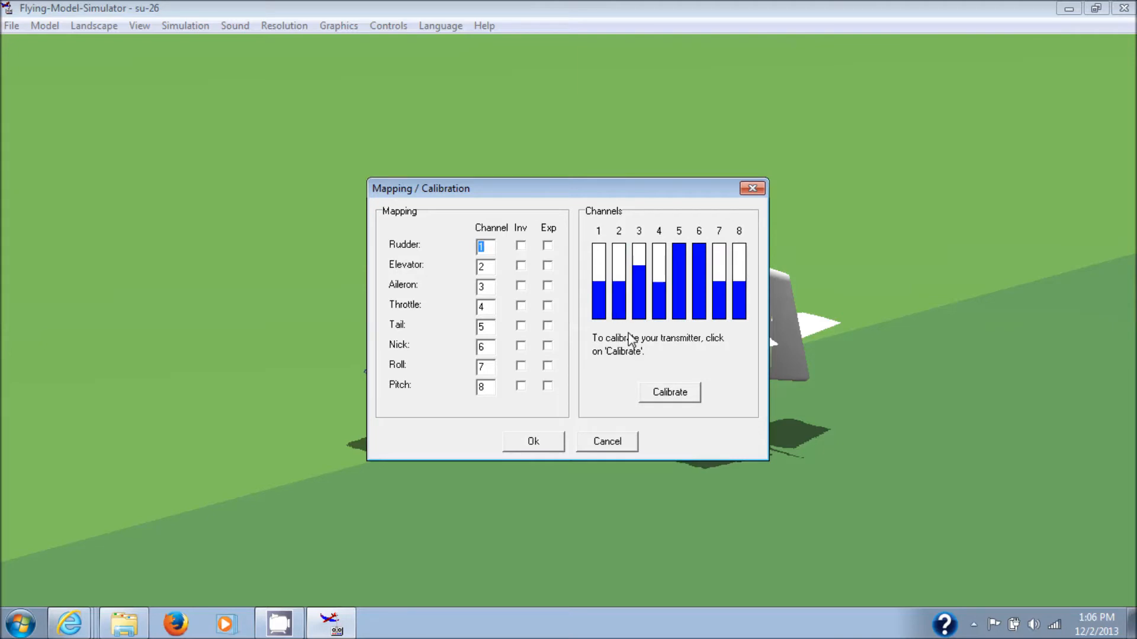
mouse_move(485, 245)
text(2)
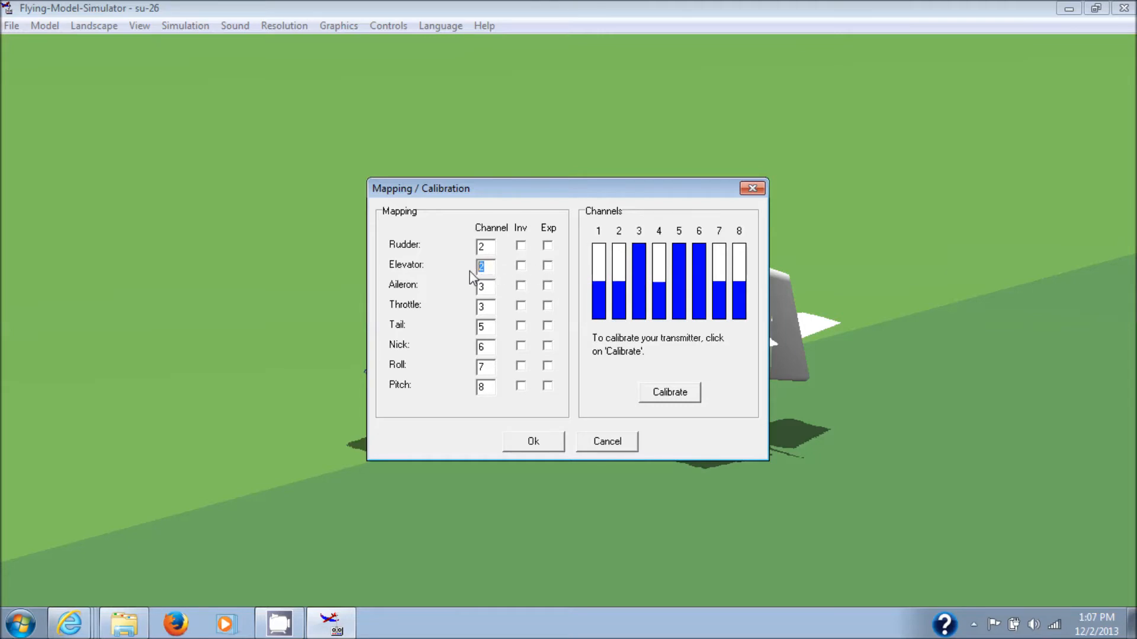
Set the channel boxes to Rudder 2, Elevator 1, Aileron 4, Throttle 3
text(1)
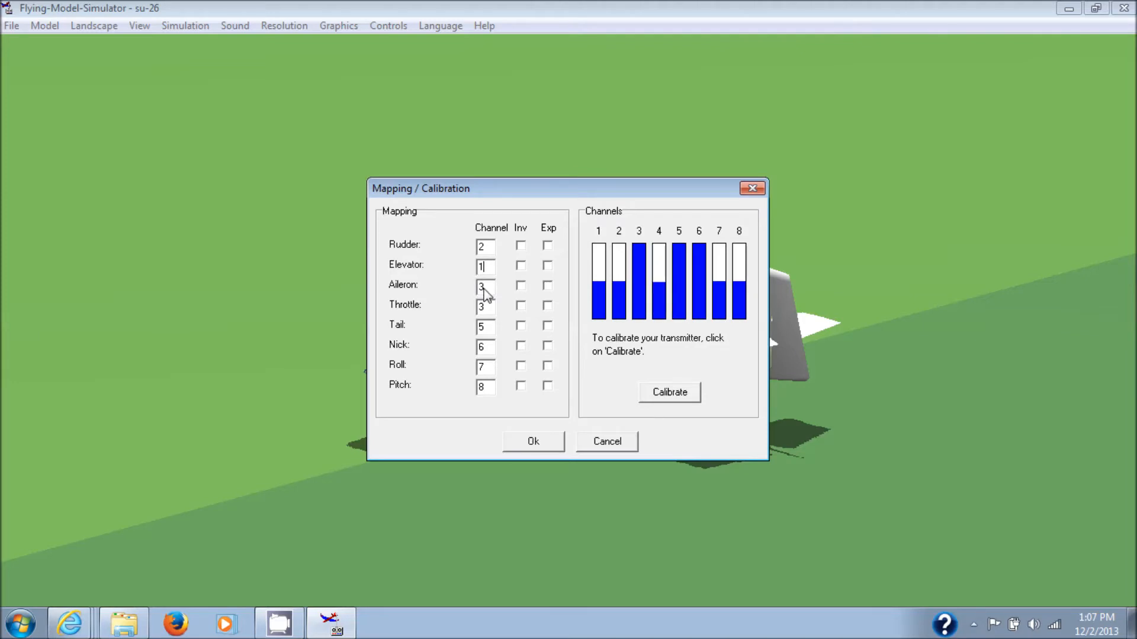
mouse_move(497, 291)
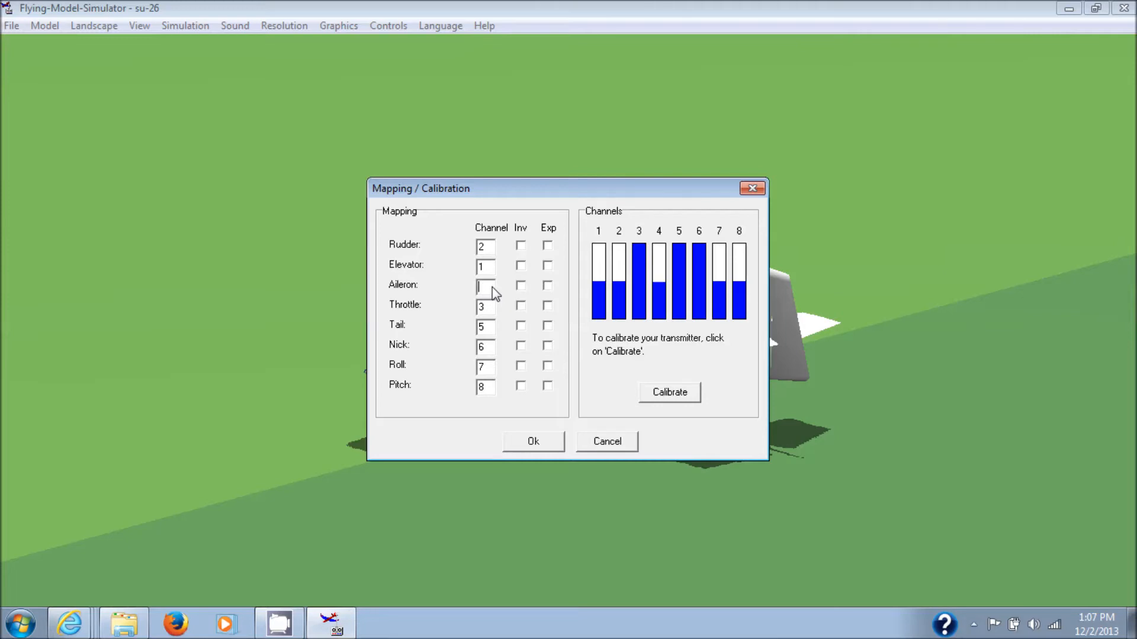
text(4)
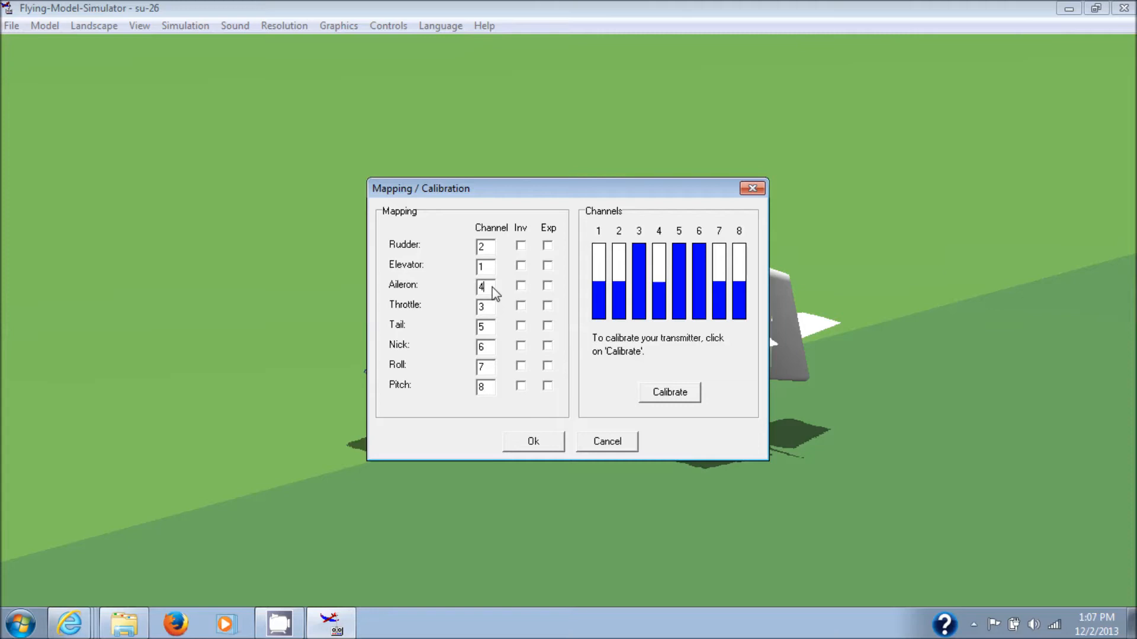
mouse_move(523, 296)
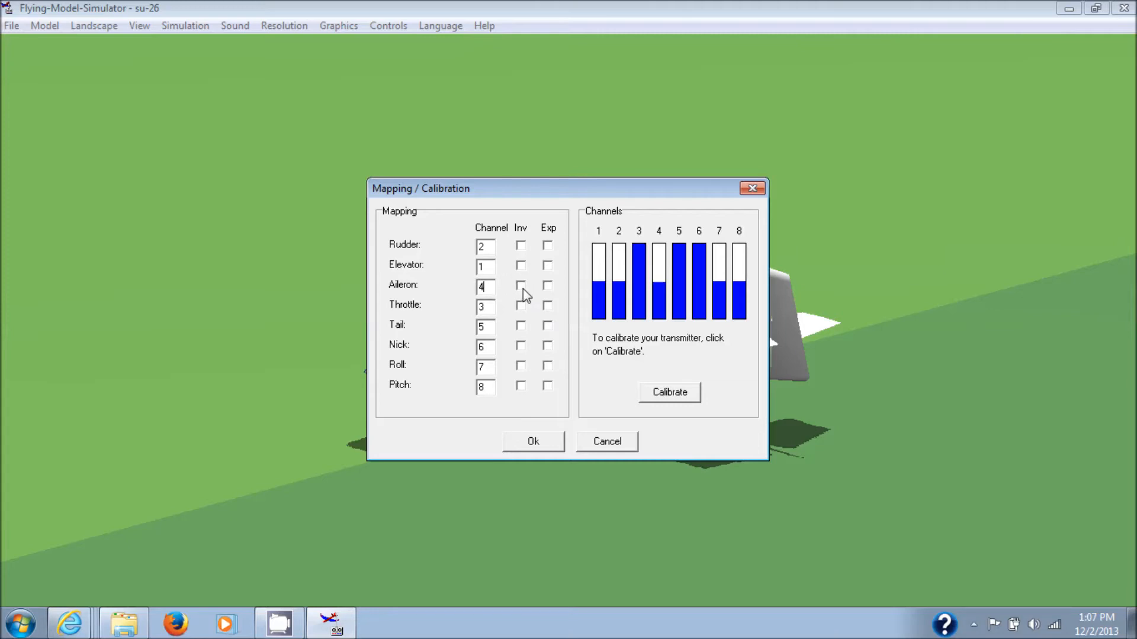
mouse_move(514, 225)
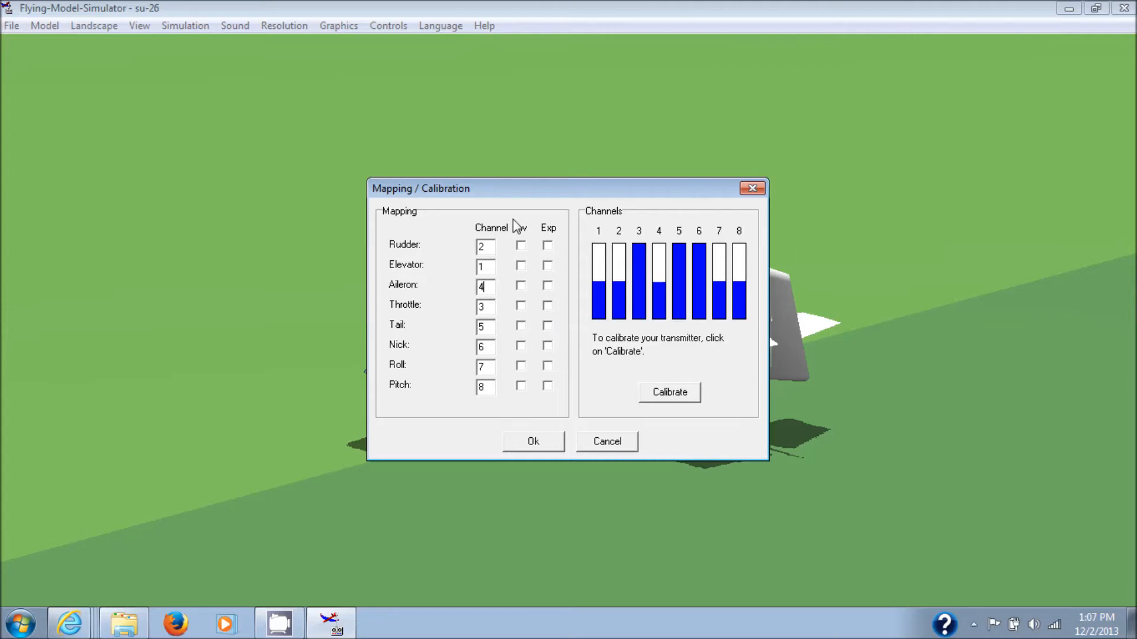
mouse_move(521, 316)
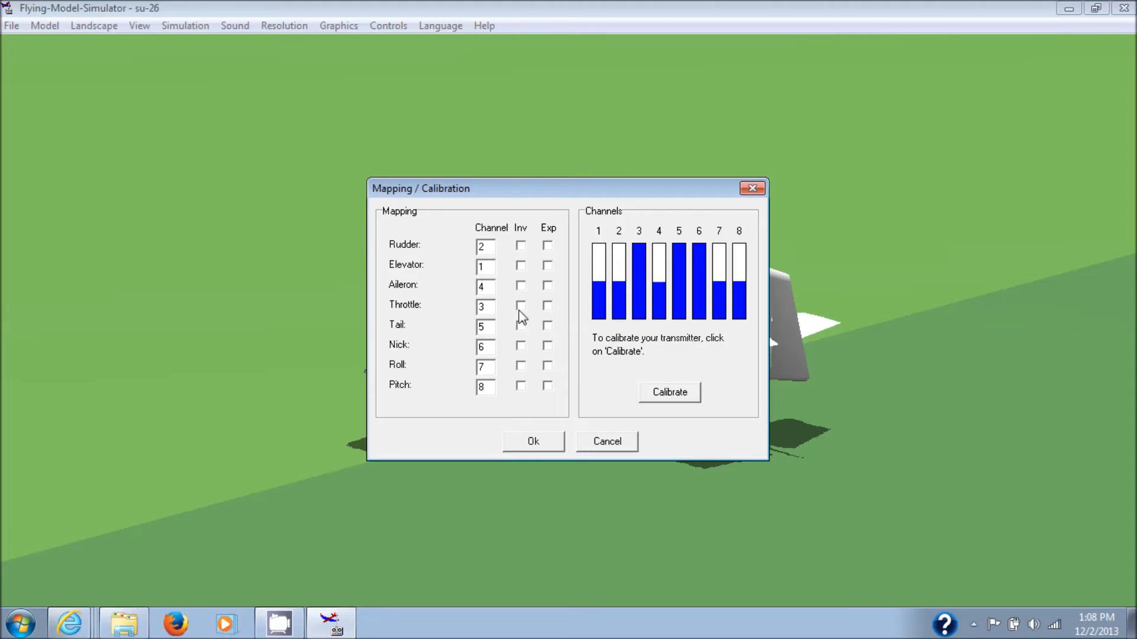
mouse_move(494, 348)
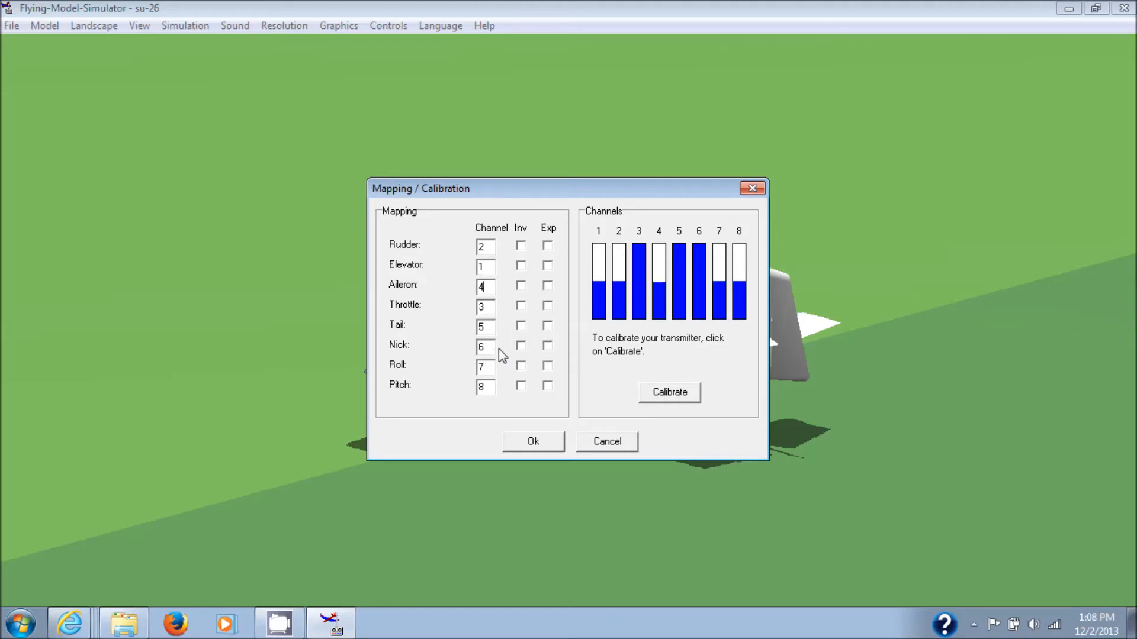
mouse_move(491, 375)
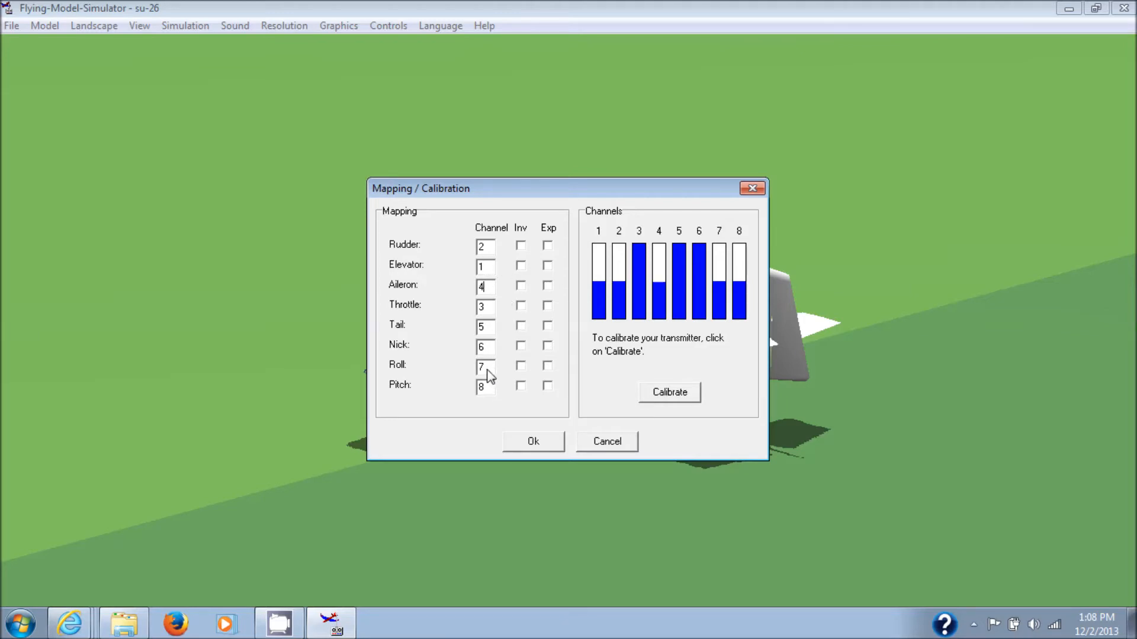
mouse_move(514, 350)
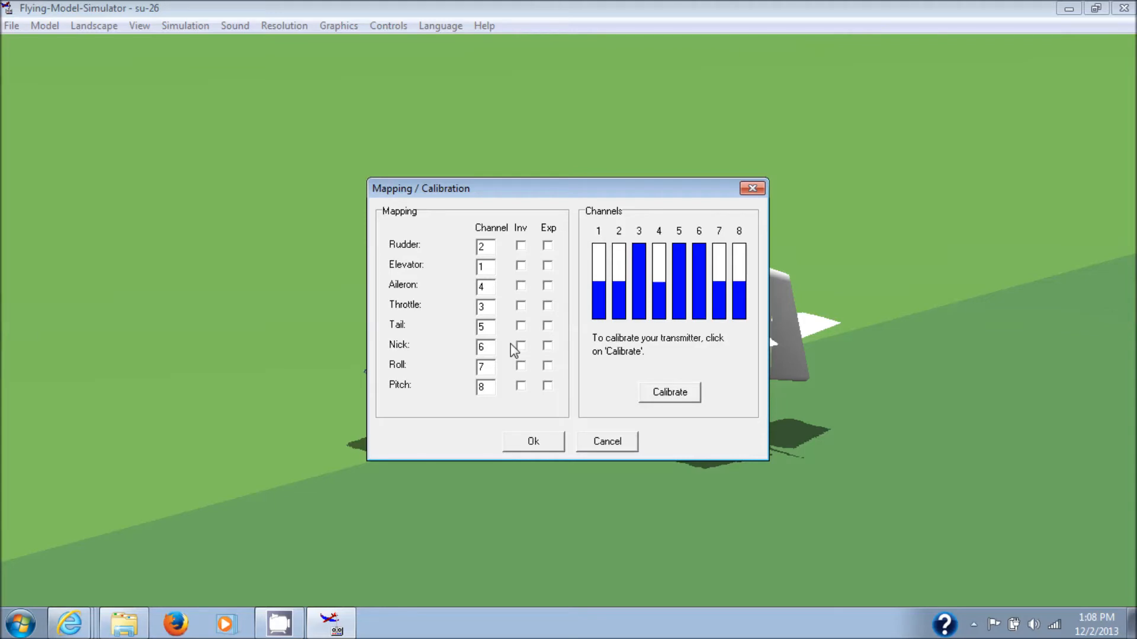
mouse_move(677, 399)
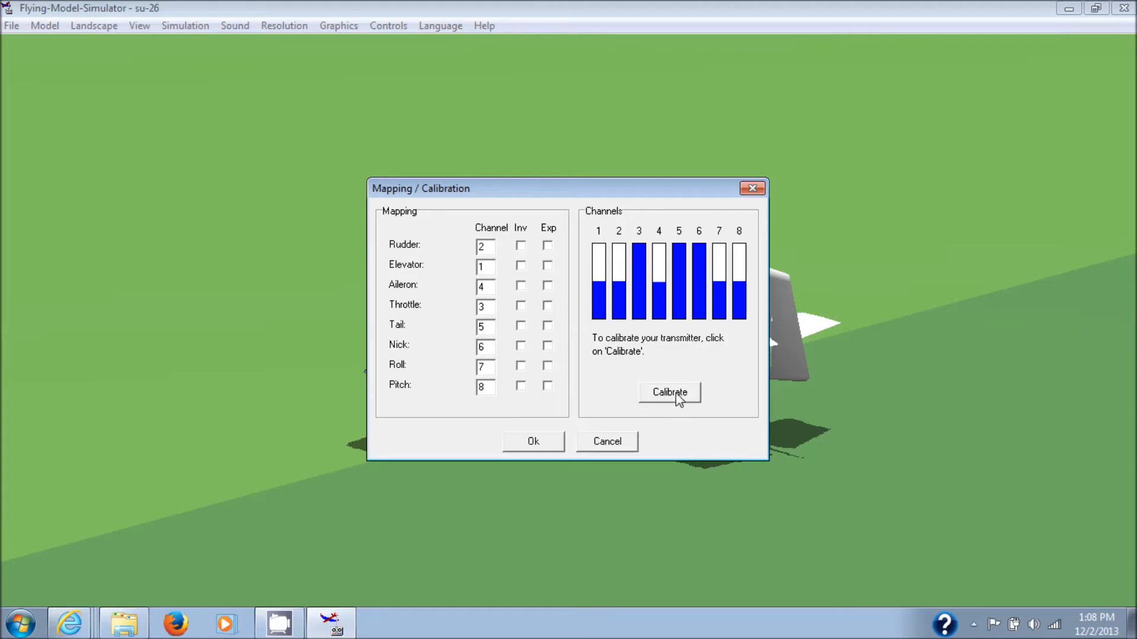
Calibrate the stick ranges and centre positions, then confirm the mapping and calibration
click(669, 392)
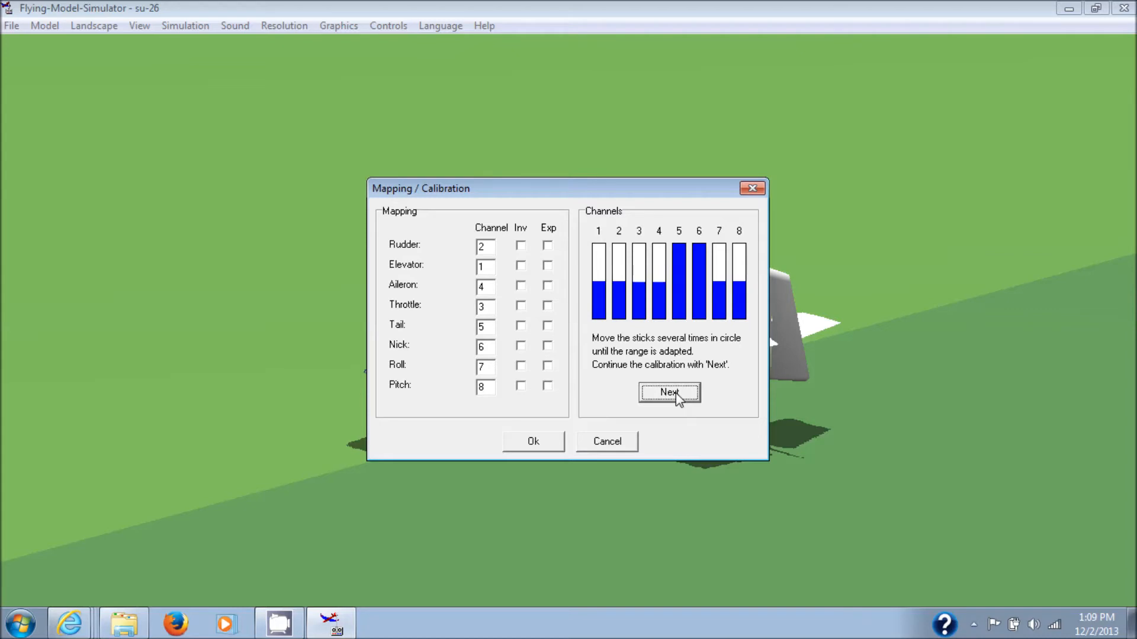
click(668, 392)
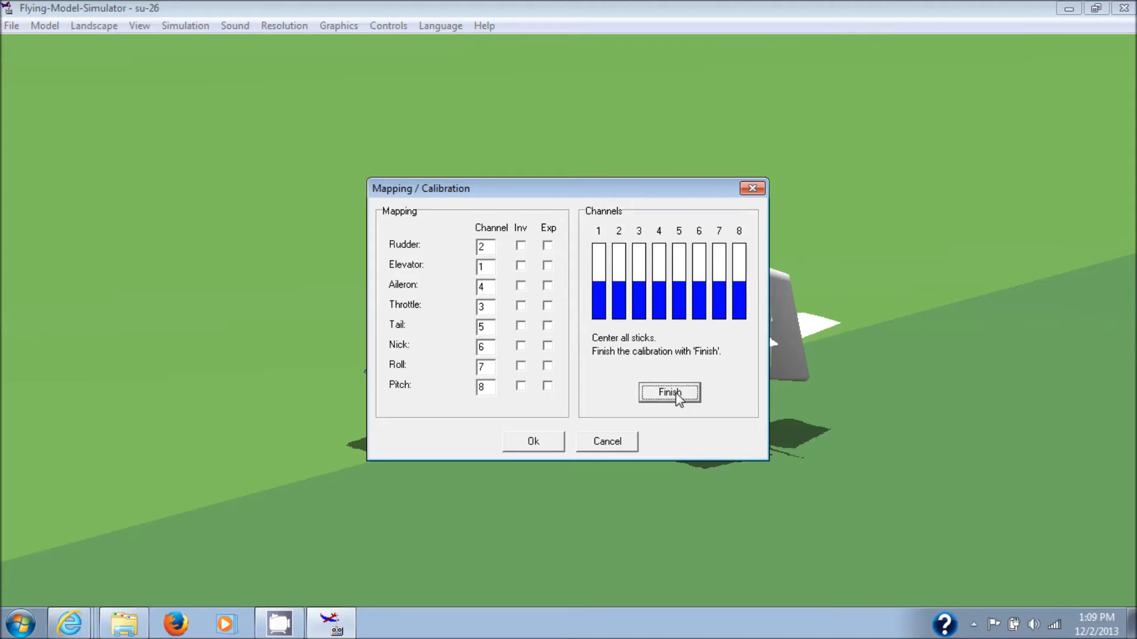
click(668, 392)
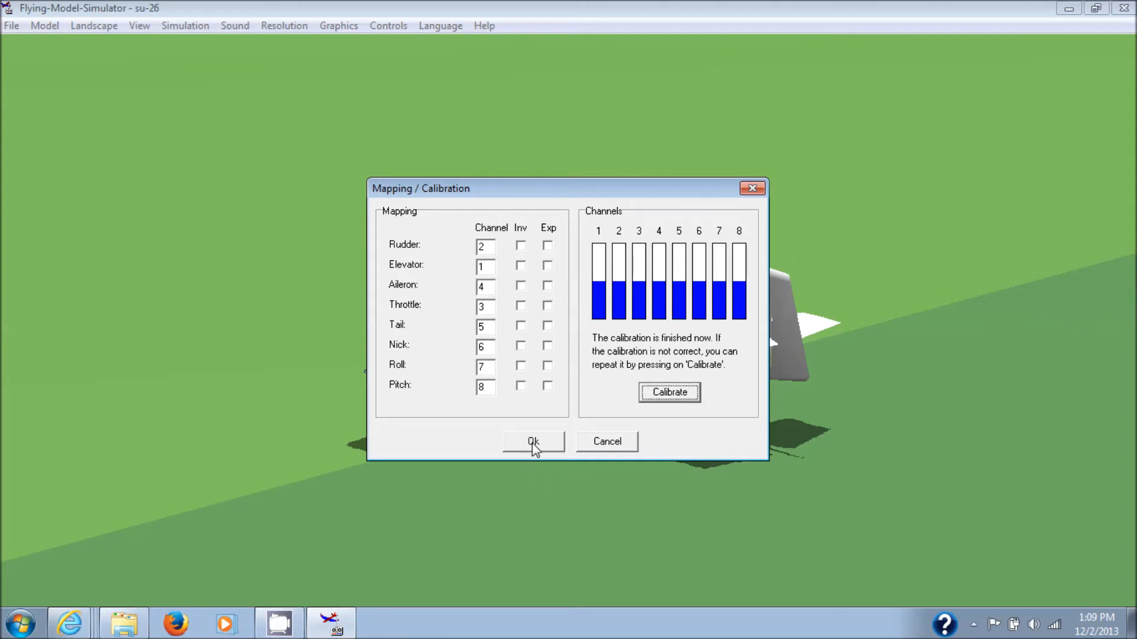
click(533, 442)
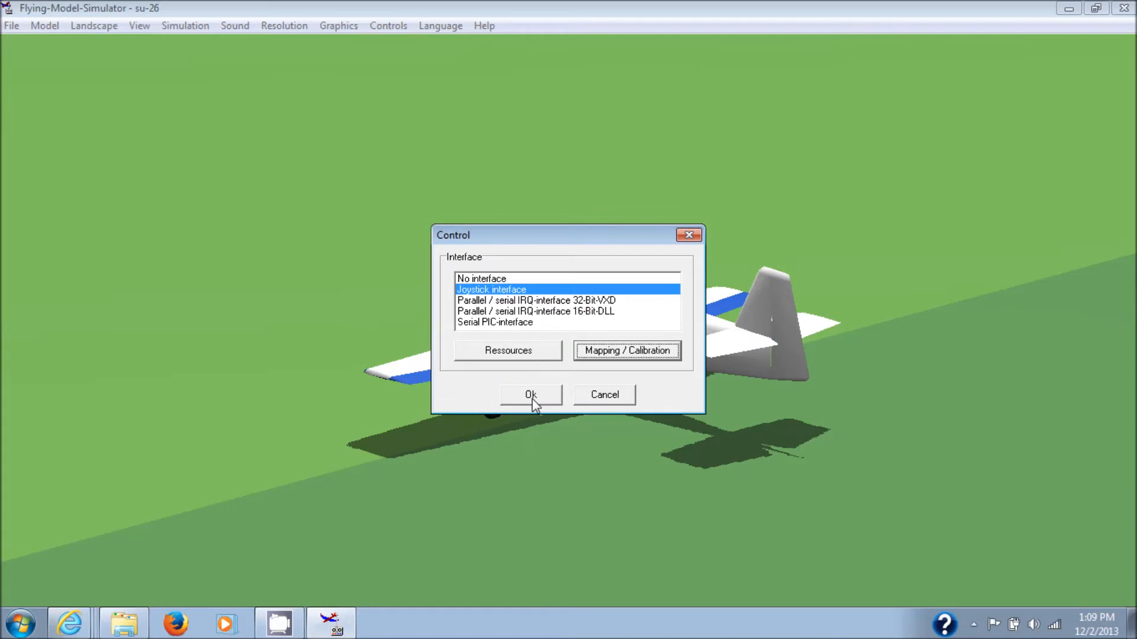
Close the Control dialog with the joystick interface applied and fly the su-26 skyward
click(530, 394)
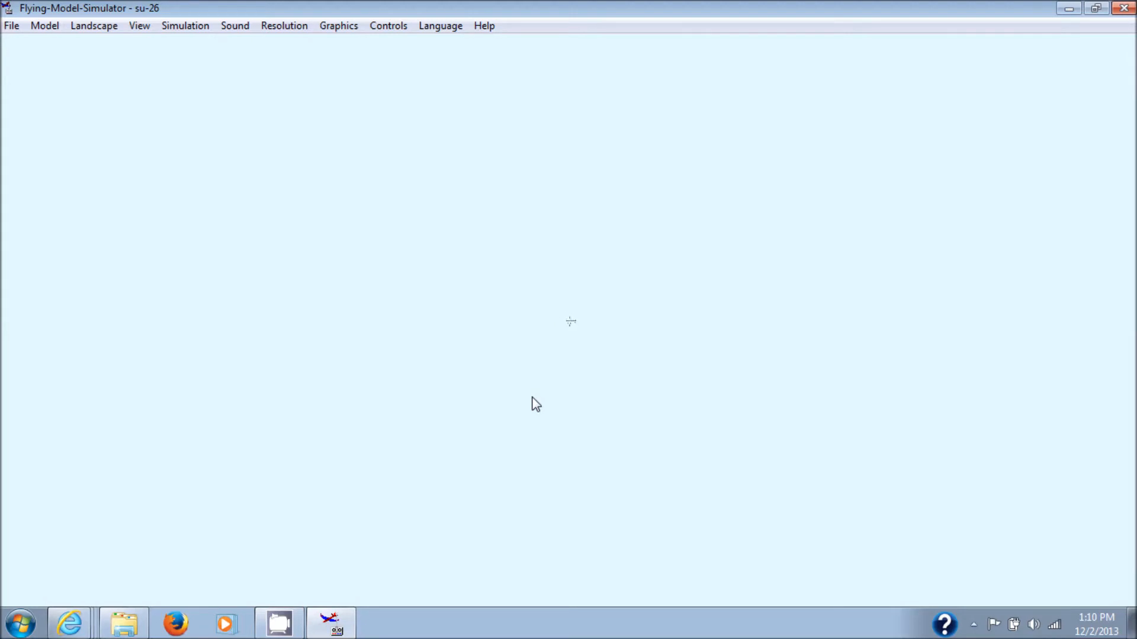
Recheck the joystick interface and its channel mapping, then close both dialogs
click(185, 26)
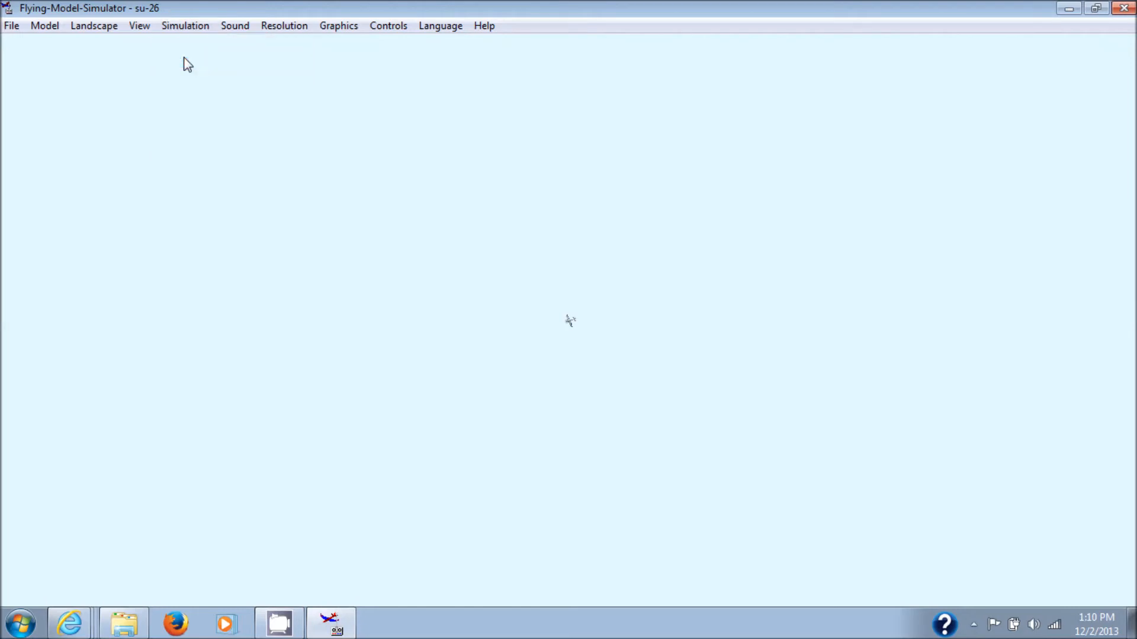
mouse_move(388, 26)
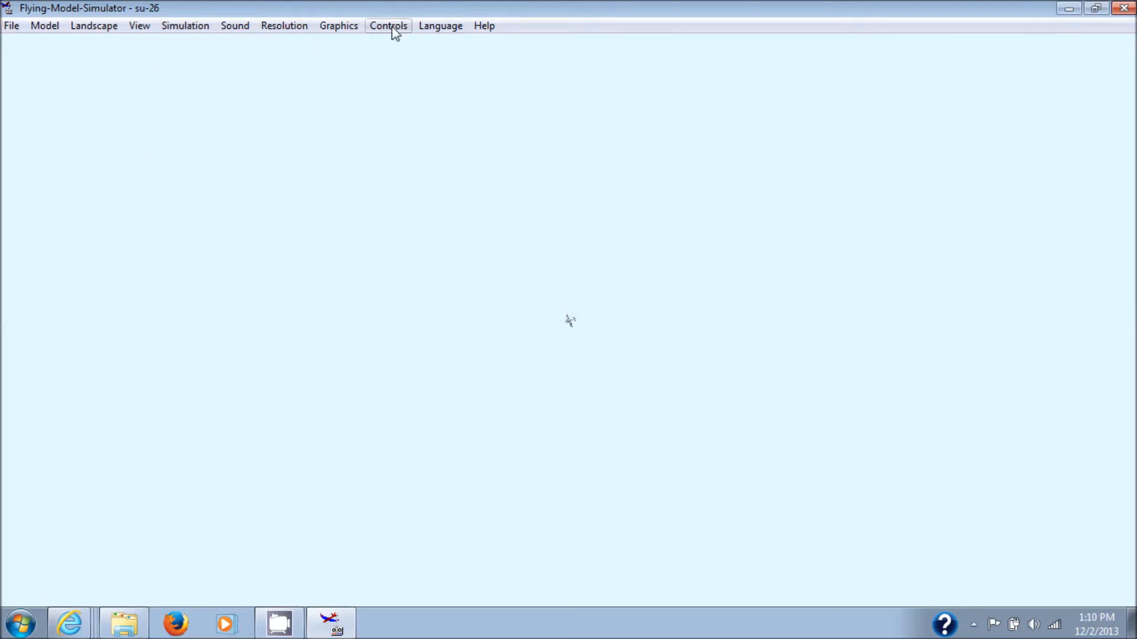
click(388, 26)
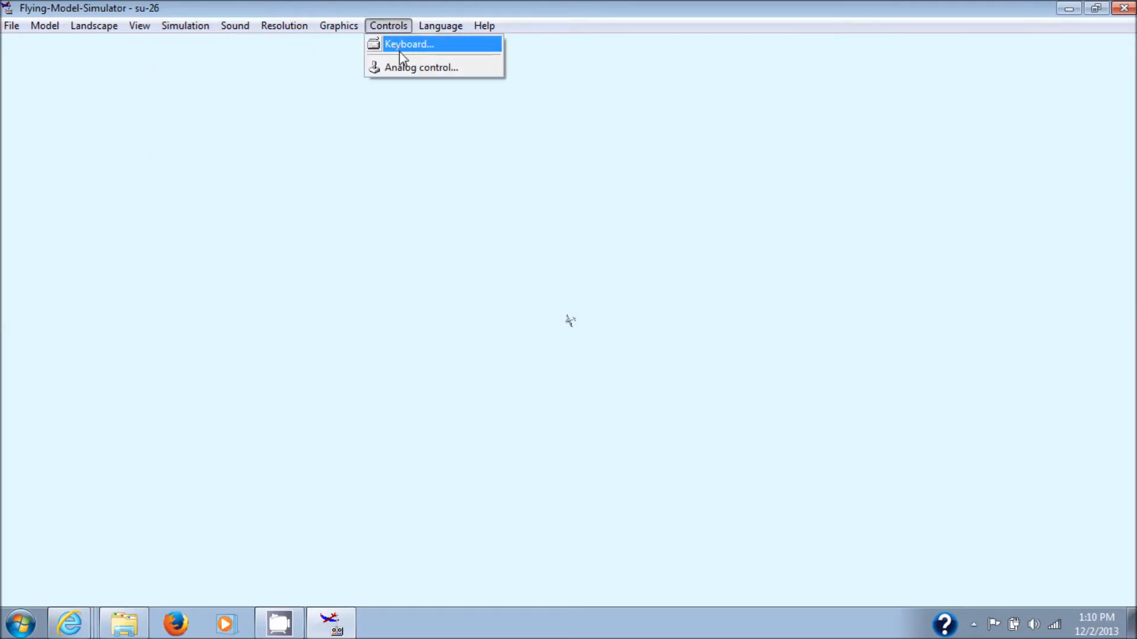
click(423, 67)
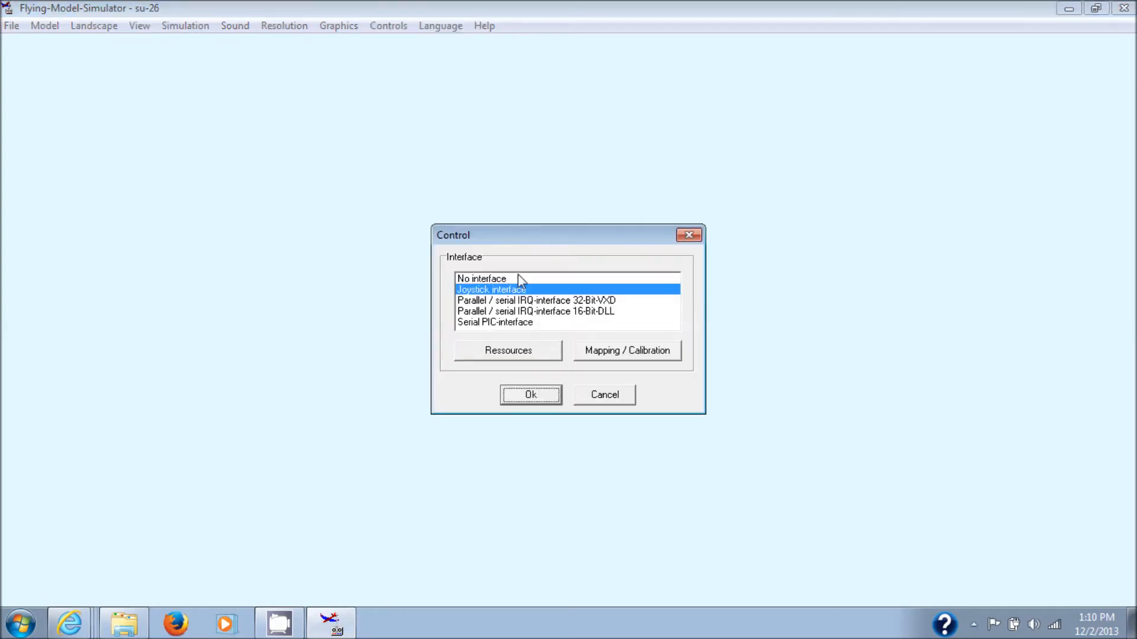
click(627, 349)
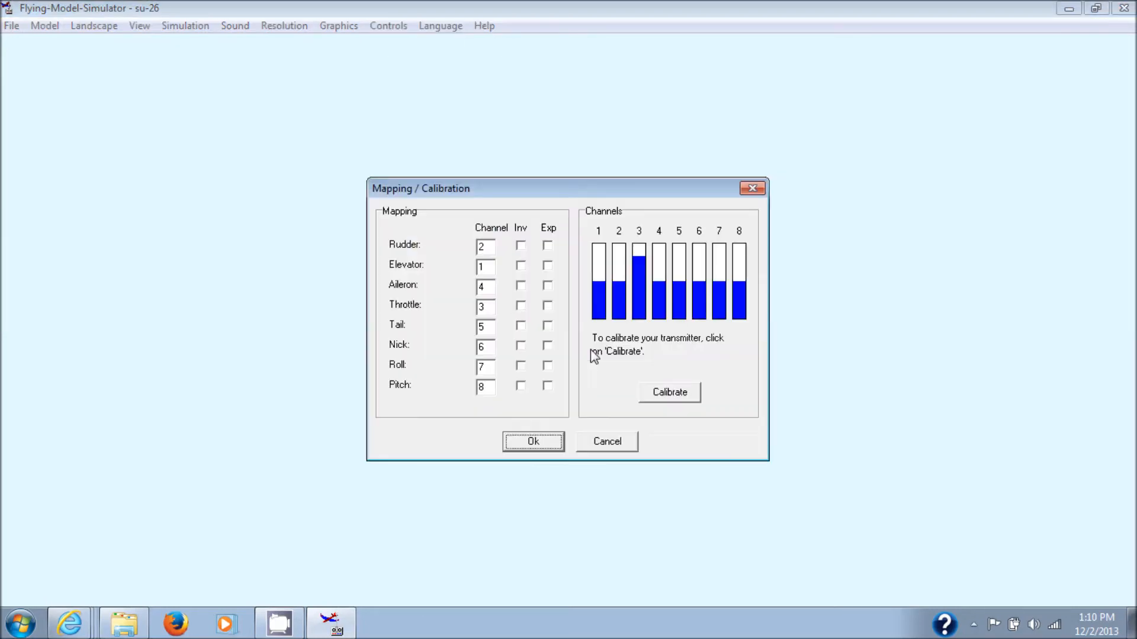
mouse_move(512, 288)
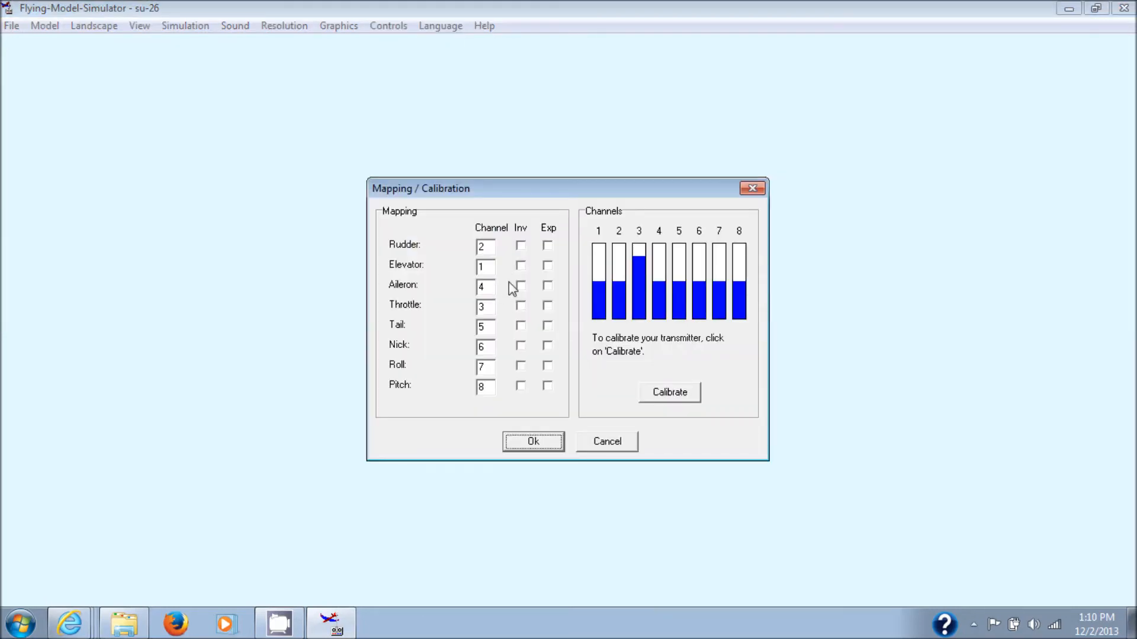
click(521, 284)
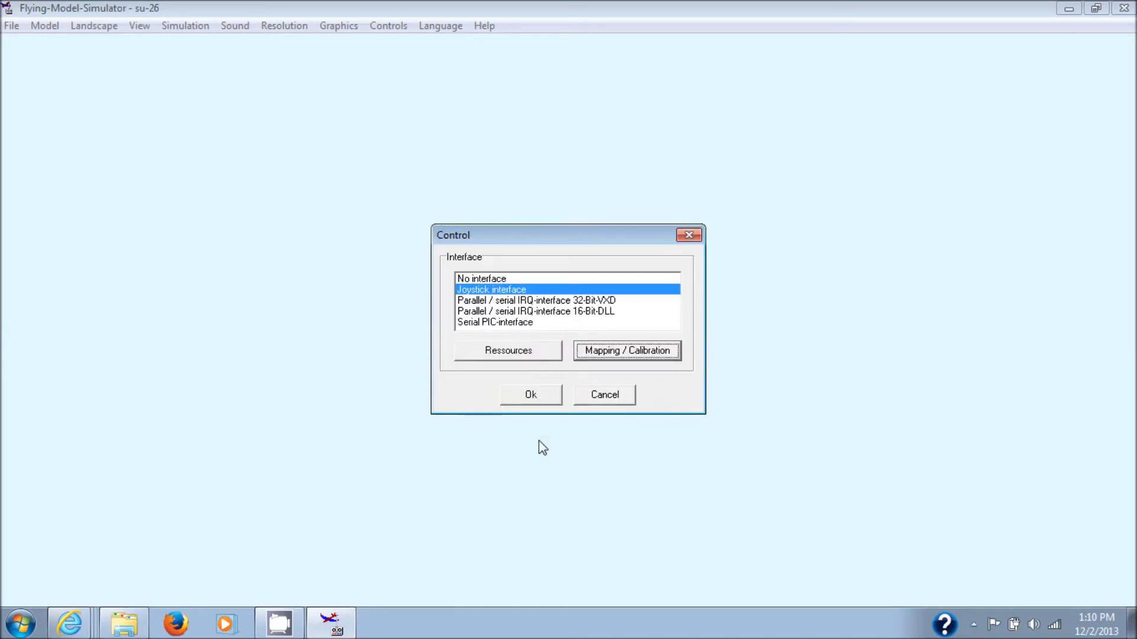
click(530, 394)
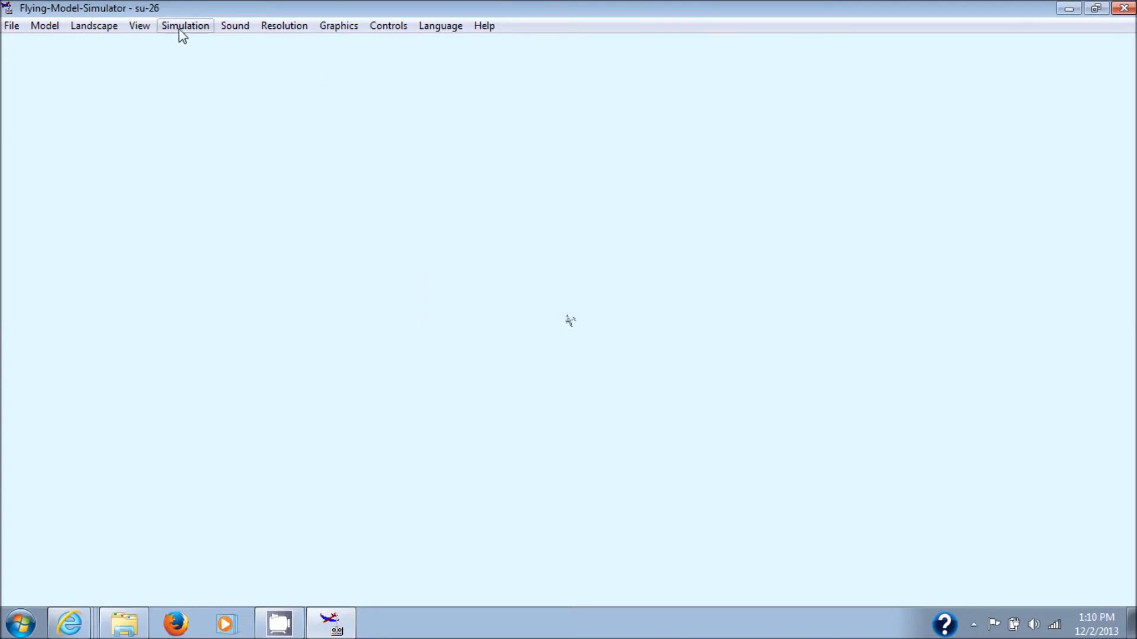
Toggle View > Autozoom and run Simulation > Initialize twice to reset the su-26
click(138, 25)
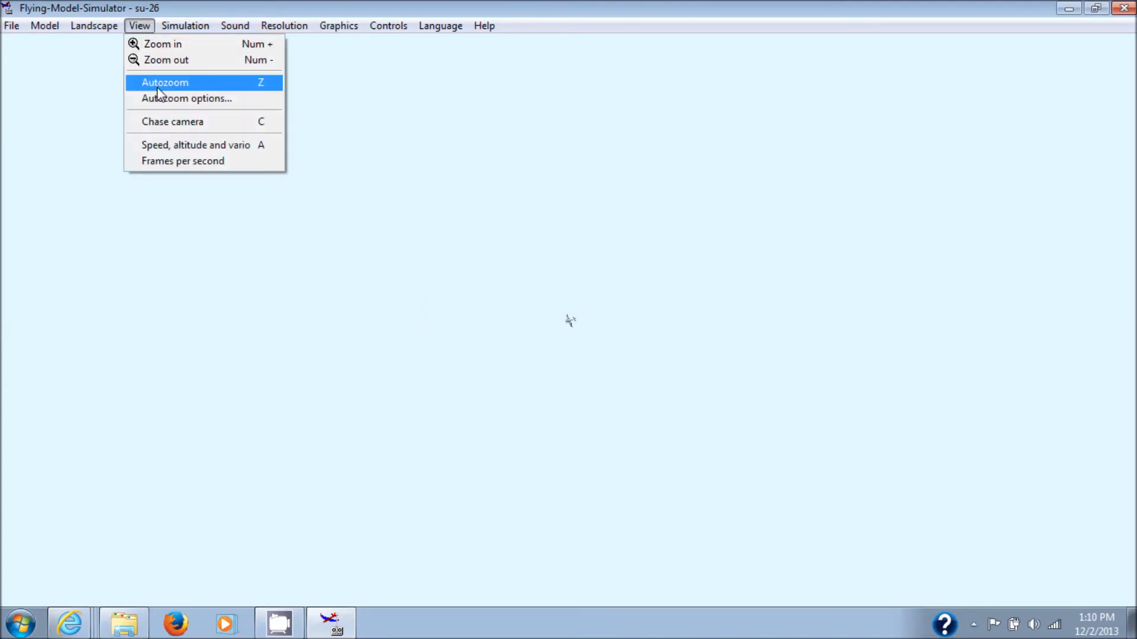
click(165, 82)
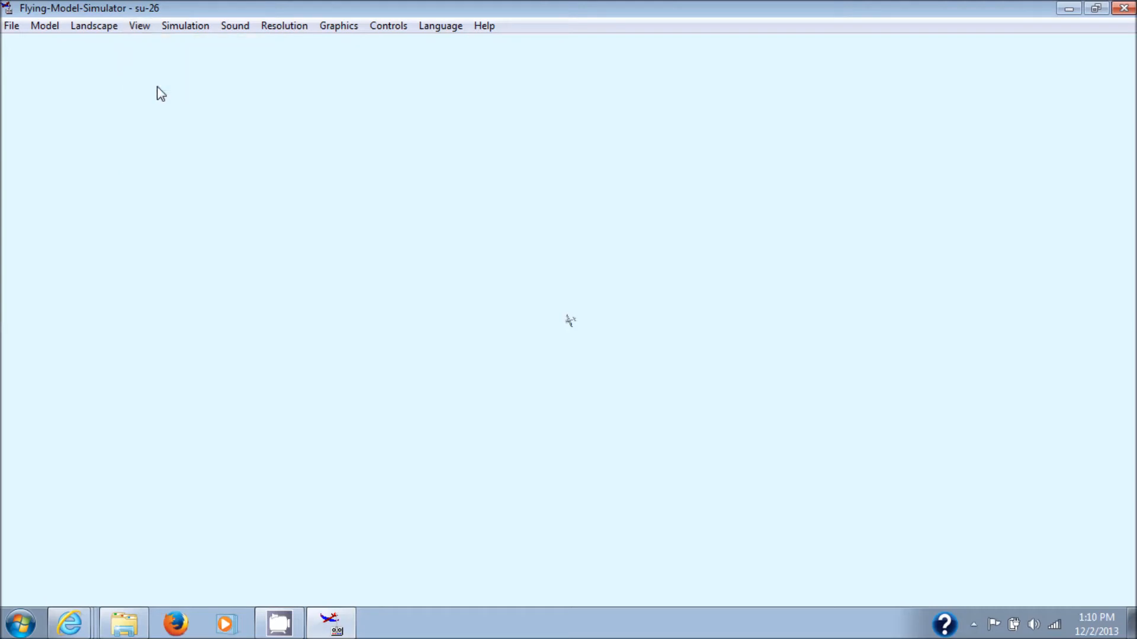
click(184, 26)
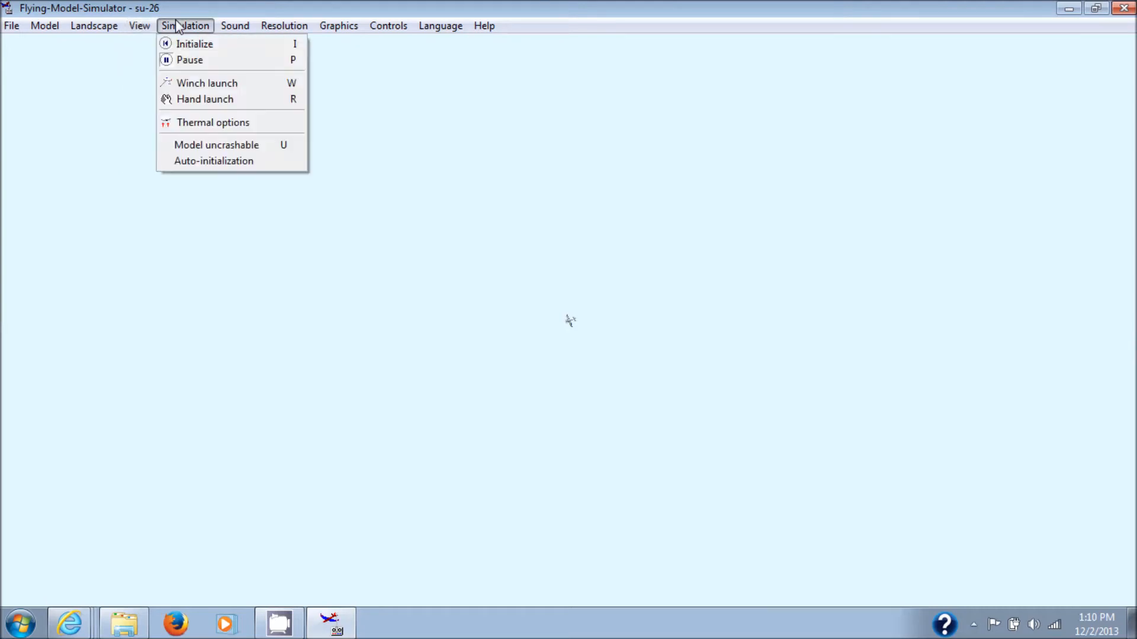
mouse_move(194, 43)
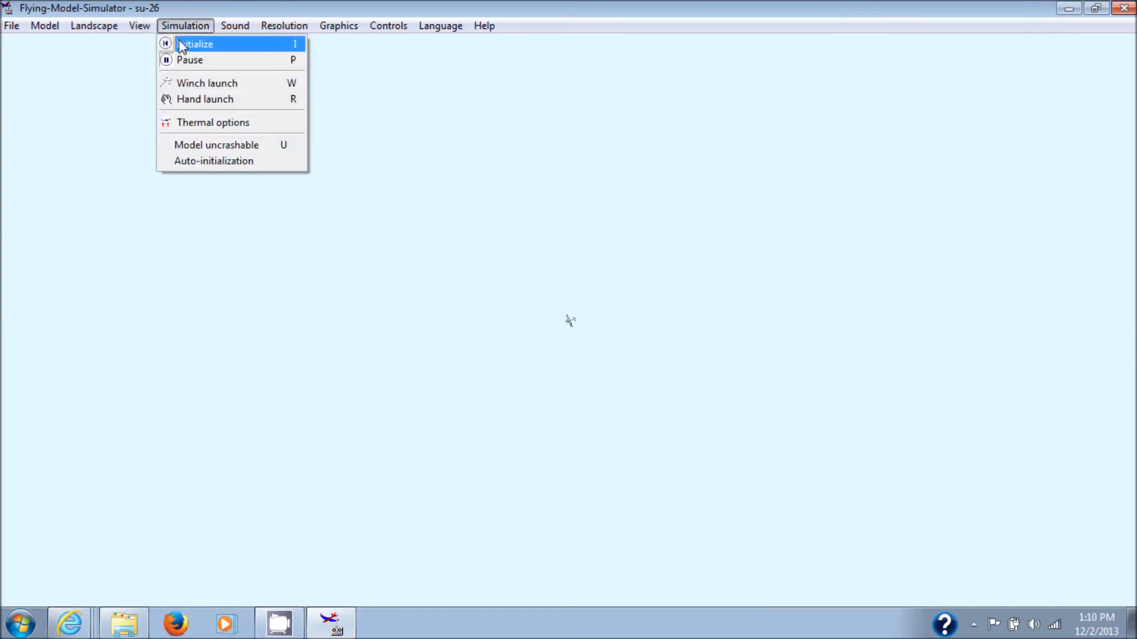
click(196, 43)
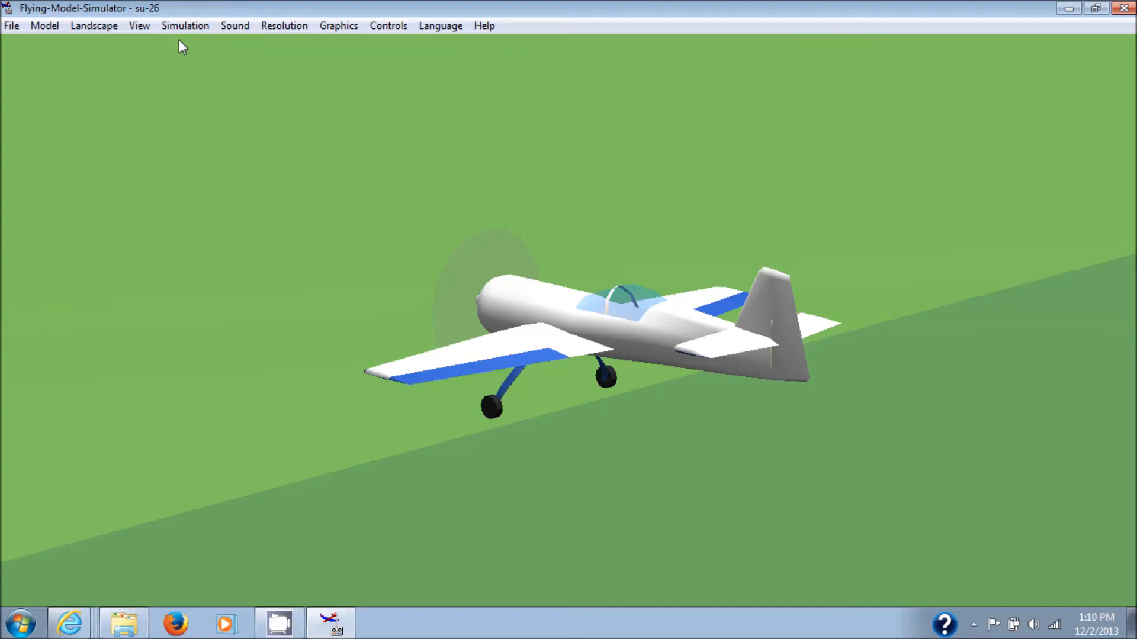
click(184, 25)
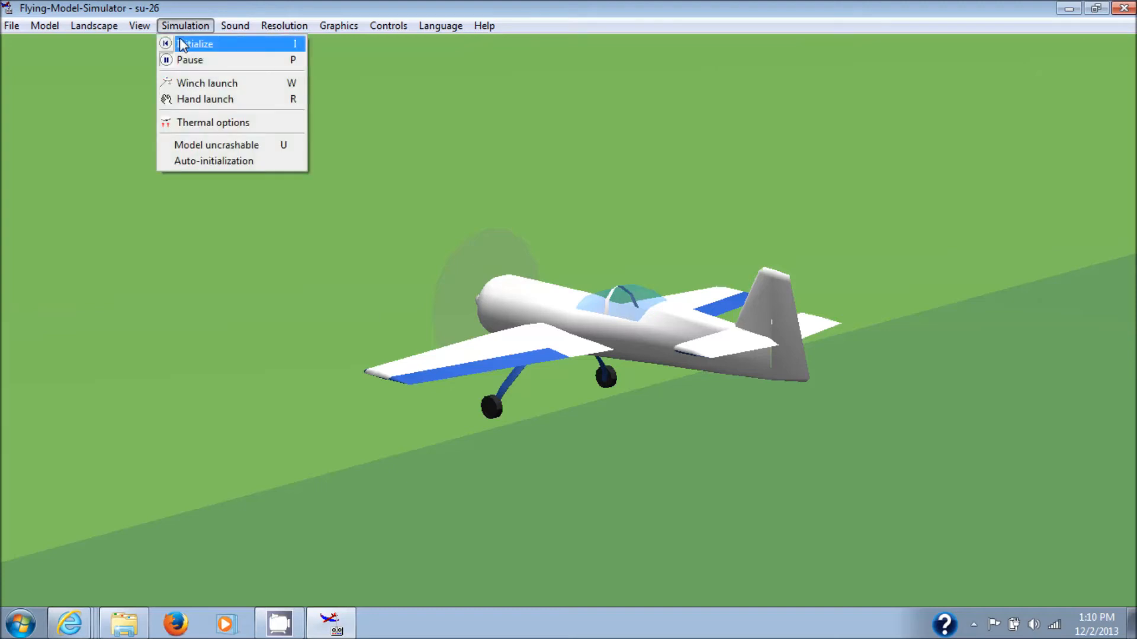
click(196, 43)
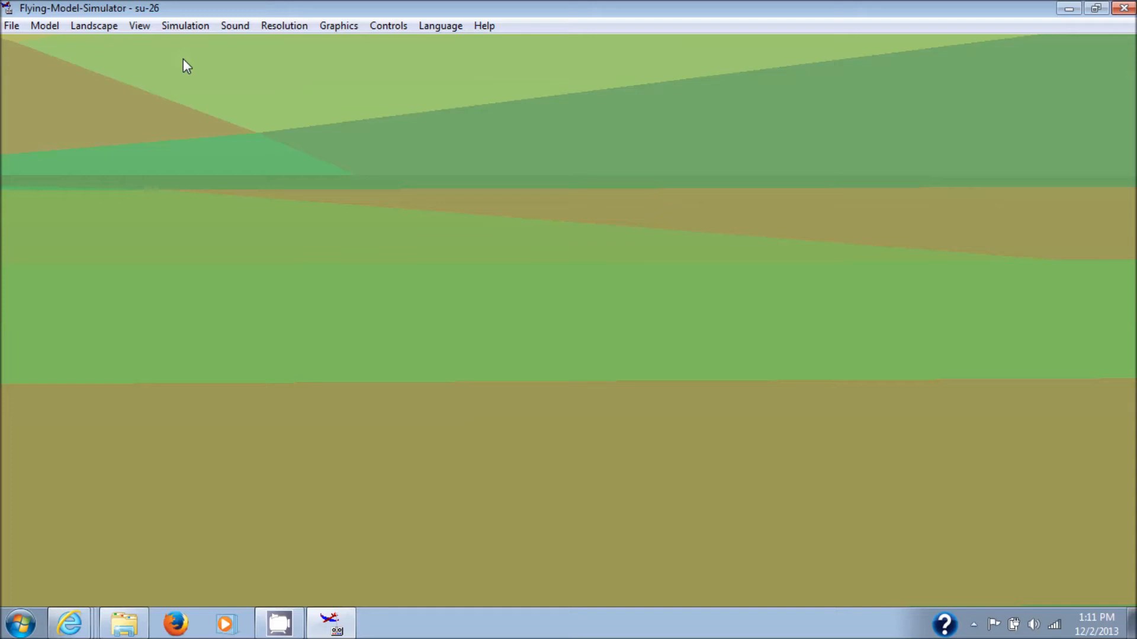
mouse_move(319, 187)
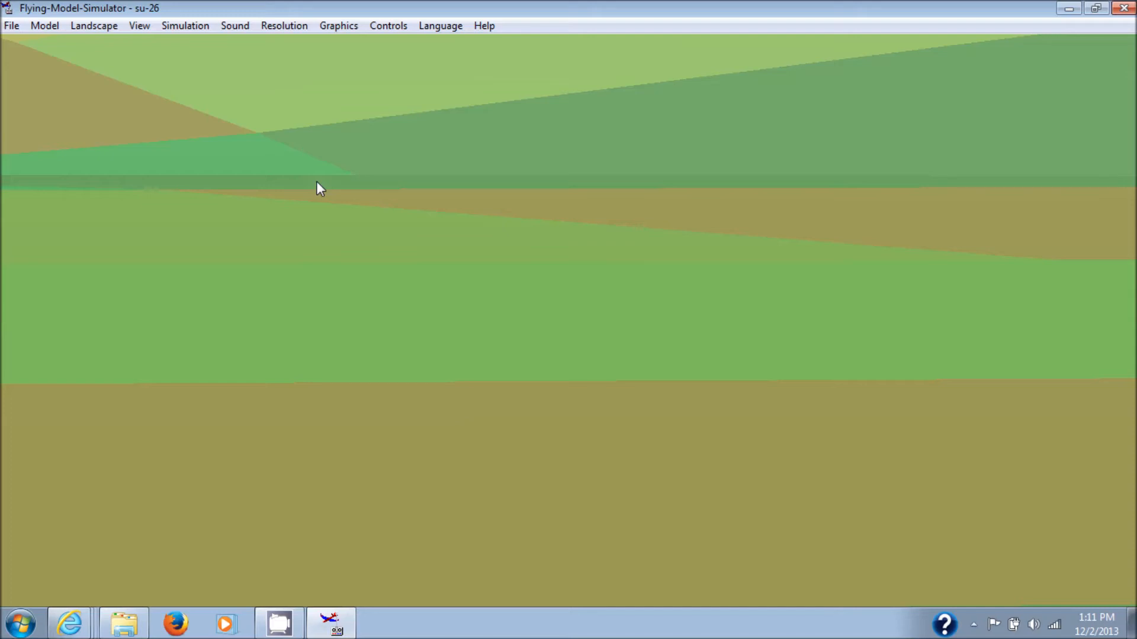
mouse_move(539, 170)
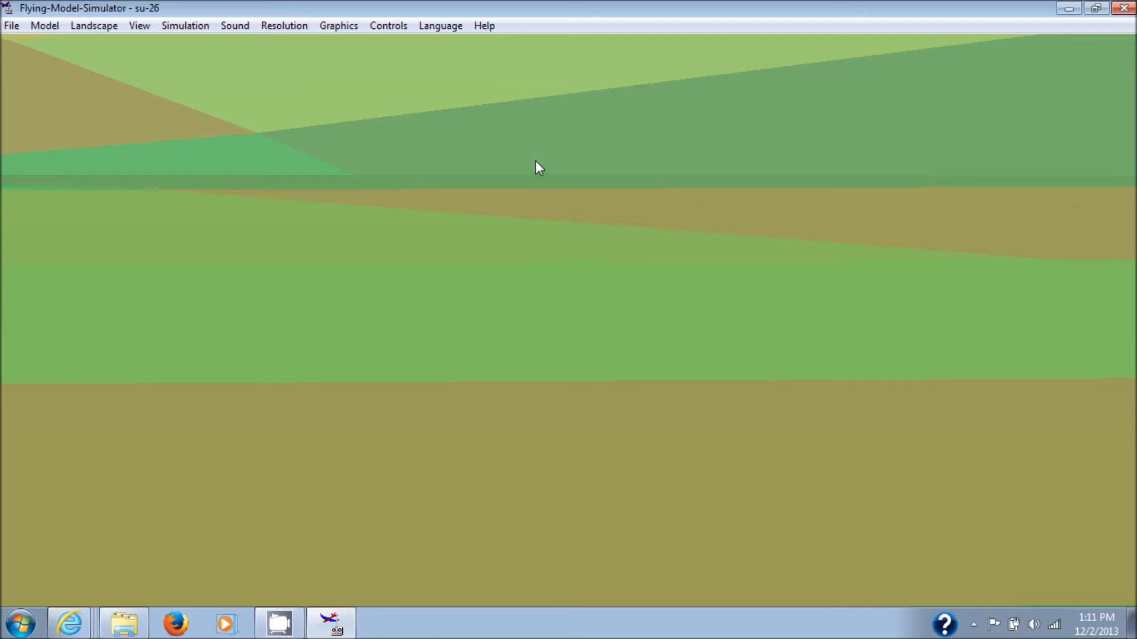
mouse_move(719, 133)
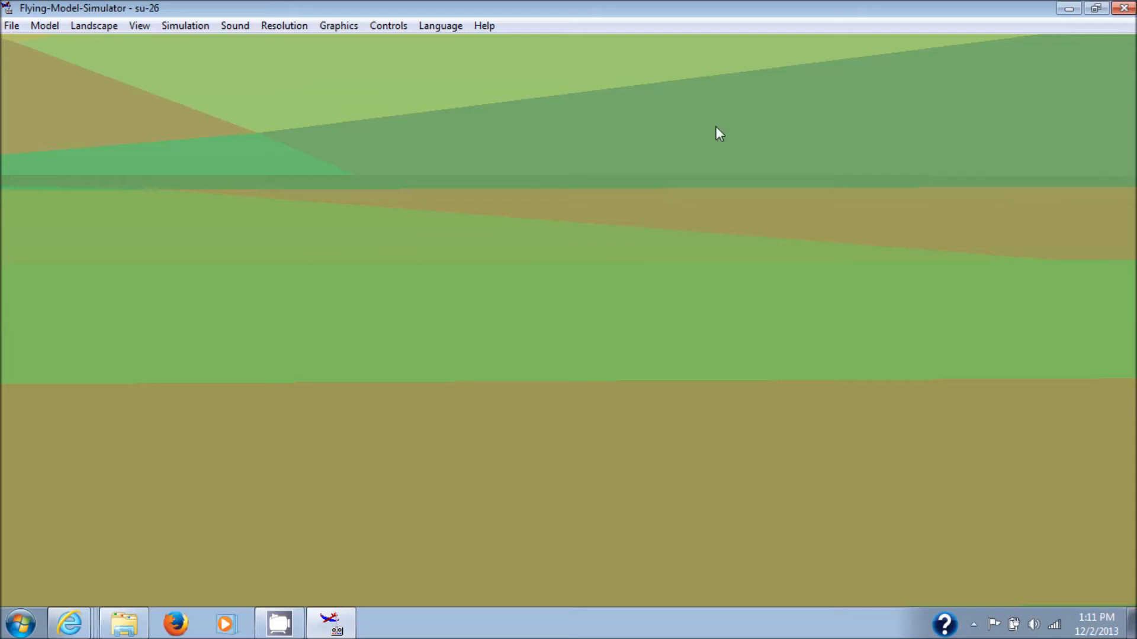
mouse_move(984, 13)
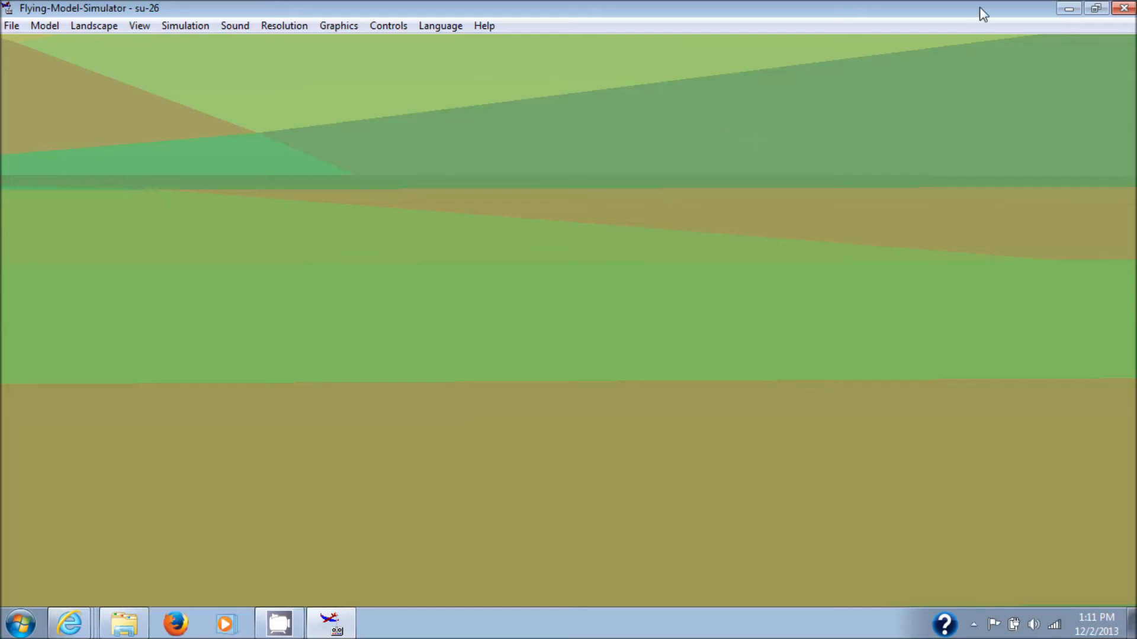
mouse_move(1126, 8)
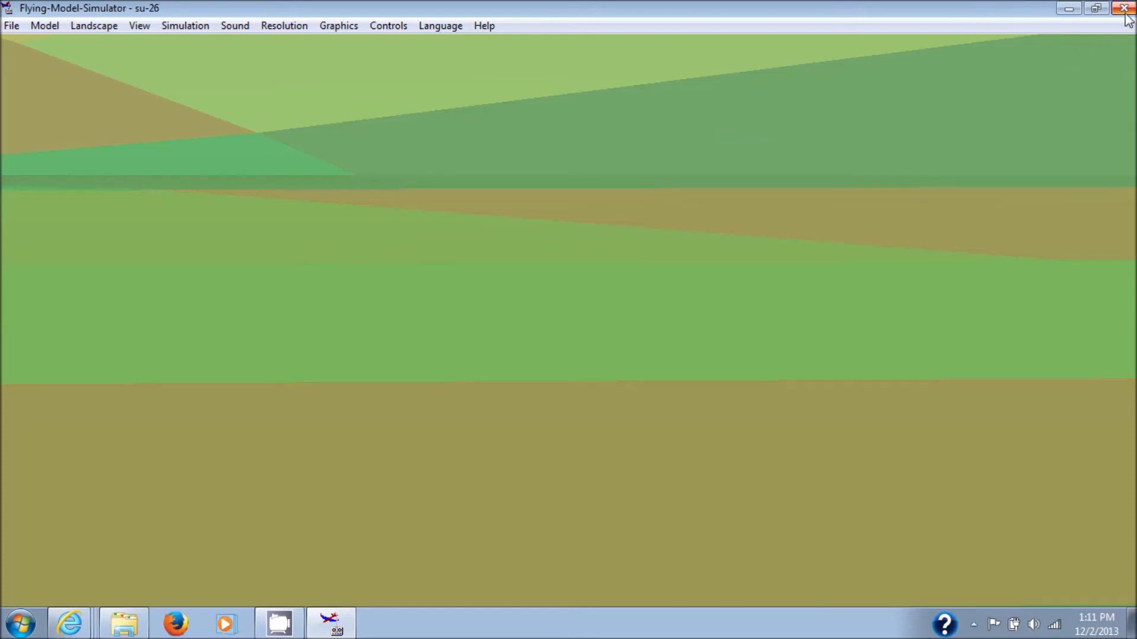
Close FMS and the FMS disc folder, then show Internet Explorer's open pages
click(1126, 8)
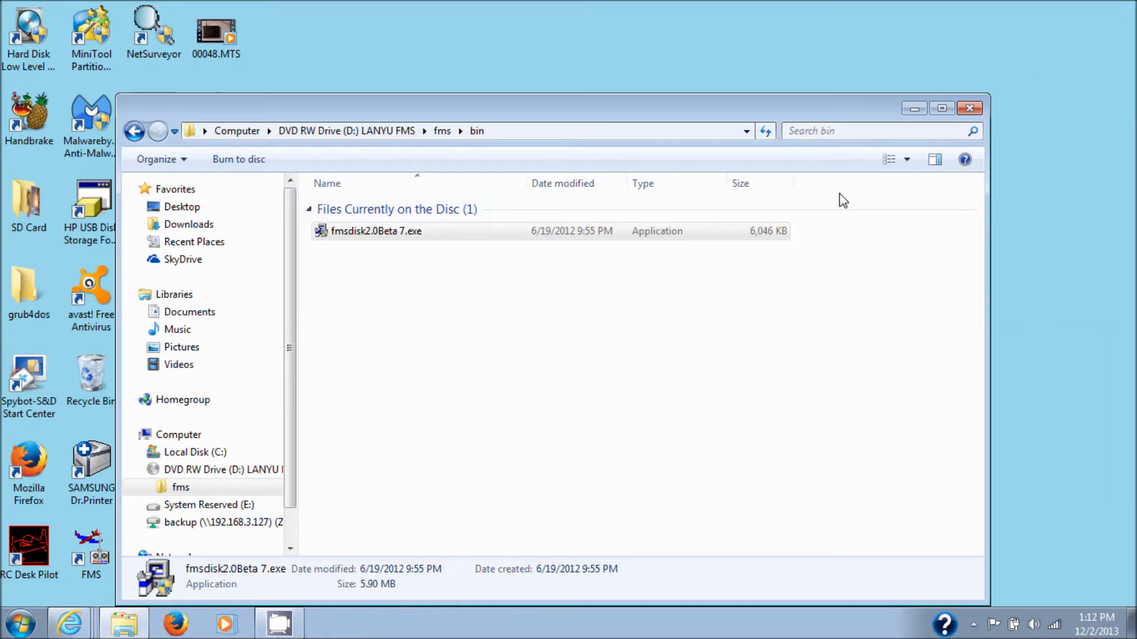
click(969, 107)
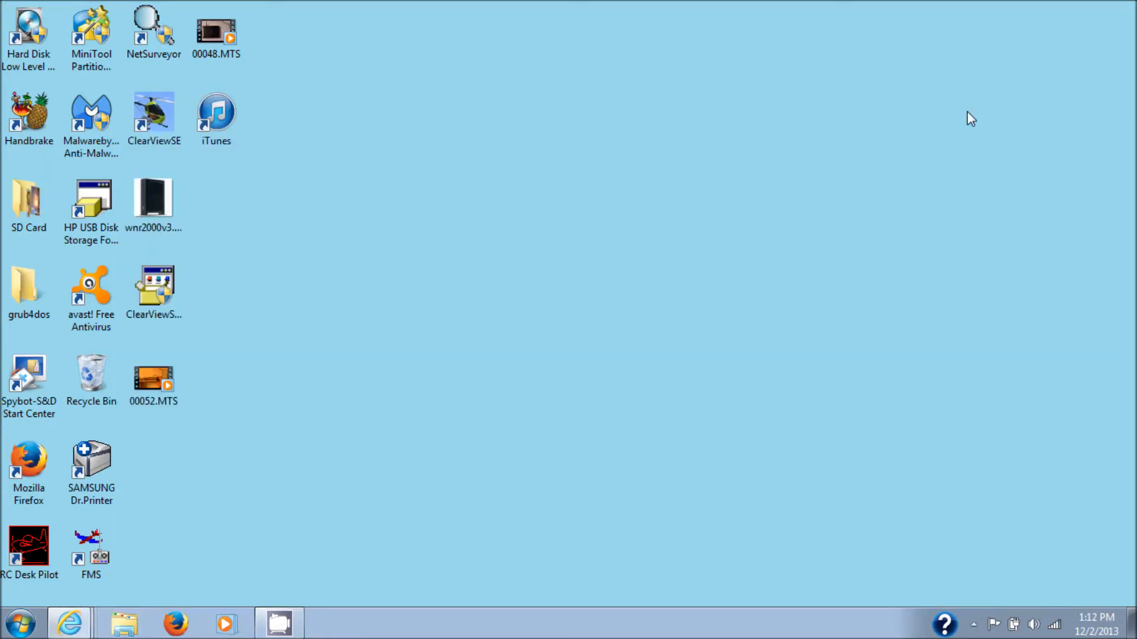
mouse_move(67, 623)
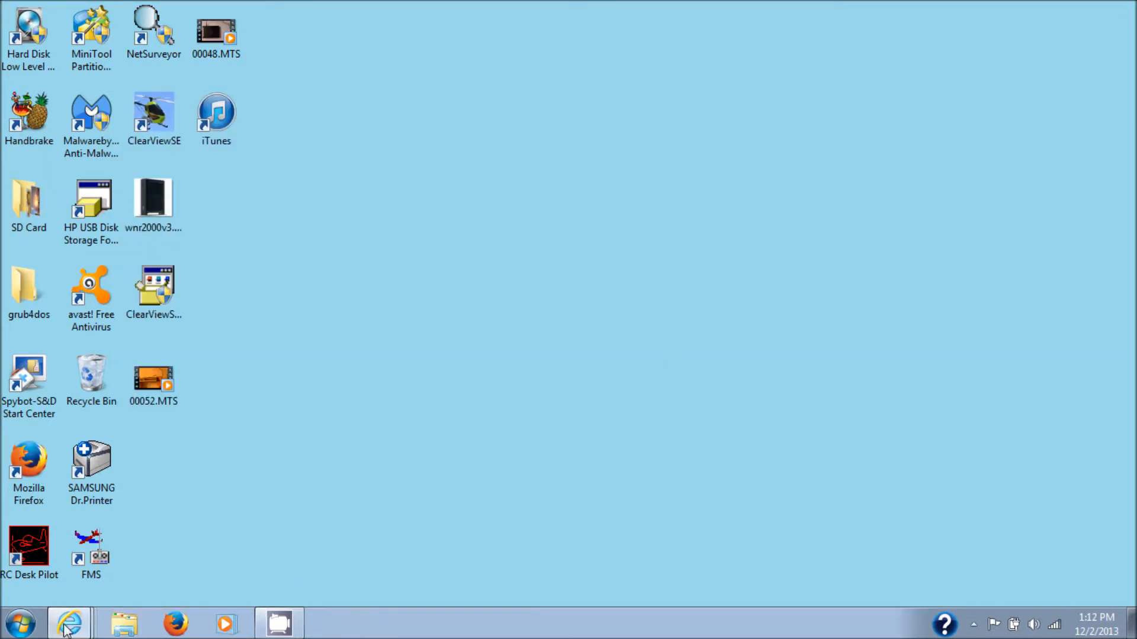
click(69, 622)
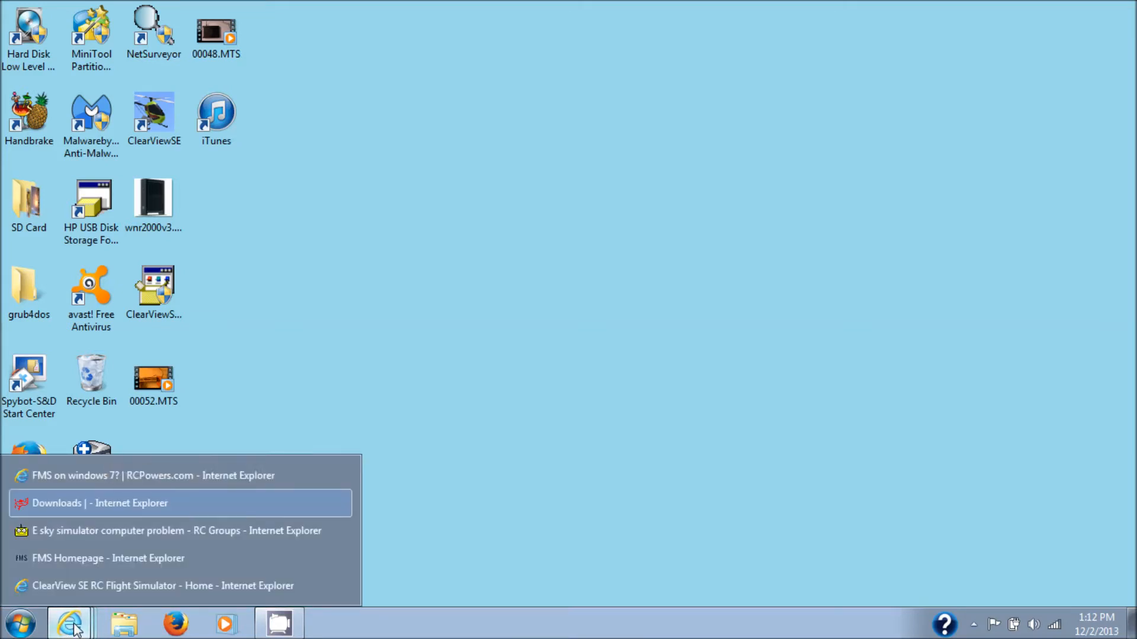
mouse_move(109, 503)
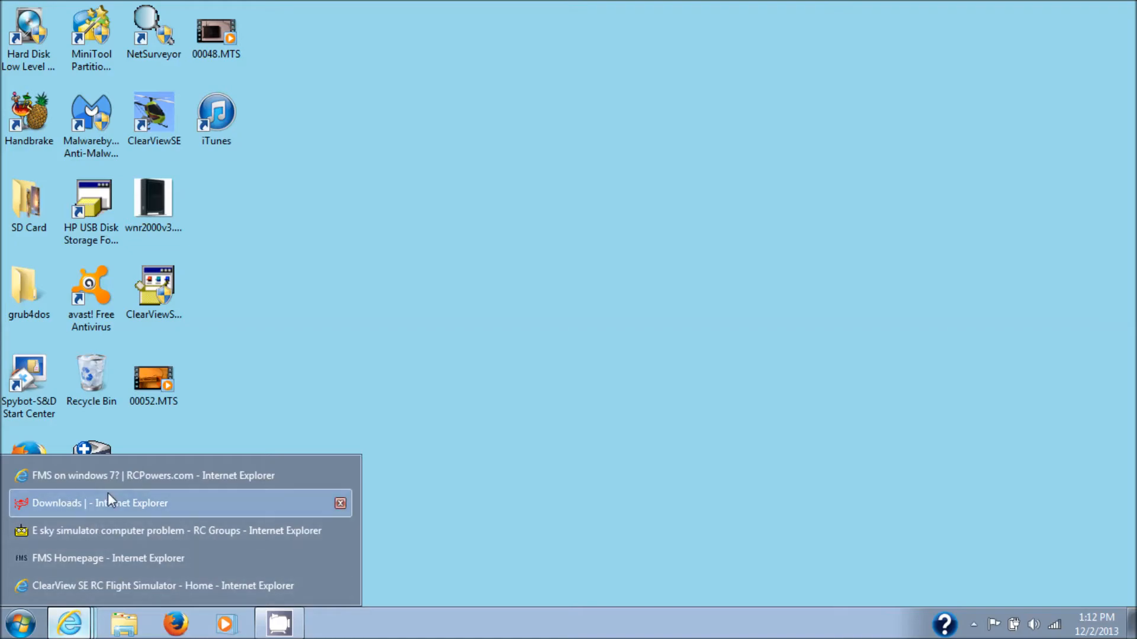
Switch to the rcdeskpilot.com Downloads page in Internet Explorer
click(94, 504)
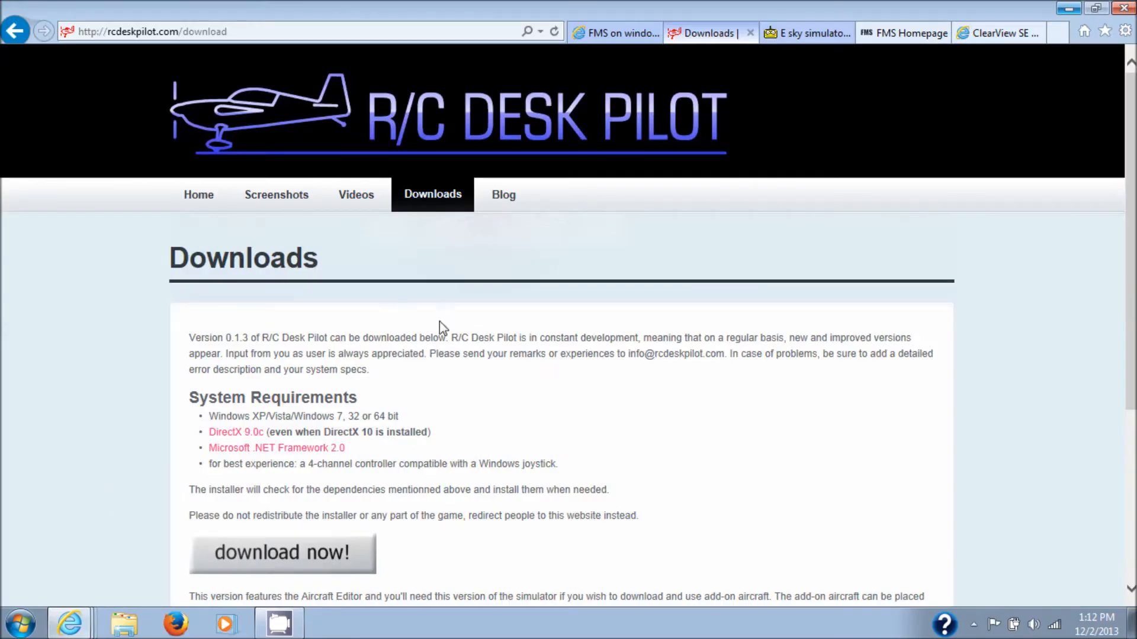
mouse_move(532, 158)
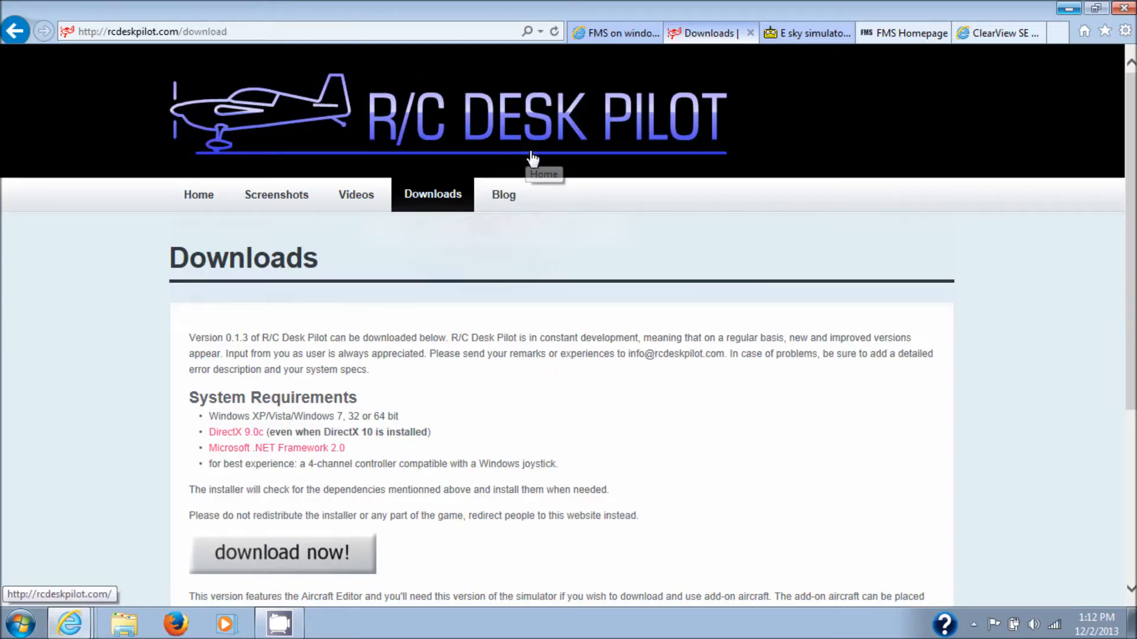
mouse_move(655, 149)
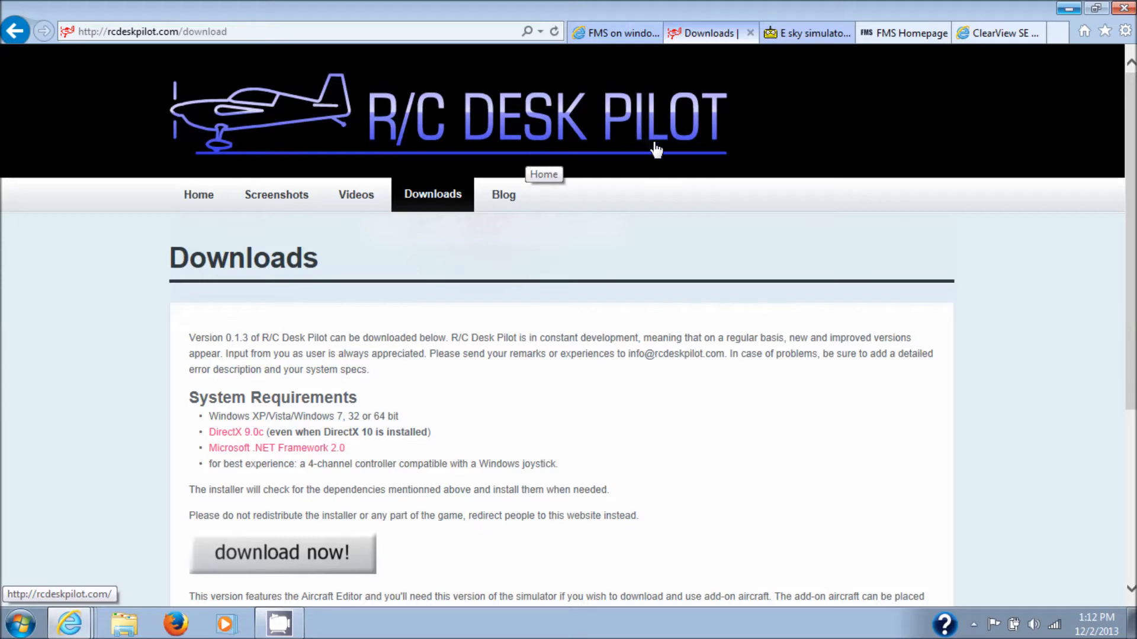
mouse_move(627, 281)
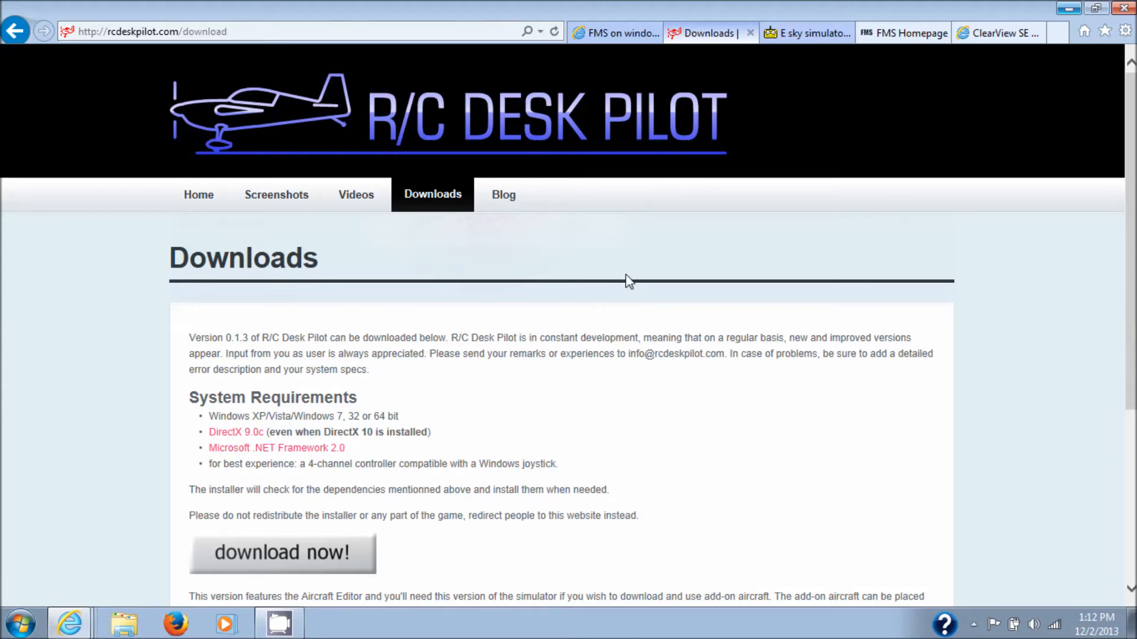
mouse_move(631, 391)
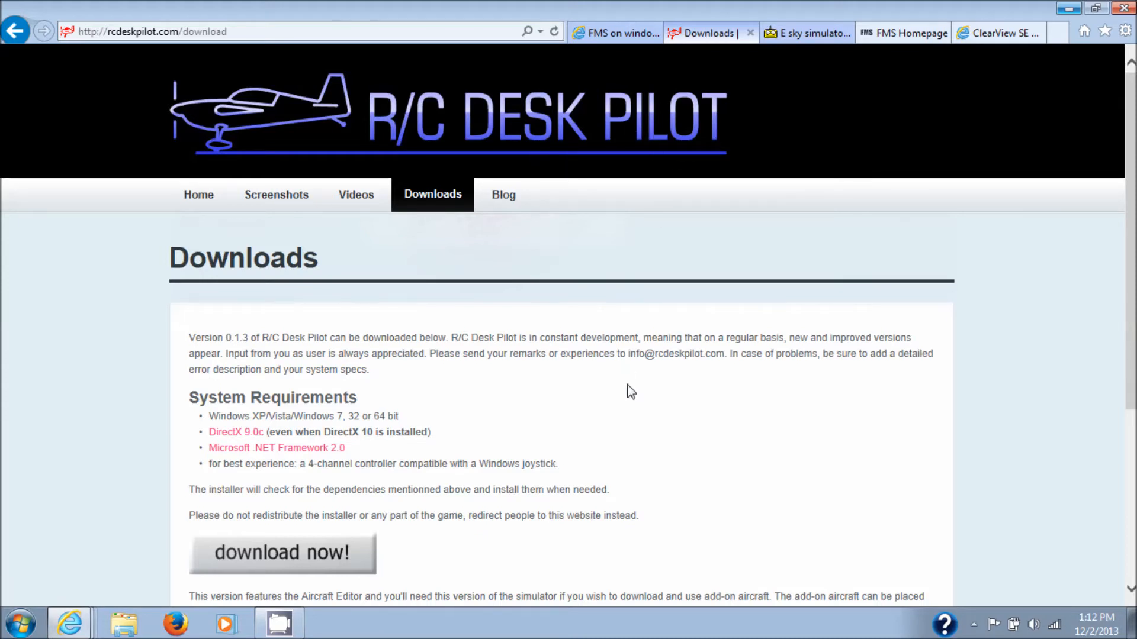
mouse_move(556, 416)
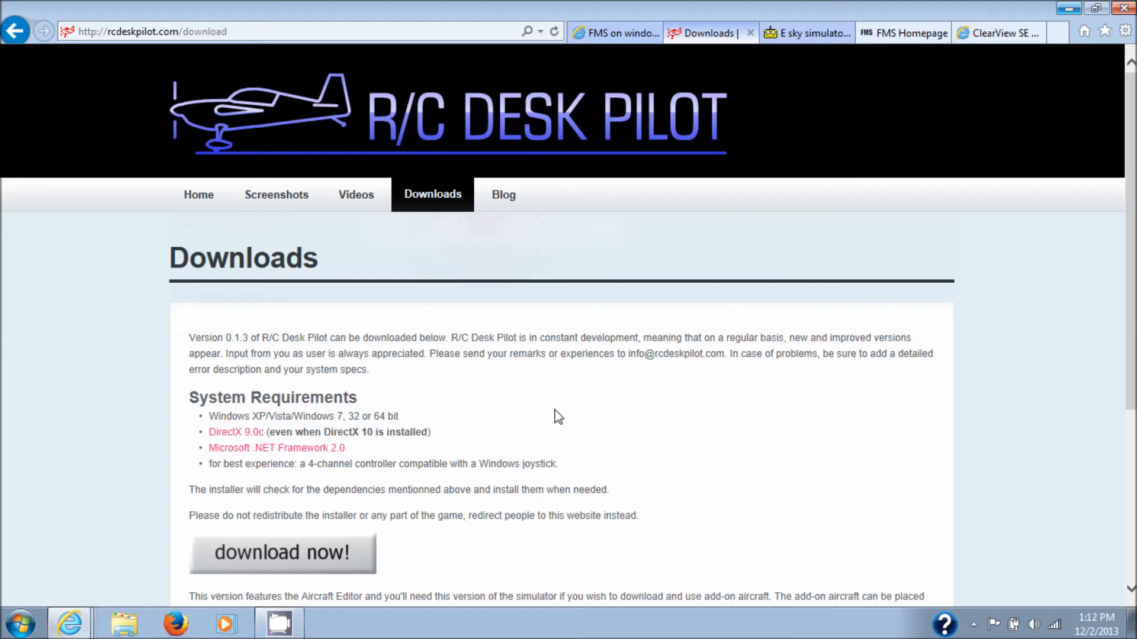
mouse_move(276, 448)
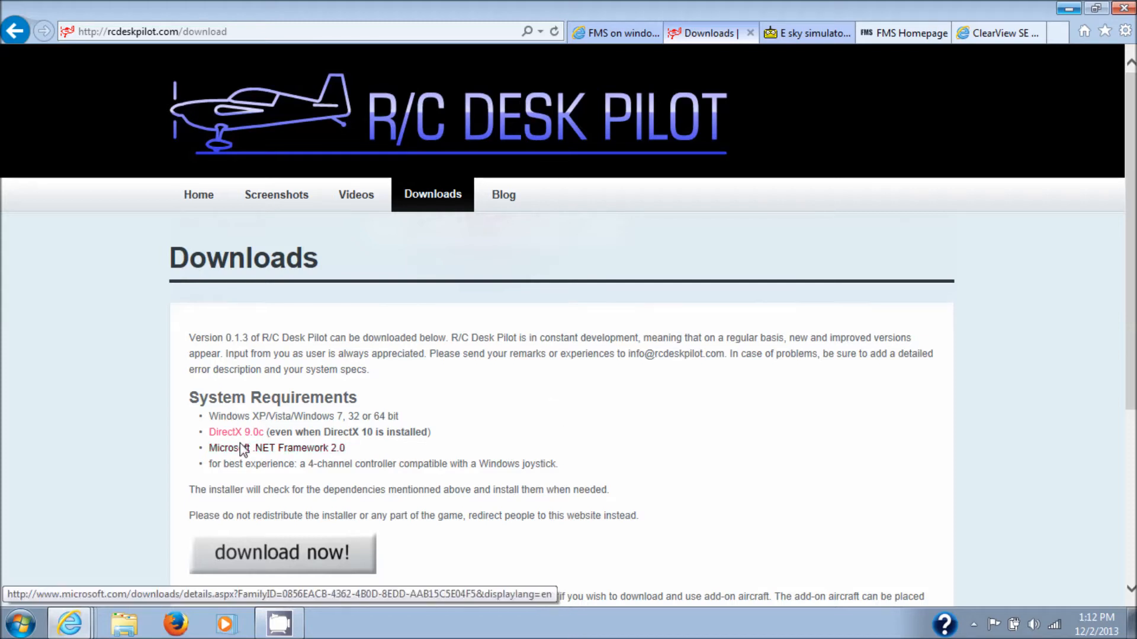
mouse_move(250, 432)
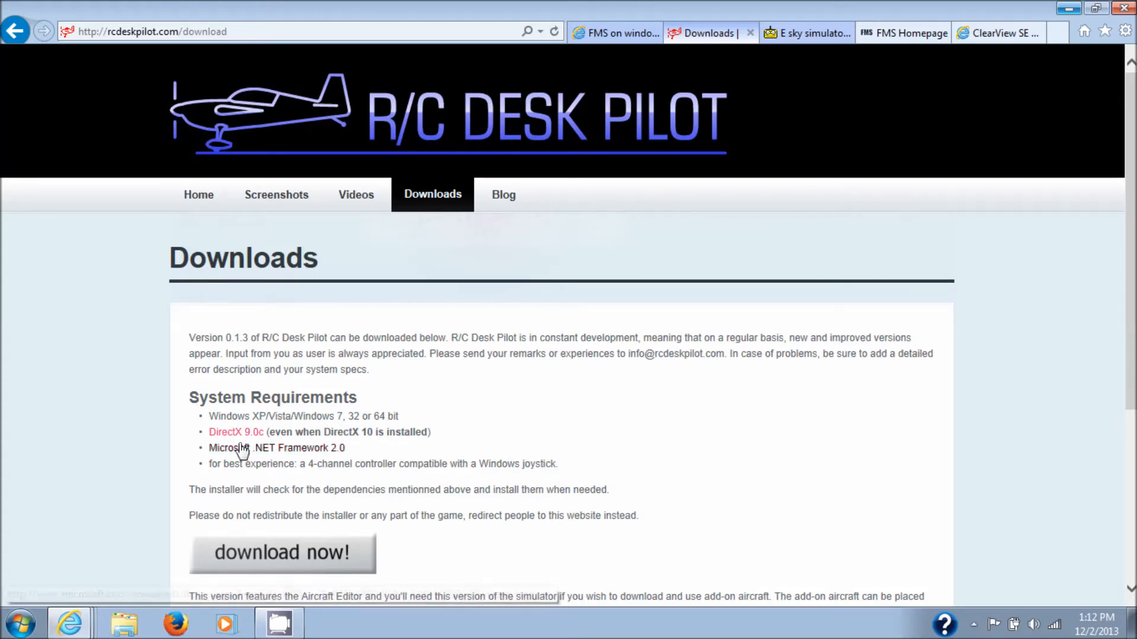
mouse_move(235, 432)
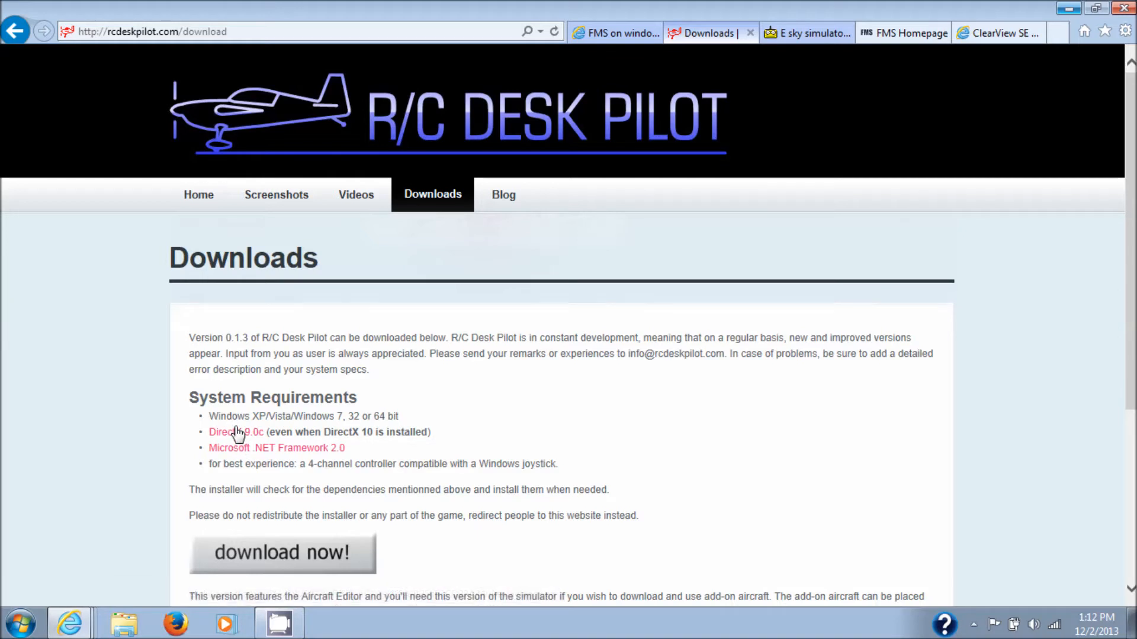
mouse_move(254, 450)
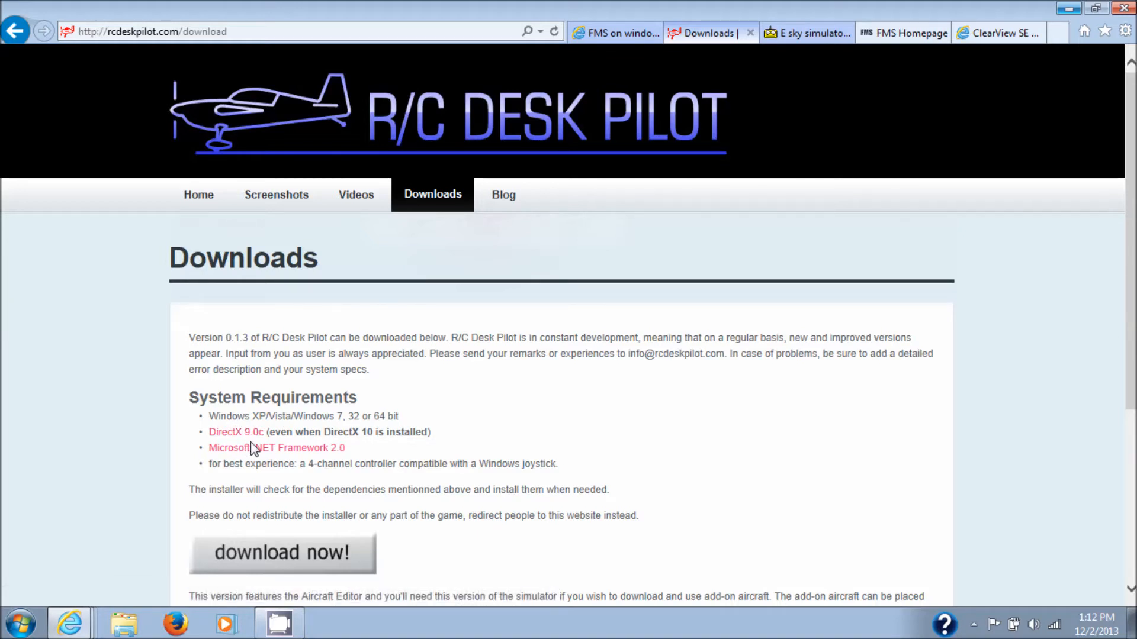
mouse_move(994, 12)
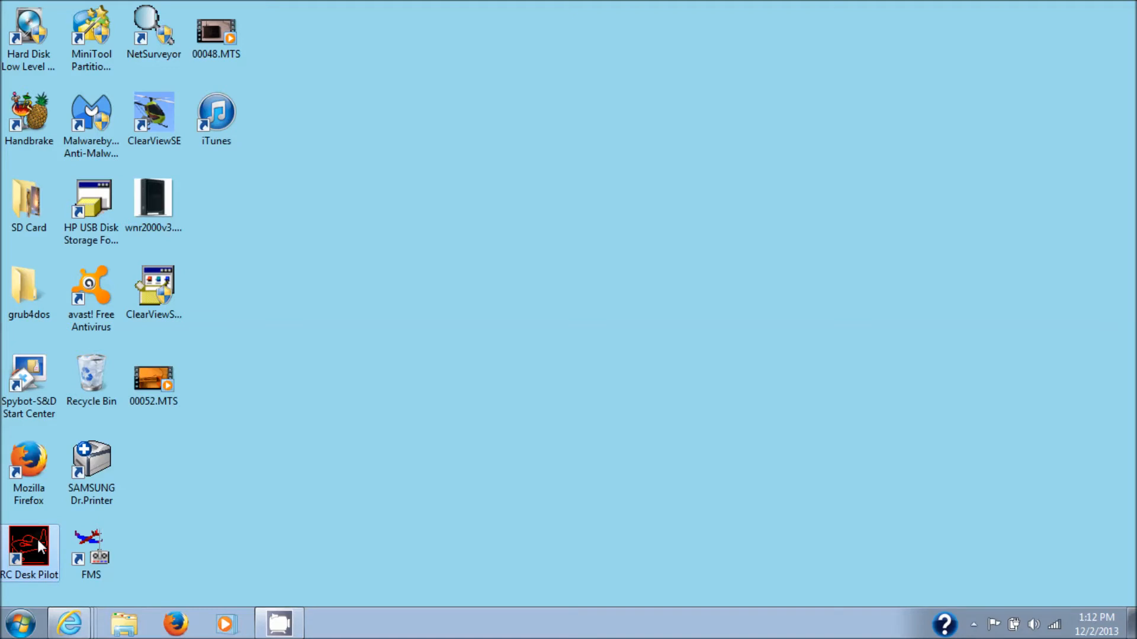
Launch R/C Desk Pilot from its desktop shortcut and choose Demo
double_click(29, 547)
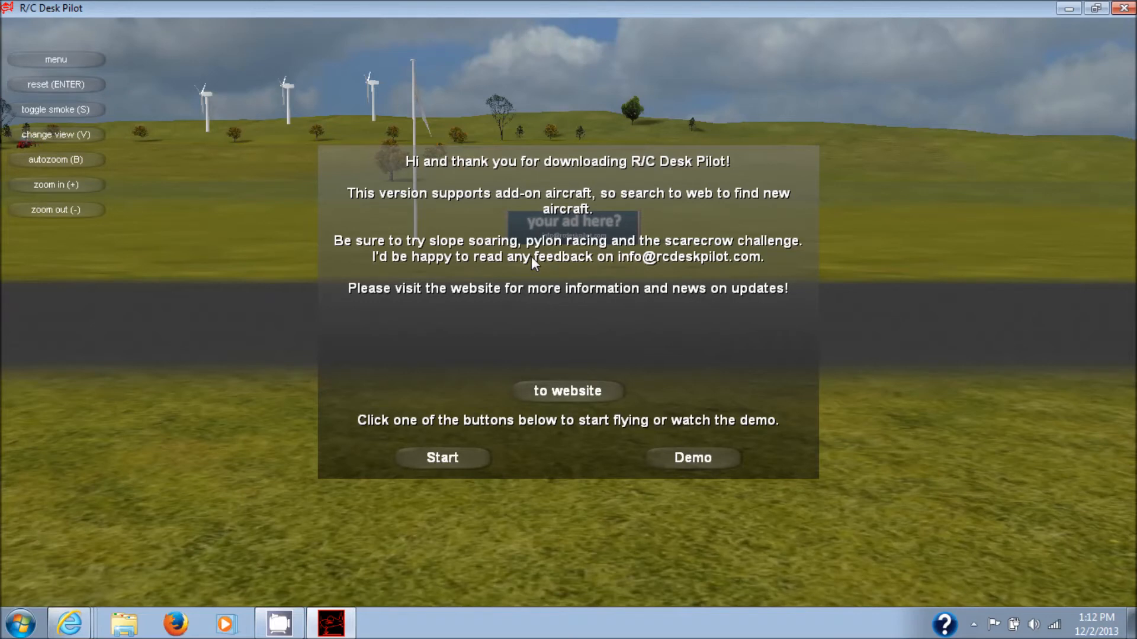
mouse_move(555, 285)
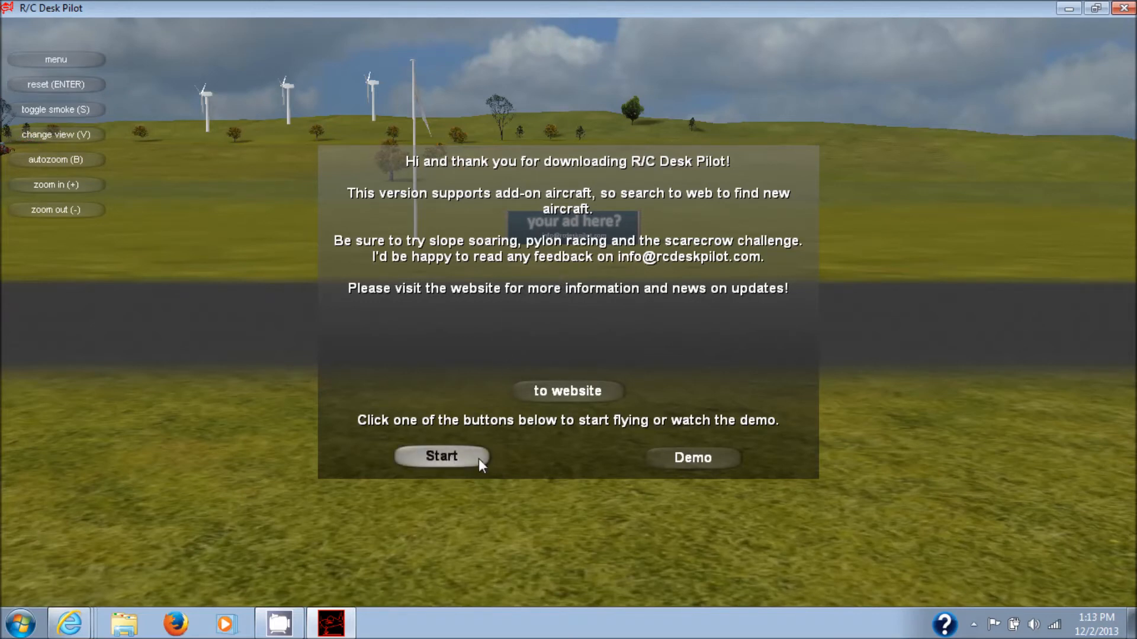
mouse_move(691, 459)
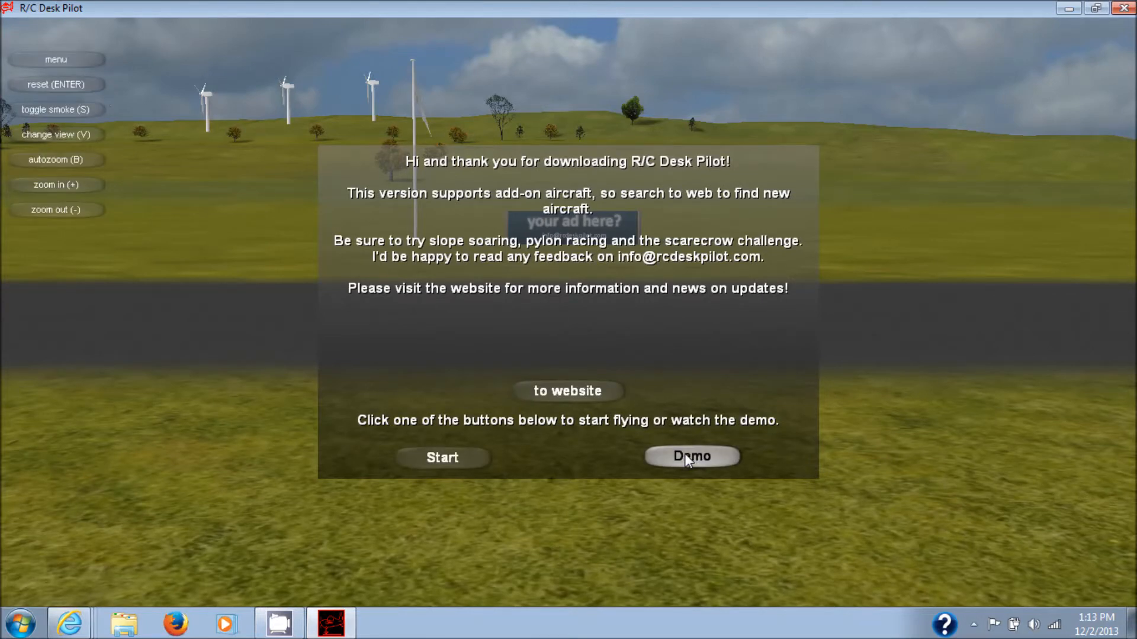
click(691, 455)
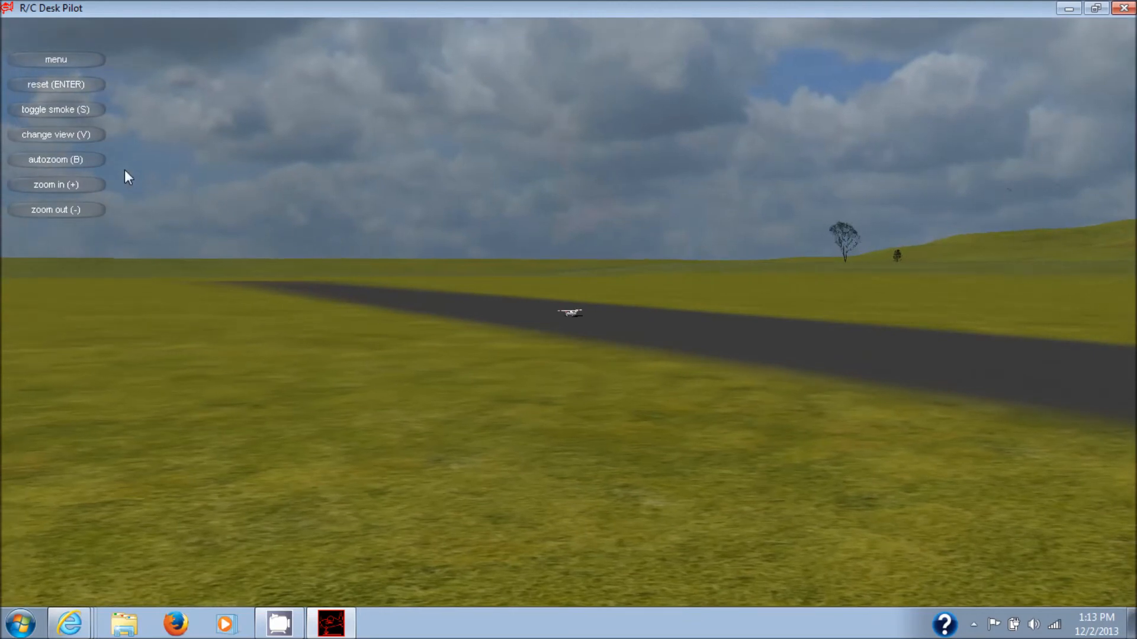
Autozoom onto the plane and reset it to the runway
click(55, 159)
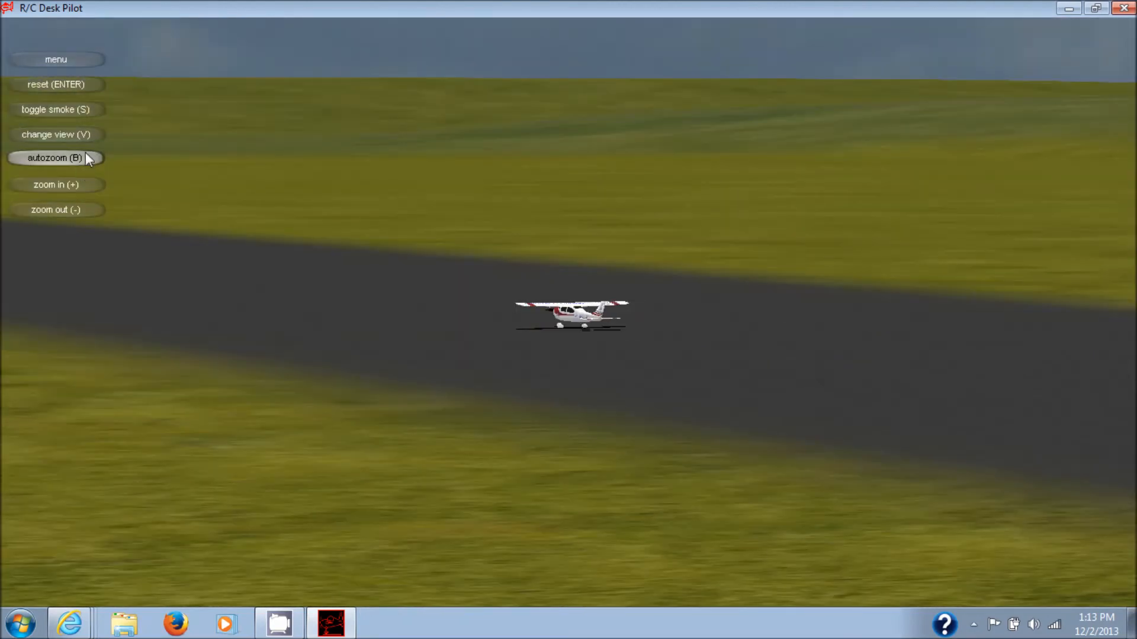
mouse_move(88, 145)
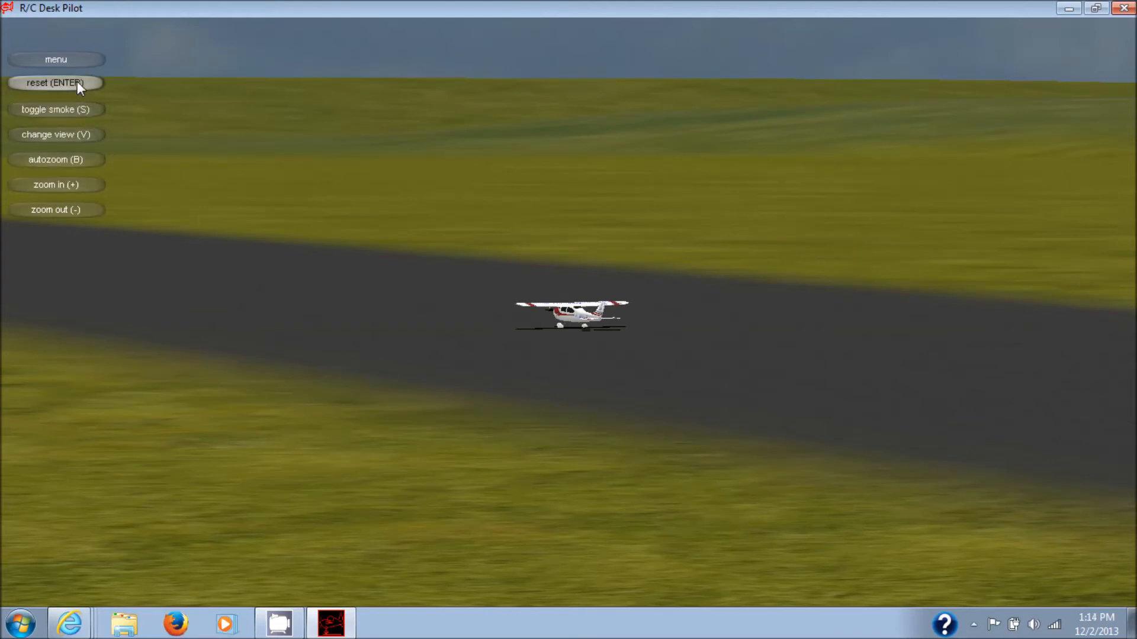
click(56, 58)
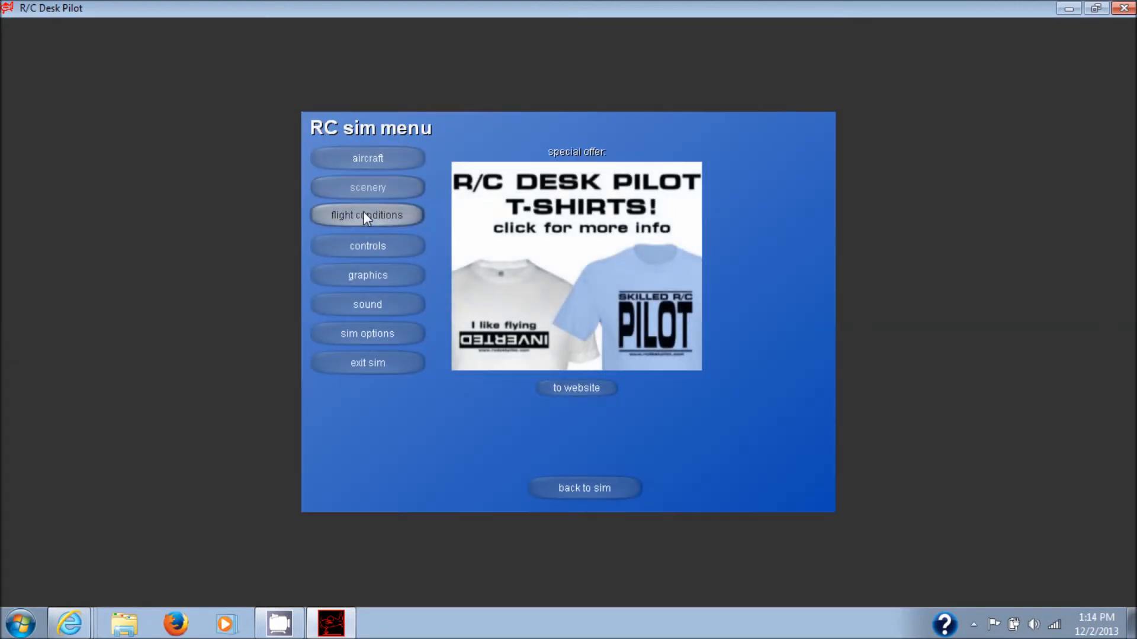
Open Control settings showing the PPM controller with channels 6, 1, 2, 3, 5, 4
click(367, 245)
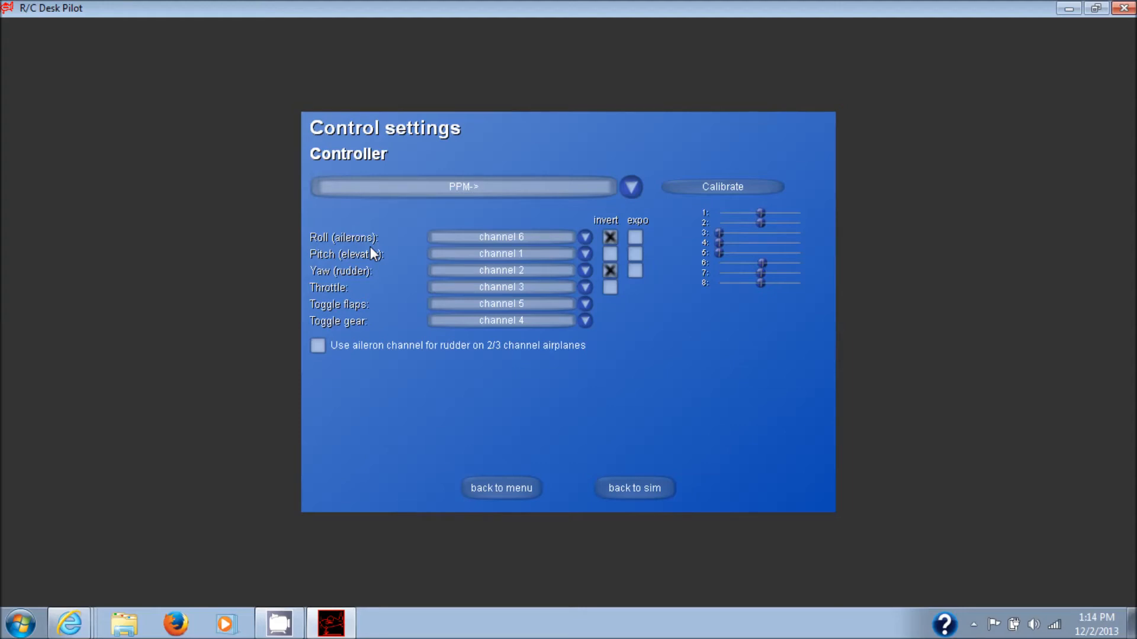
click(721, 186)
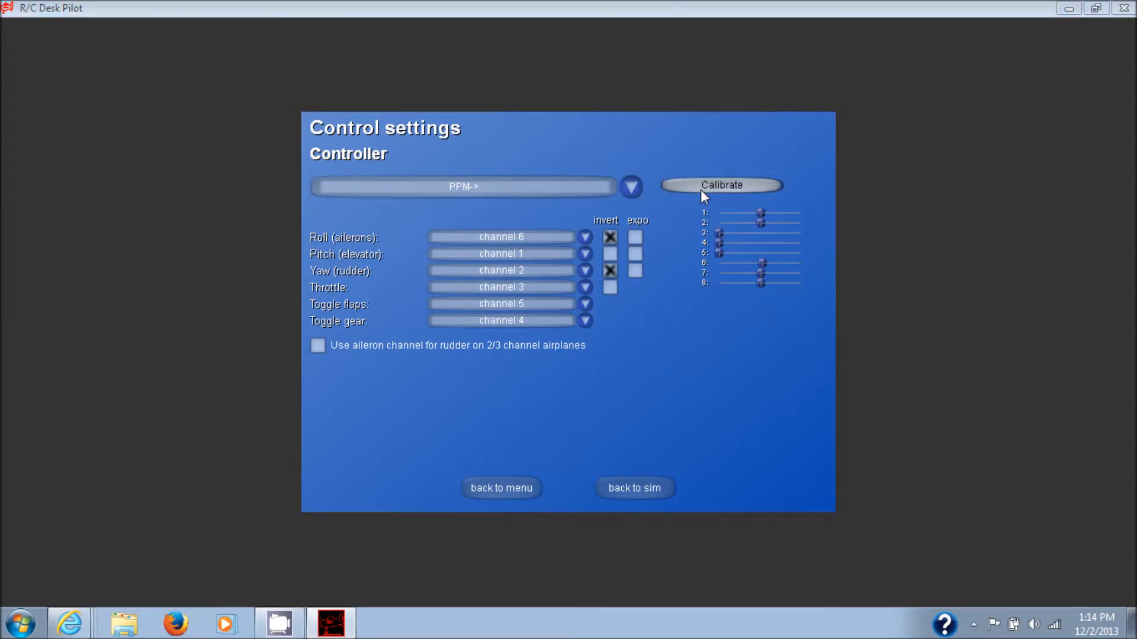
click(720, 185)
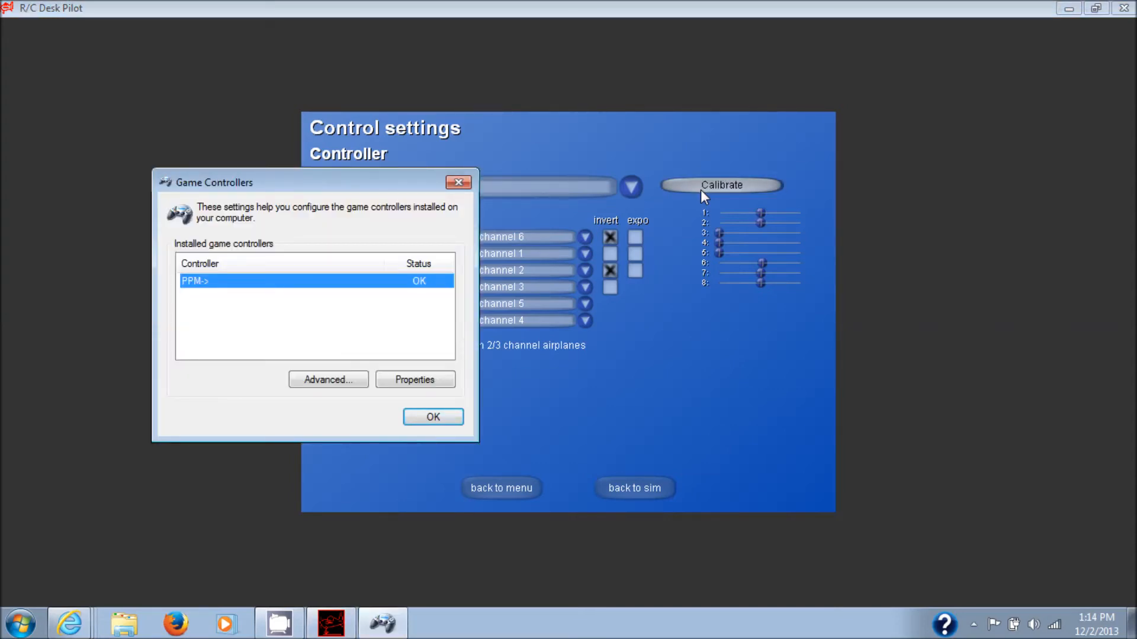
mouse_move(456, 272)
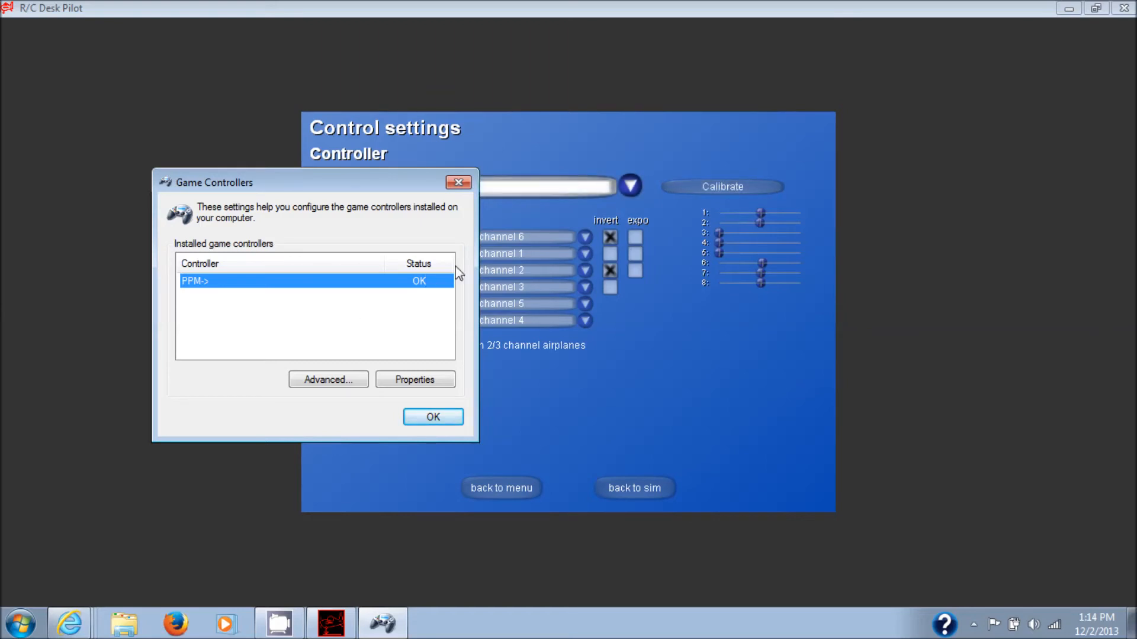
mouse_move(327, 379)
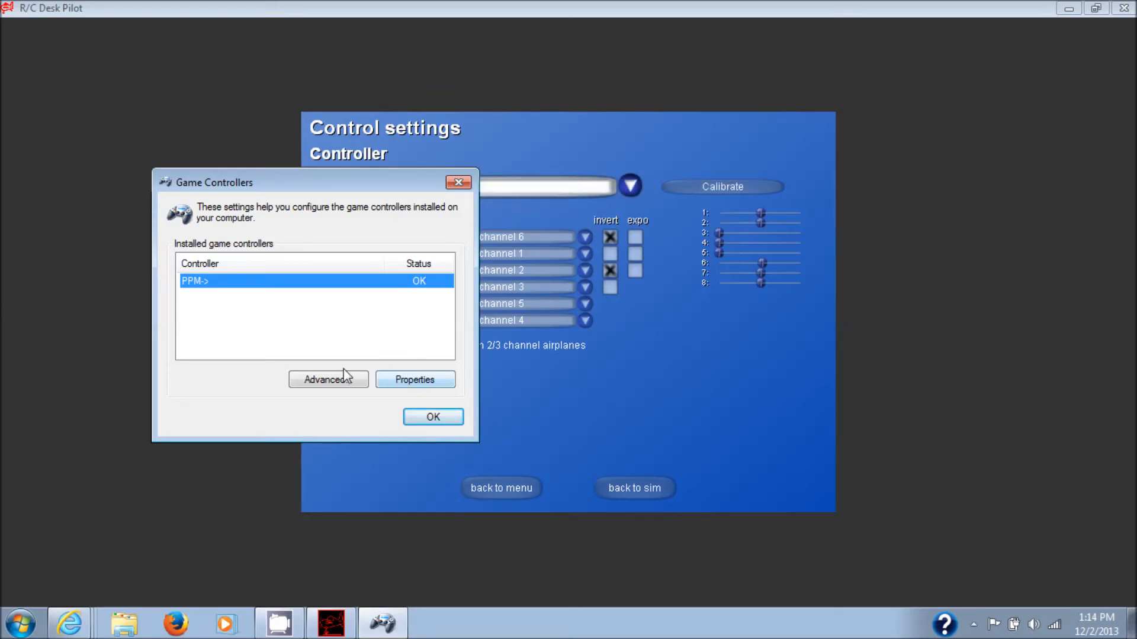
click(327, 379)
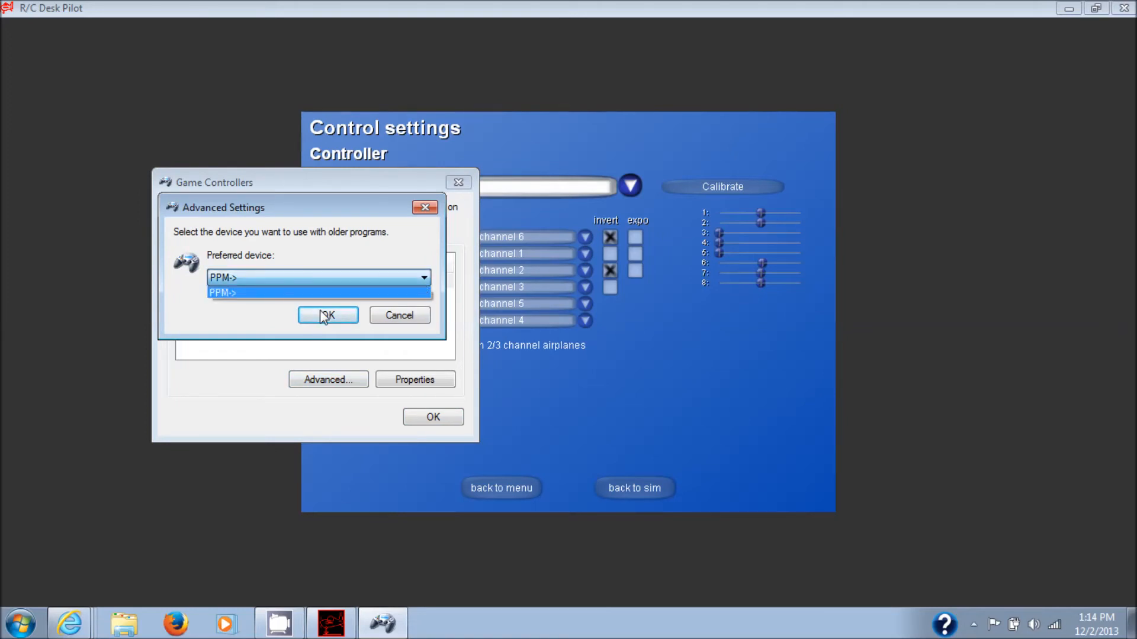
click(327, 315)
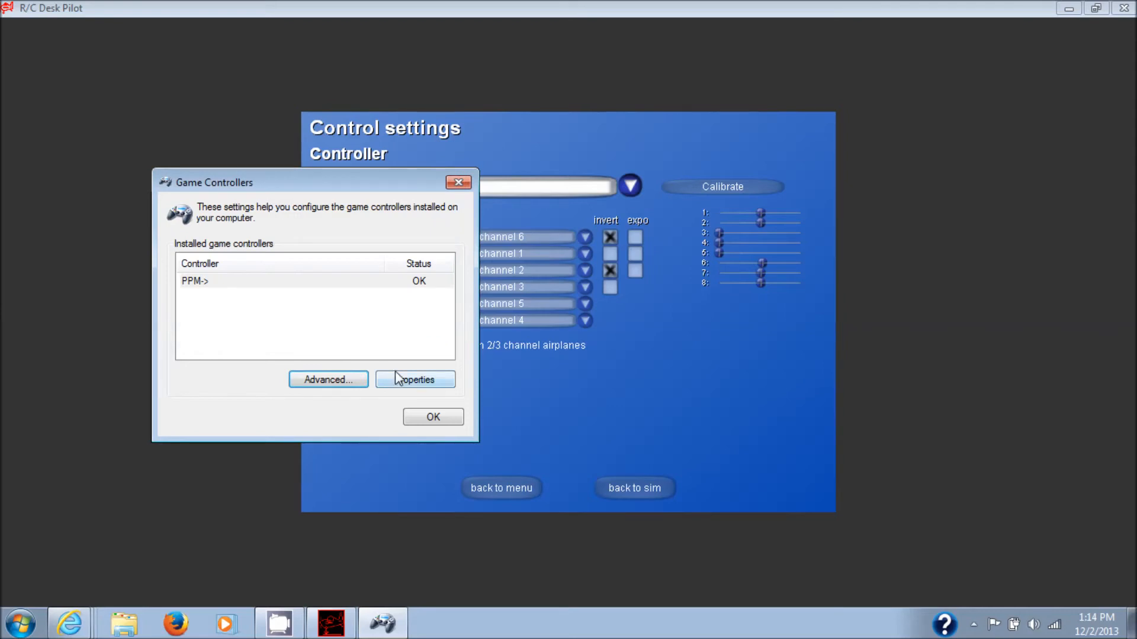
click(414, 379)
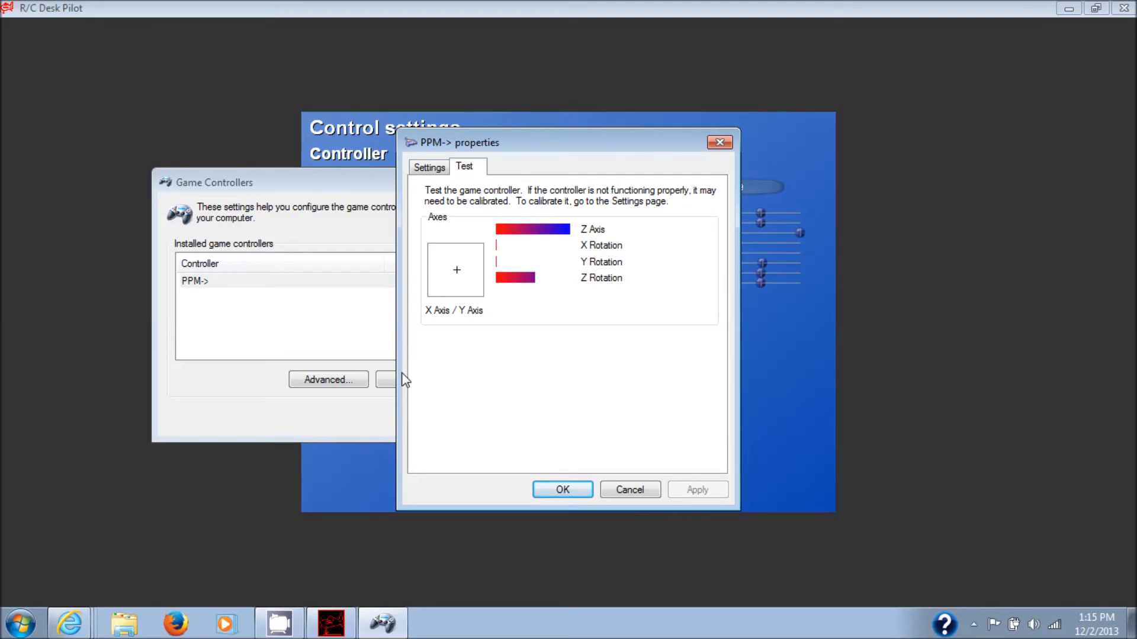
click(562, 489)
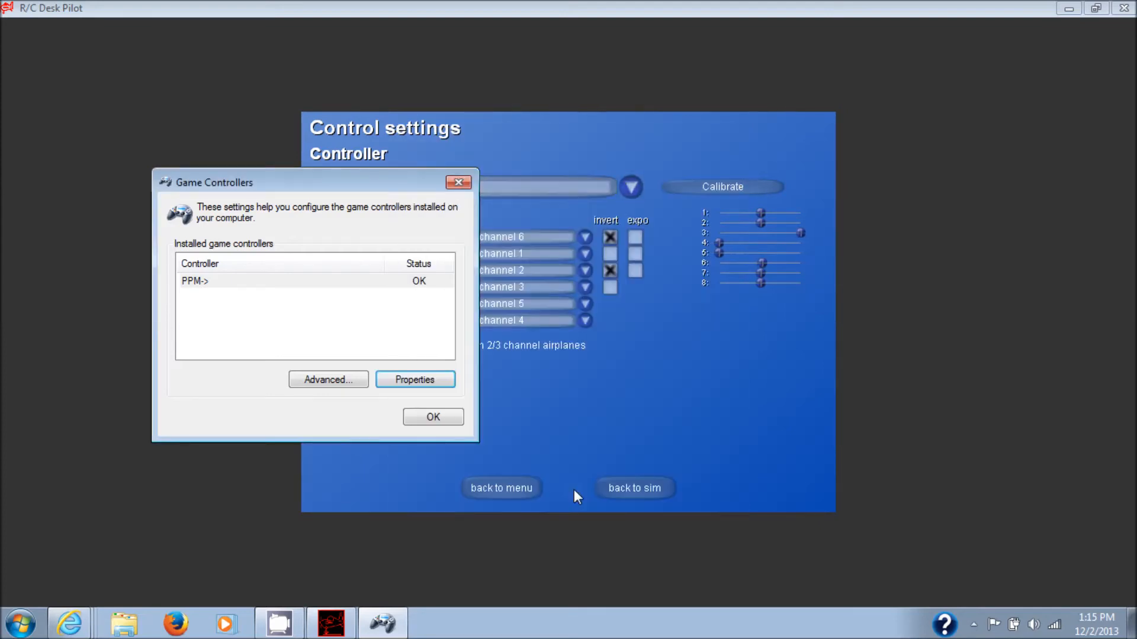
mouse_move(433, 417)
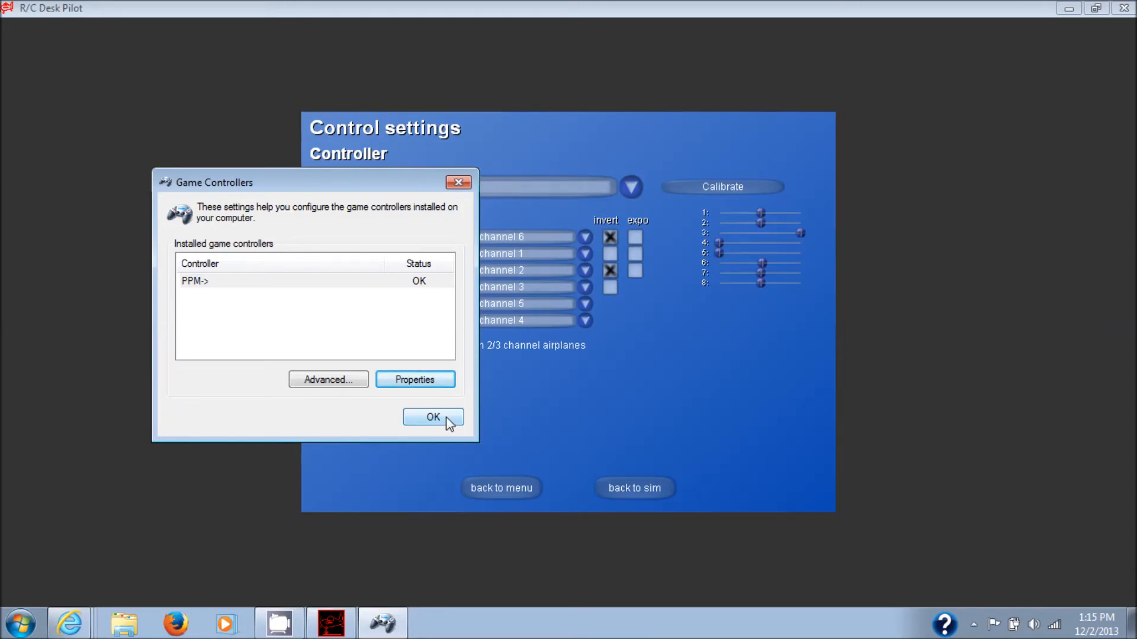
click(432, 417)
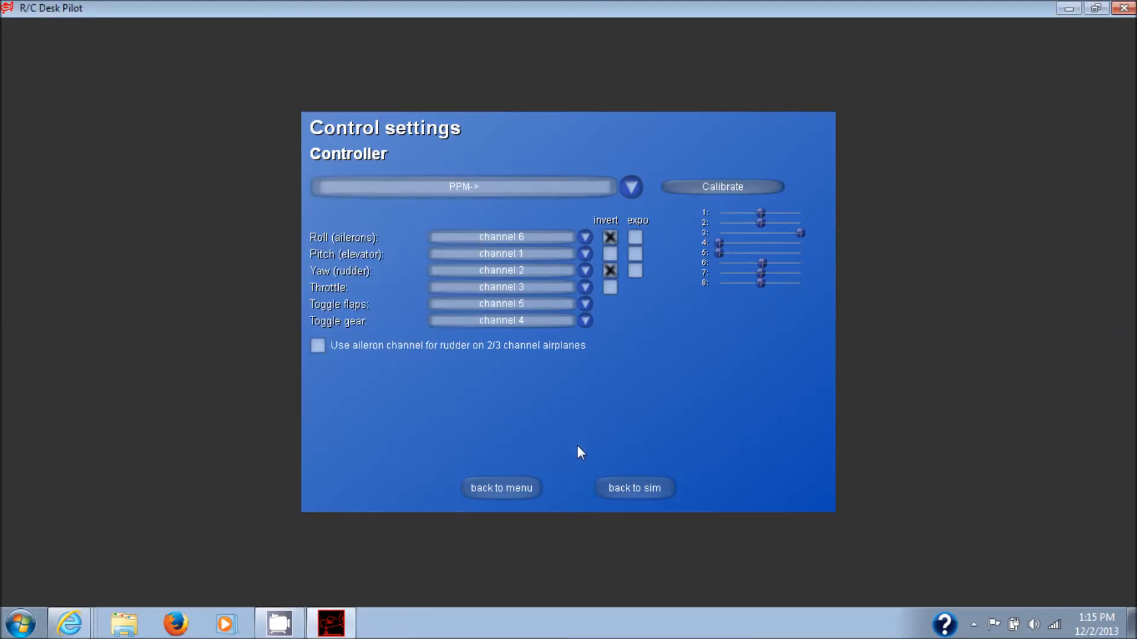
mouse_move(533, 476)
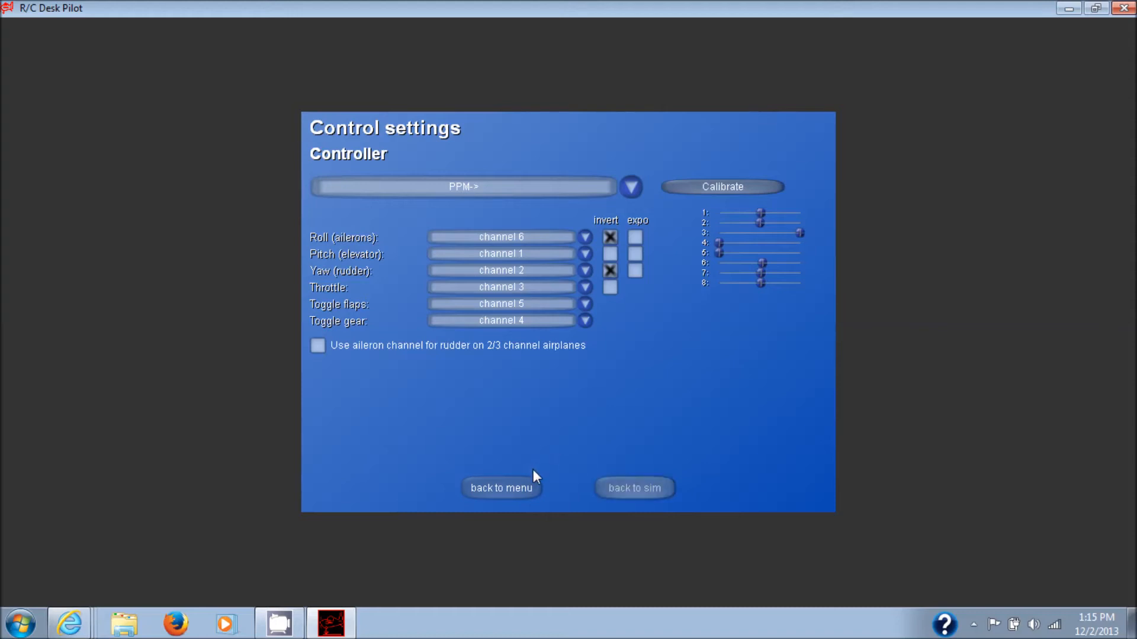
Return to the simulation and reset the plane onto the runway
click(500, 488)
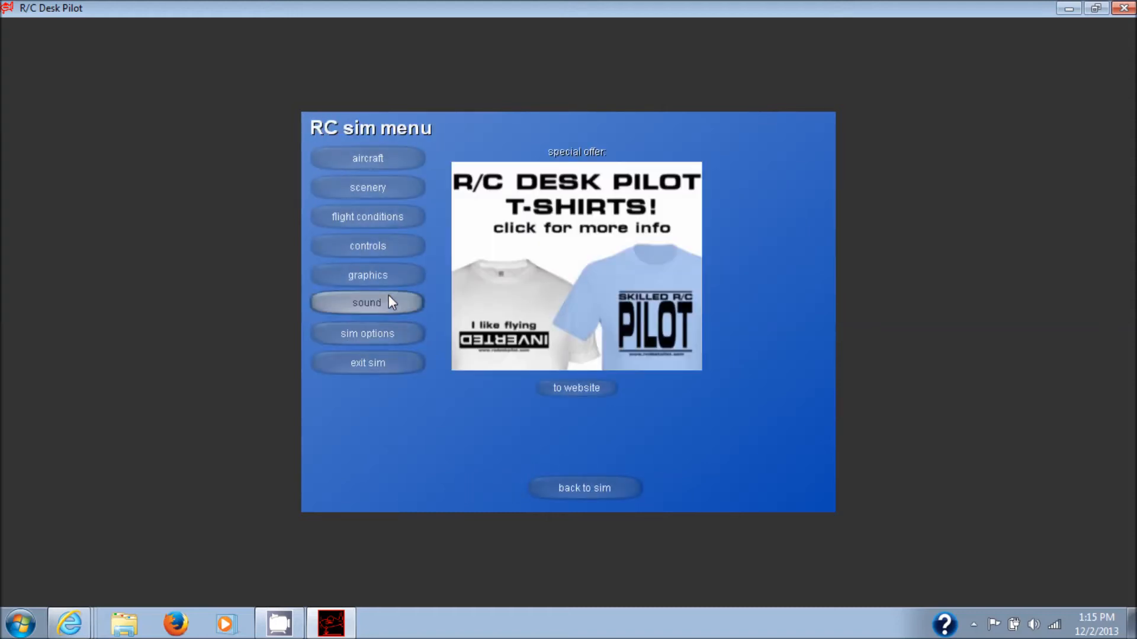
mouse_move(368, 216)
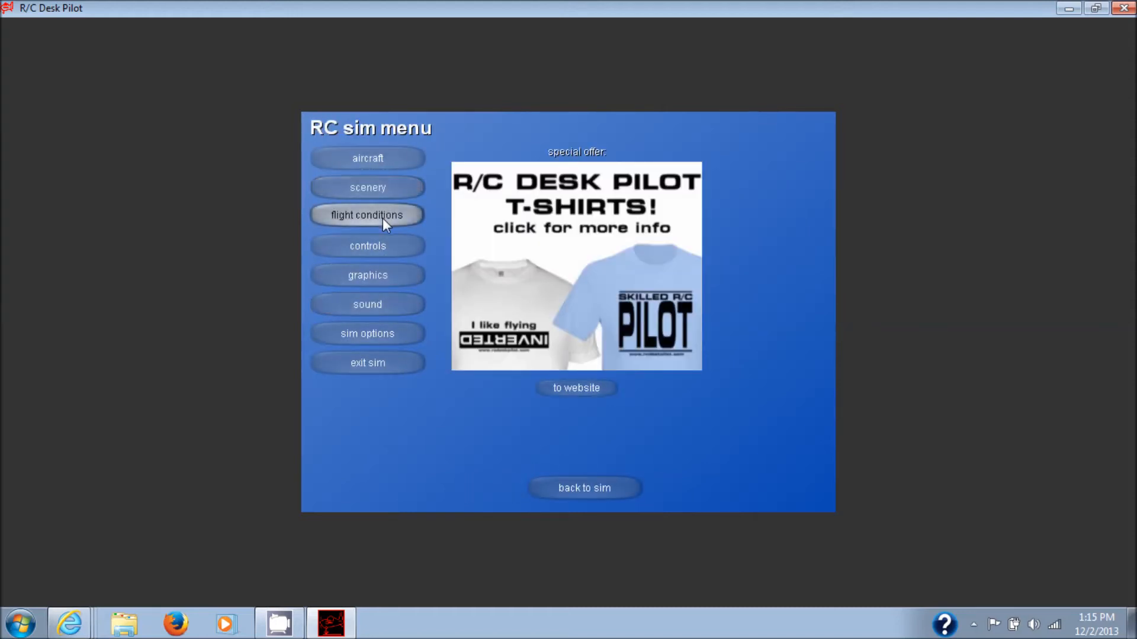
mouse_move(367, 157)
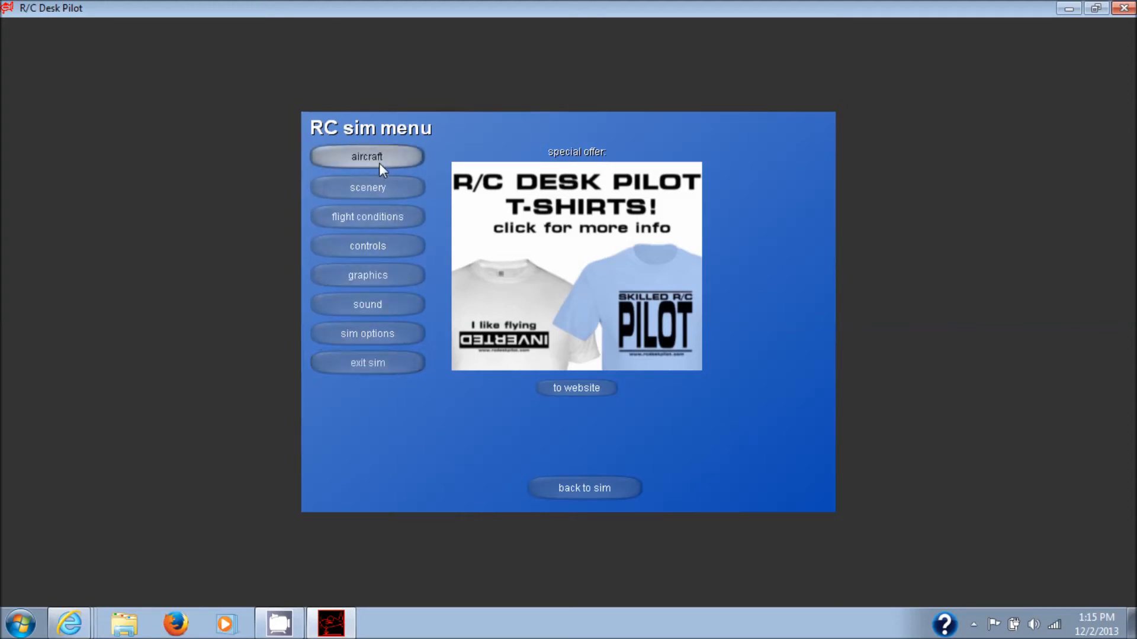
mouse_move(584, 489)
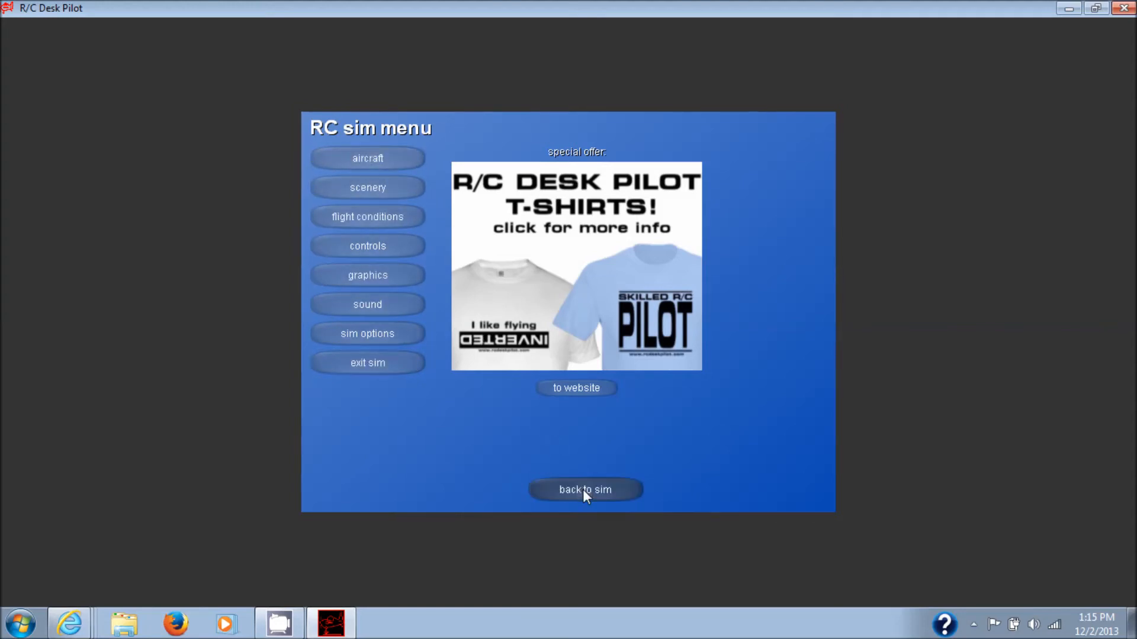
click(584, 489)
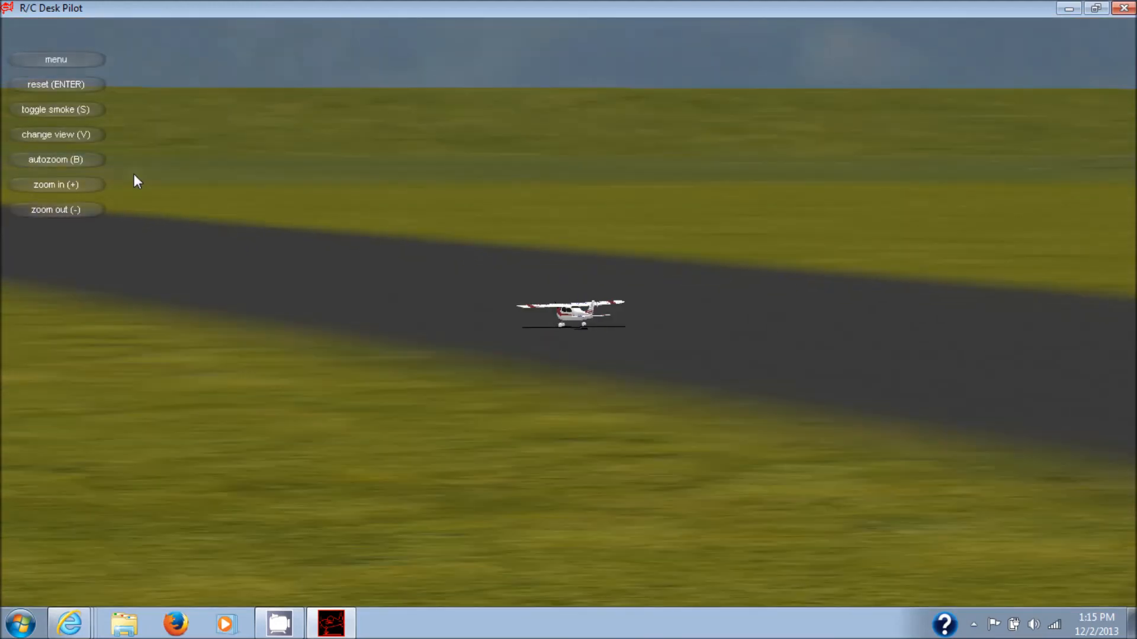
click(55, 83)
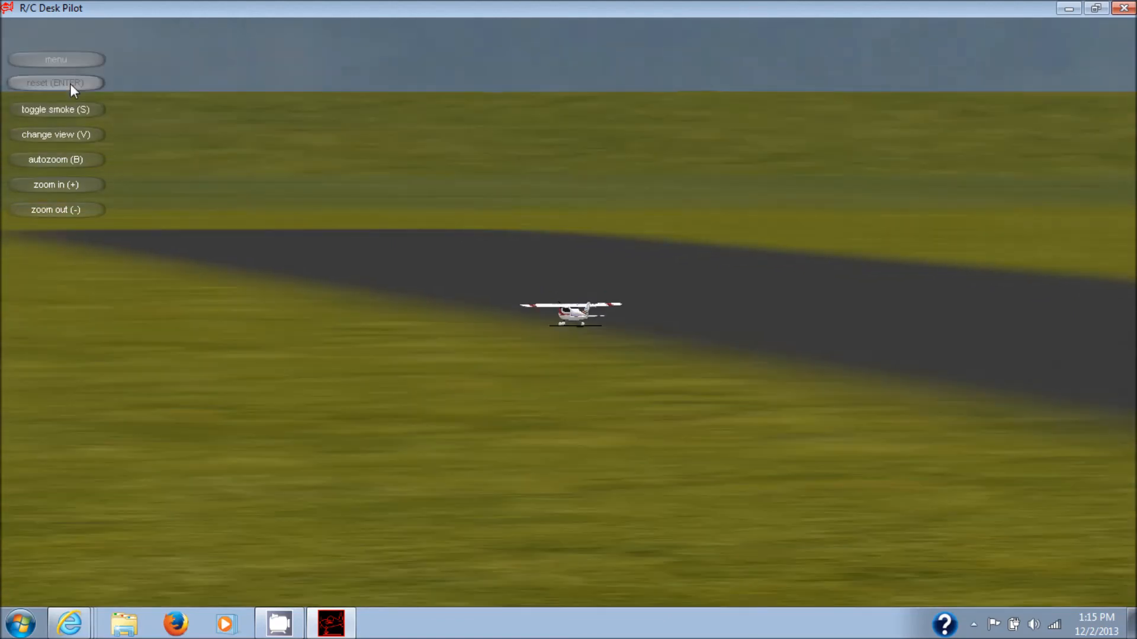
click(55, 82)
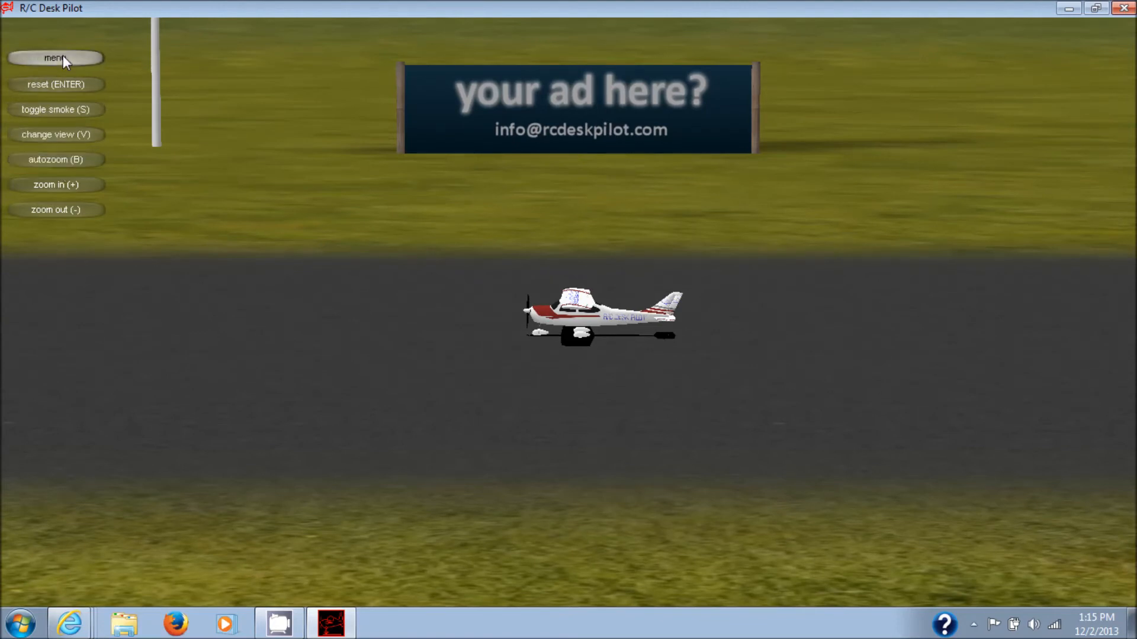
Reopen Control settings from the sim menu and launch Windows Game Controllers
click(55, 58)
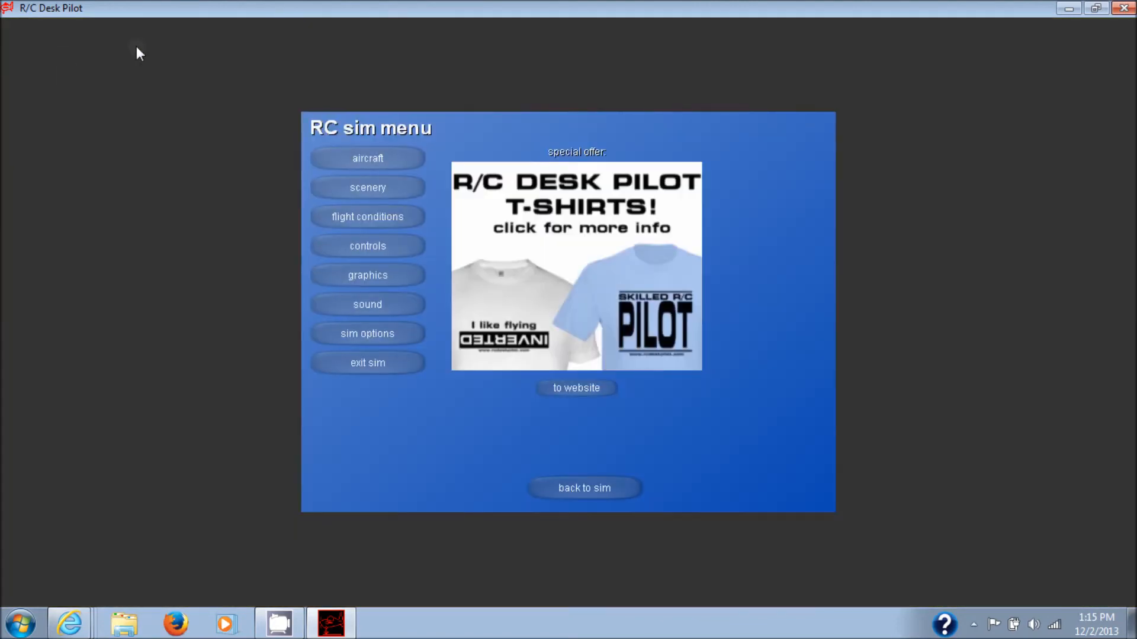
mouse_move(367, 333)
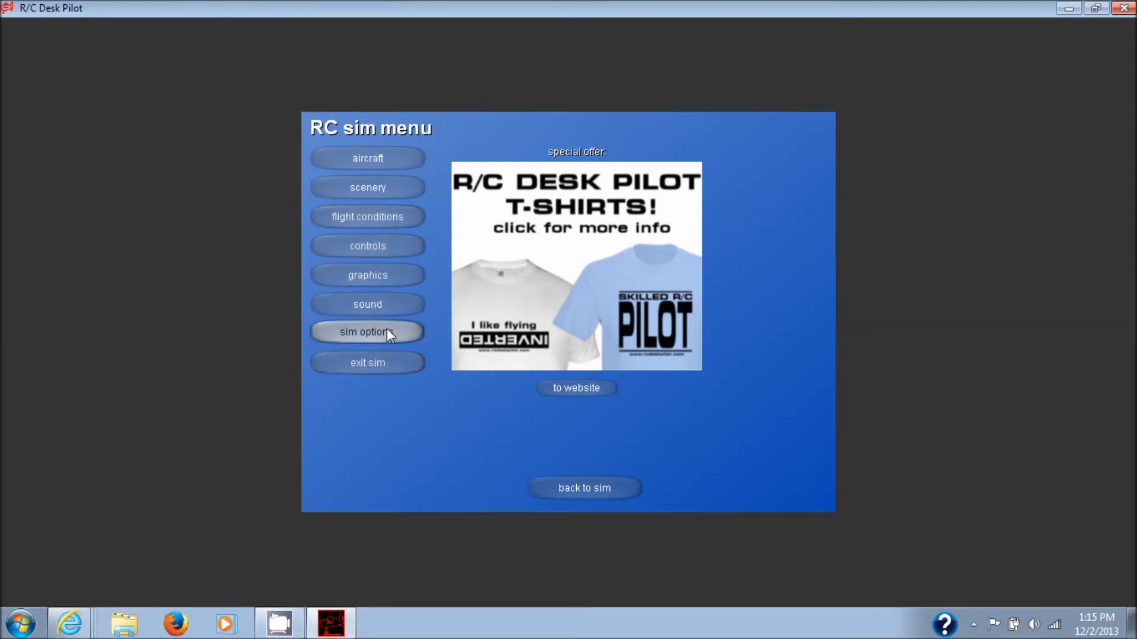
mouse_move(367, 245)
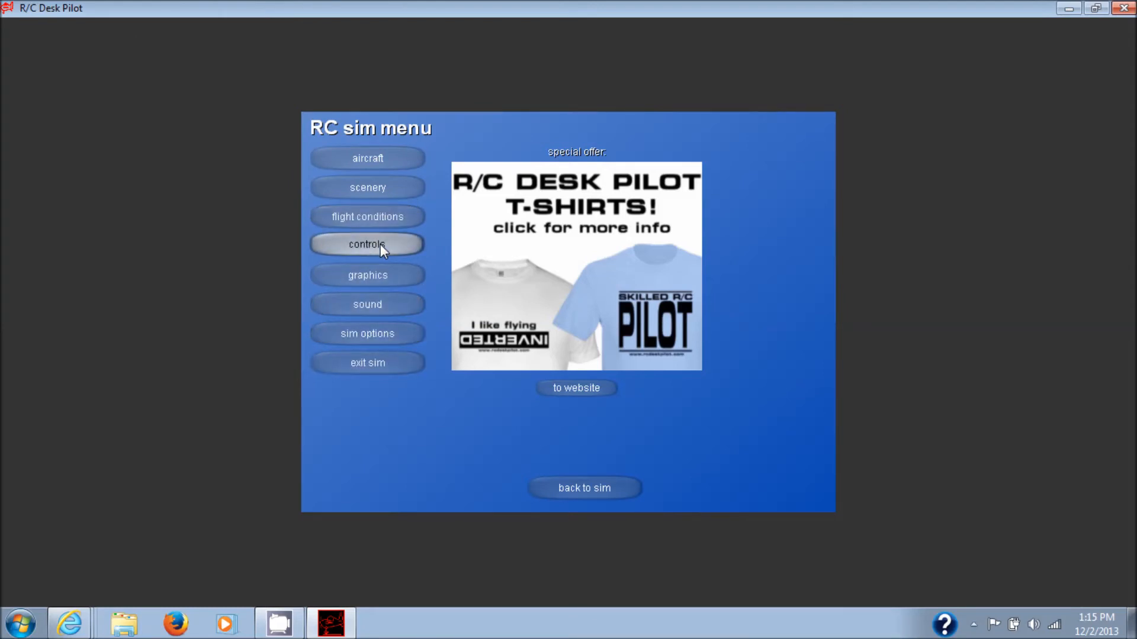
click(367, 243)
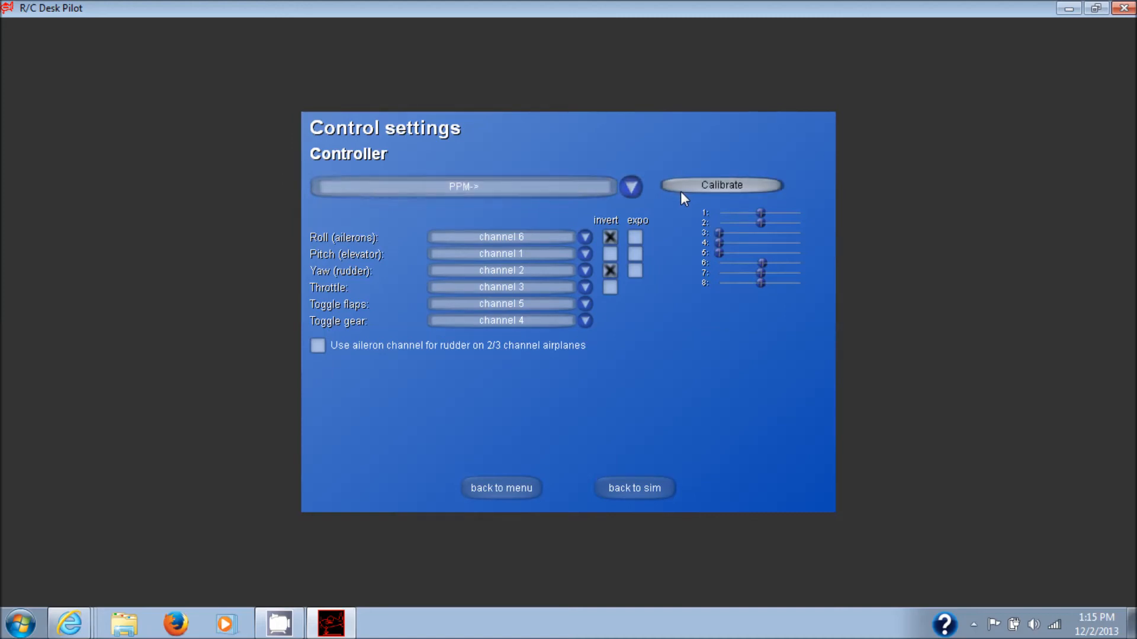
click(721, 185)
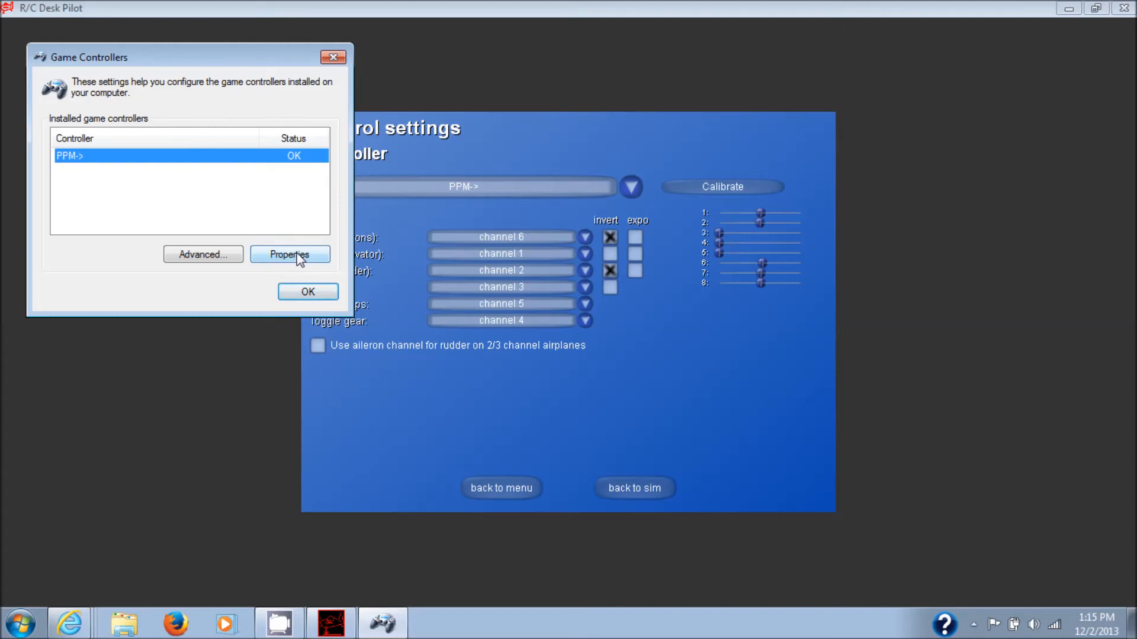
Start the Game Device Calibration Wizard from PPM-> Properties, Settings tab
click(289, 254)
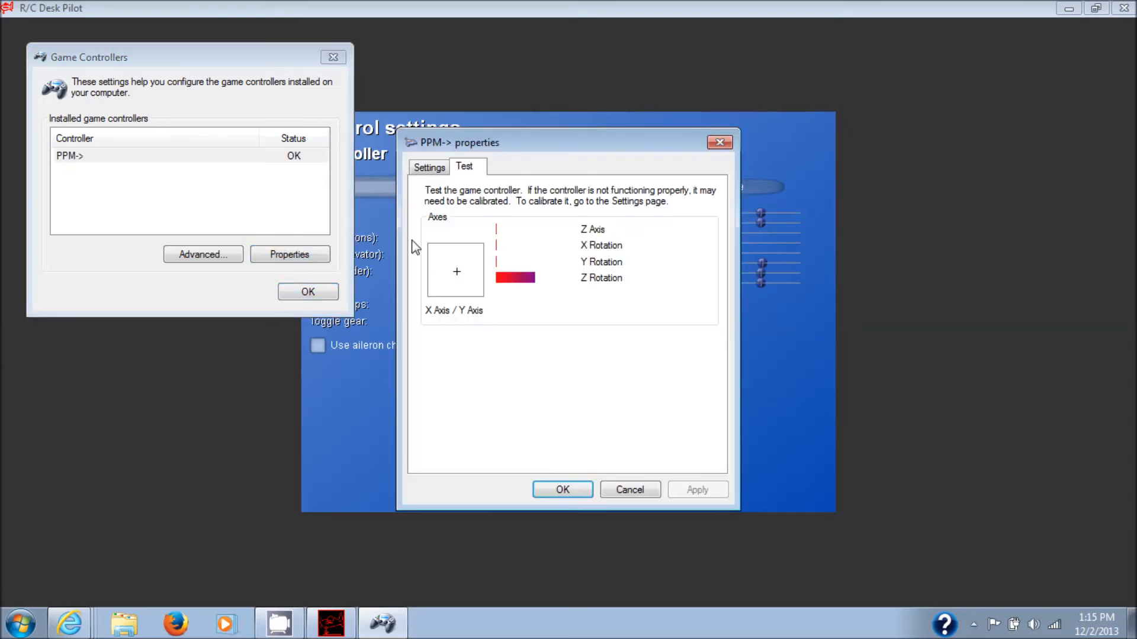
click(428, 167)
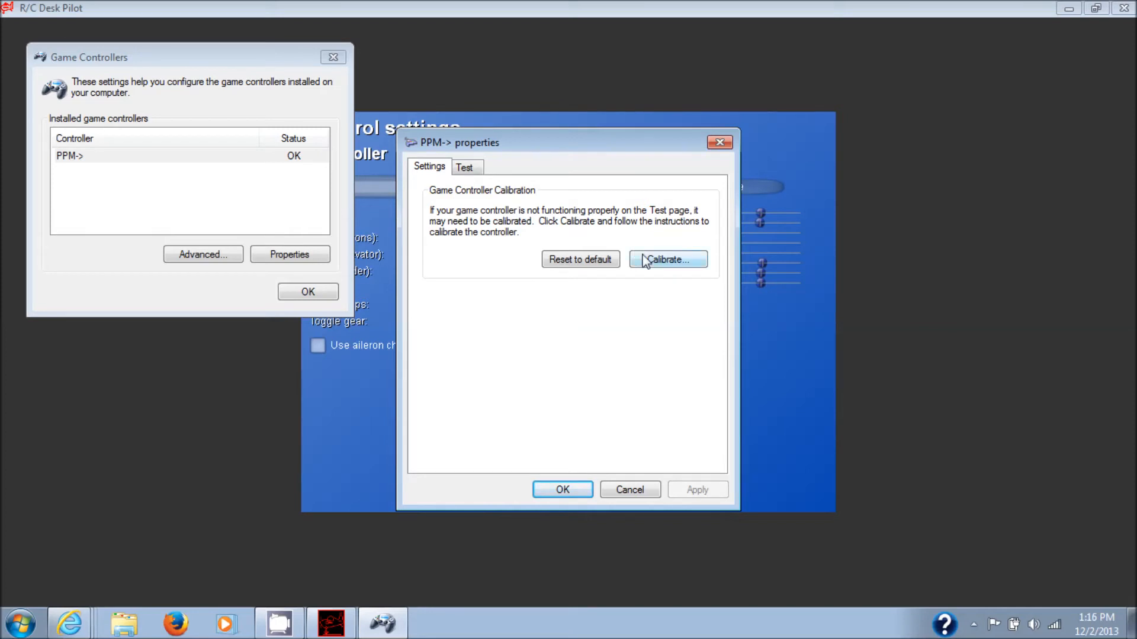
click(666, 260)
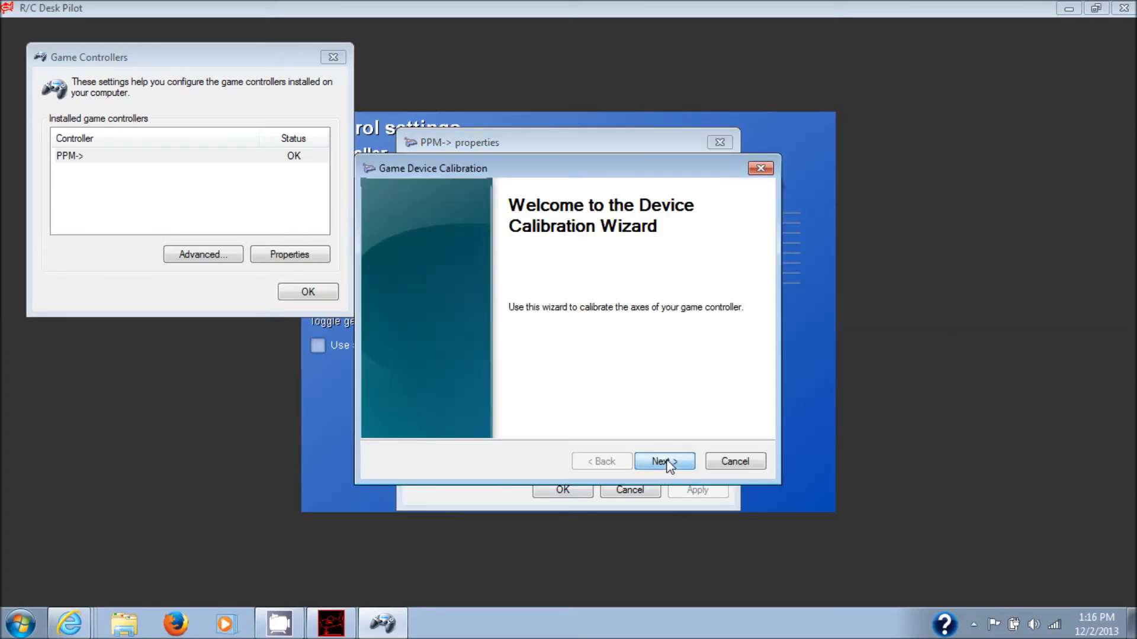
Calibrate the PPM-> centre point and X/Y axes, then verify the centre
click(662, 462)
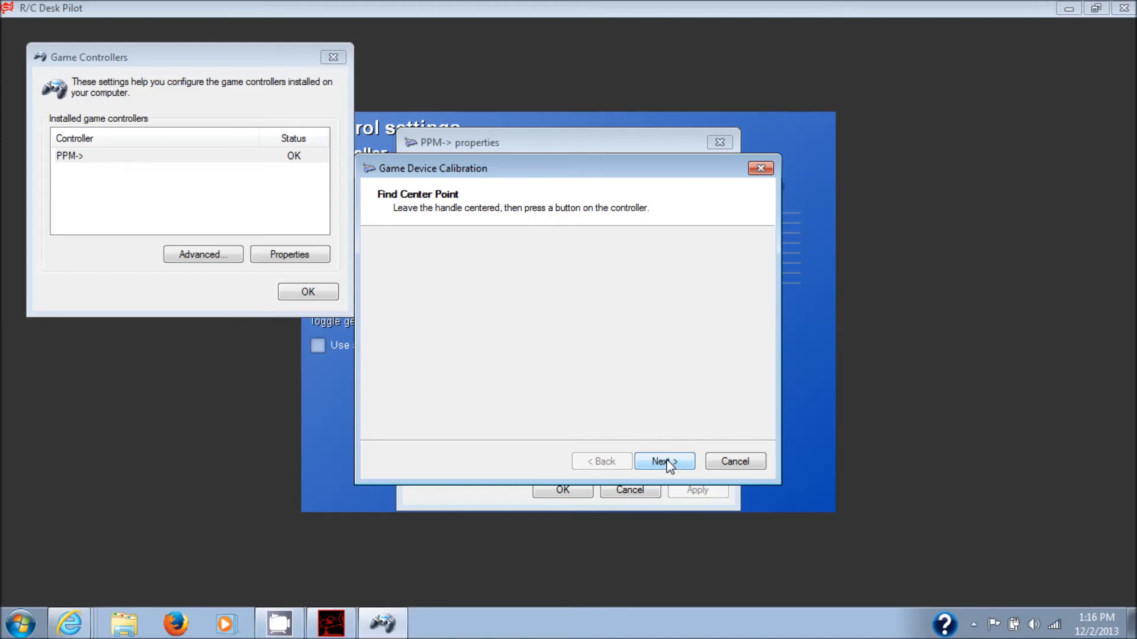
click(663, 462)
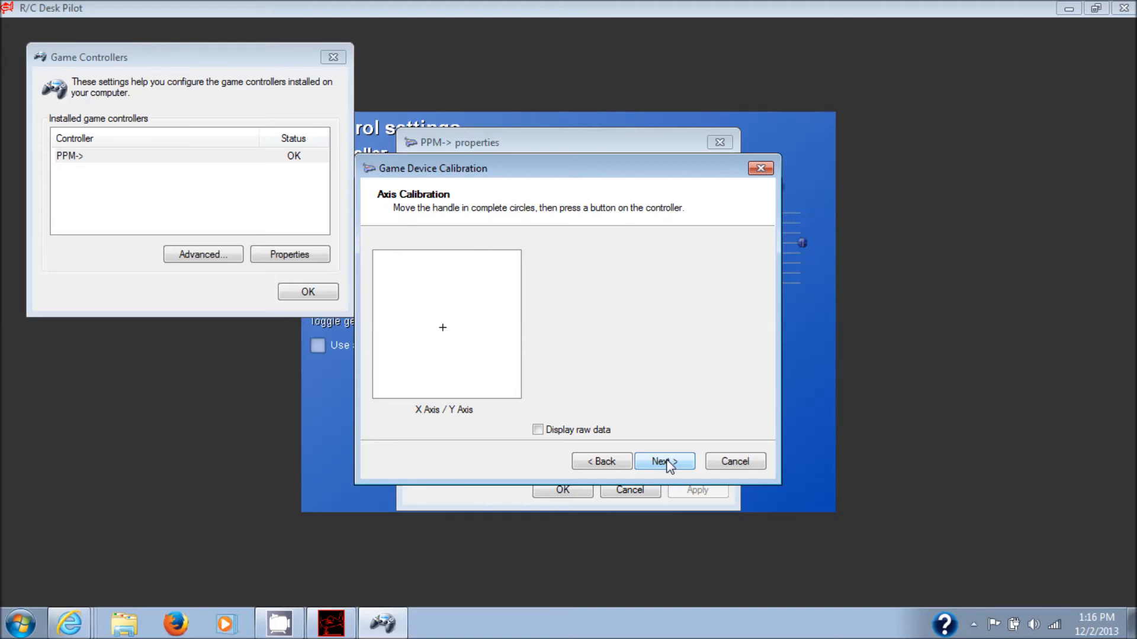
click(659, 461)
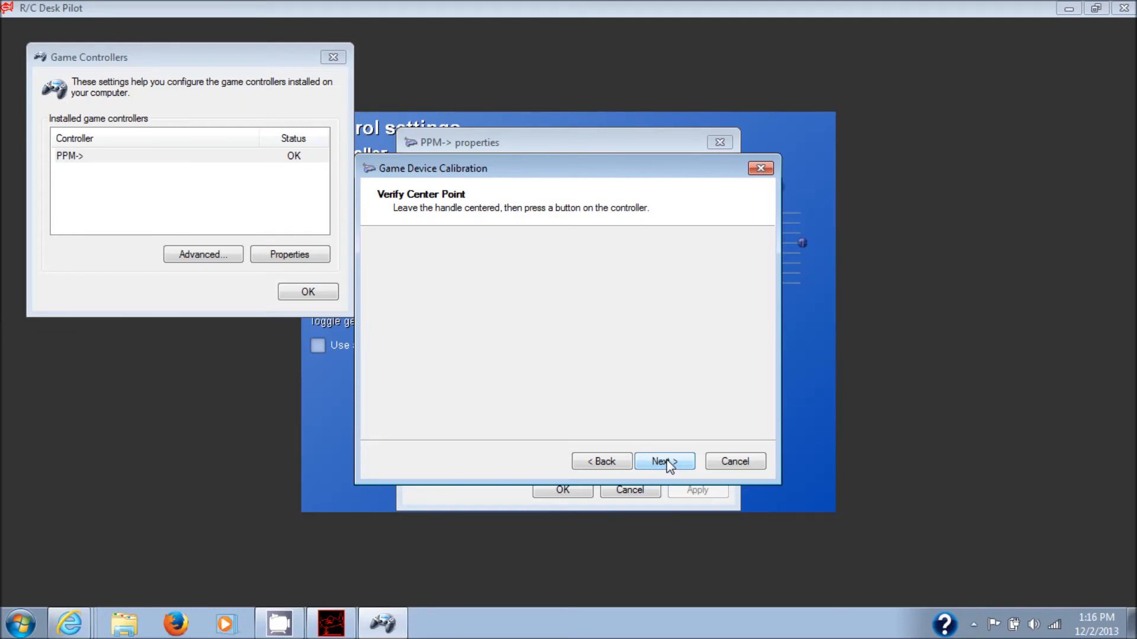
click(662, 462)
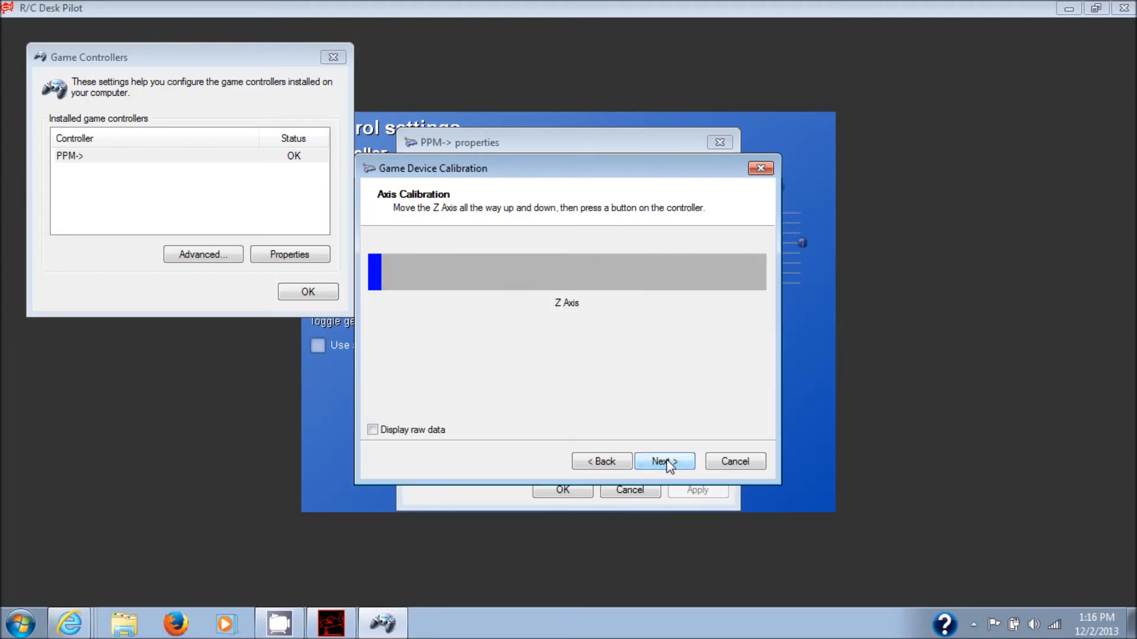
Calibrate the Z axis and X, Y, Z rotation axes, then finish the wizard
click(661, 461)
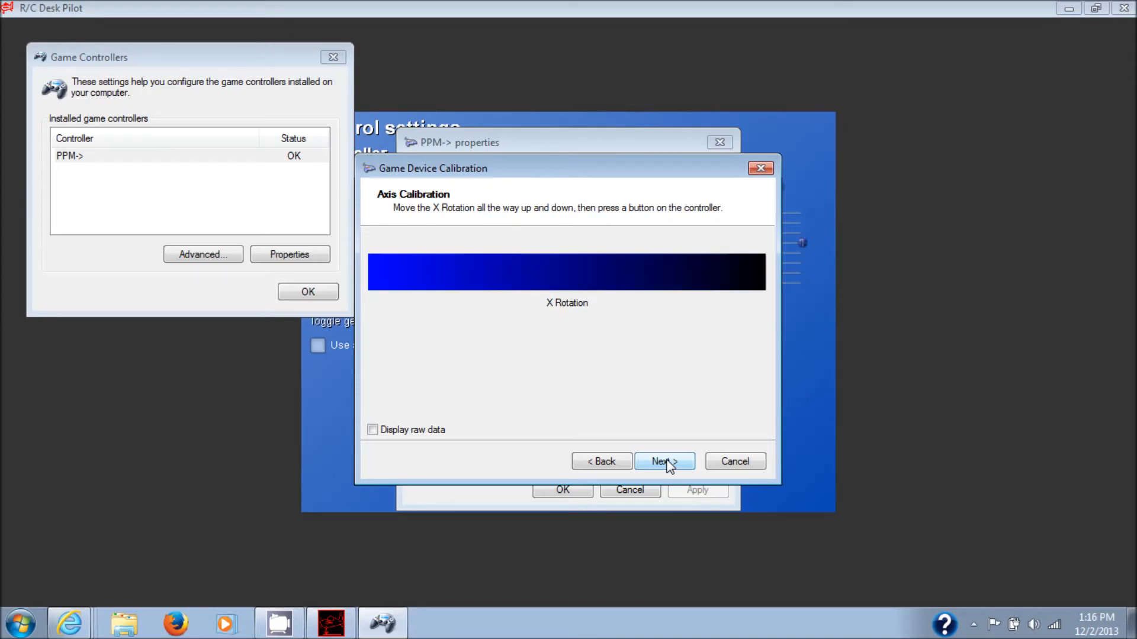
click(661, 461)
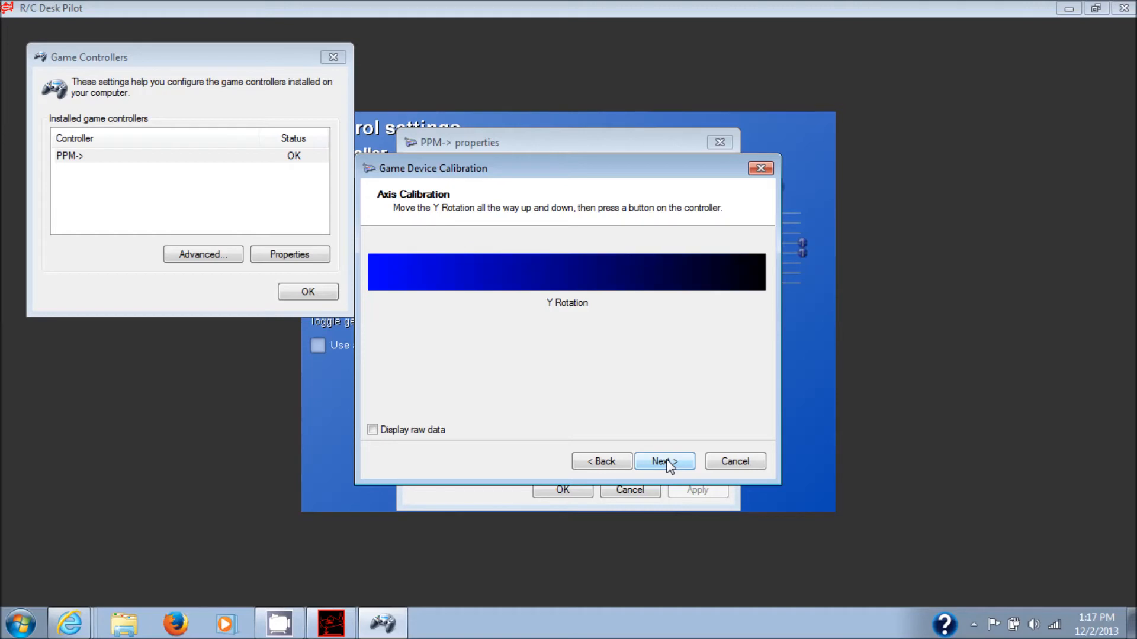
click(662, 461)
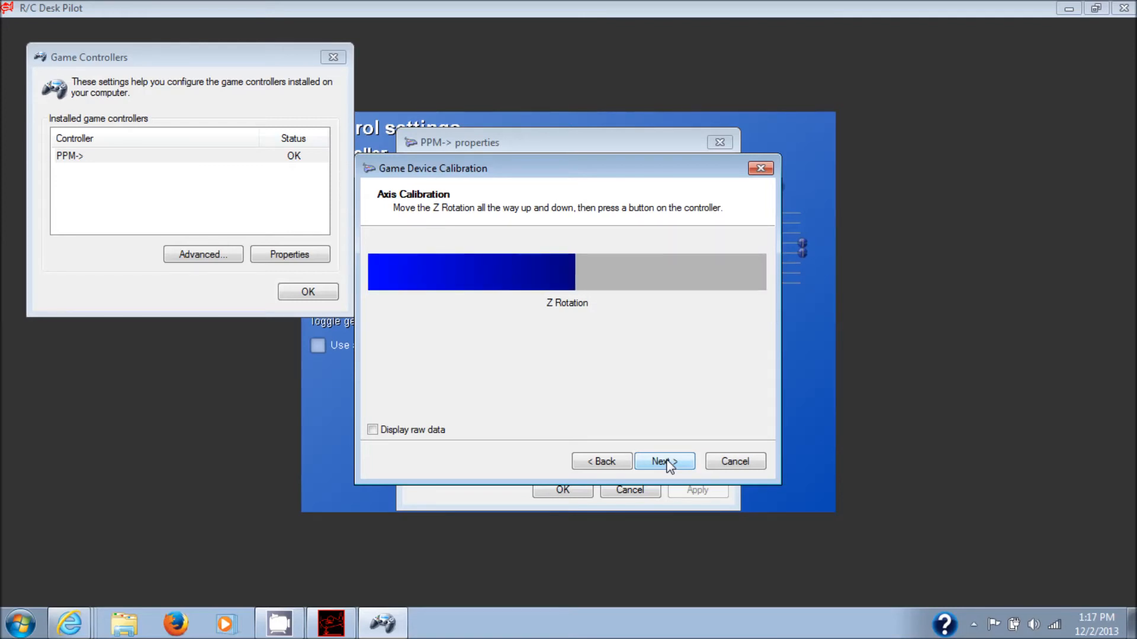
click(664, 461)
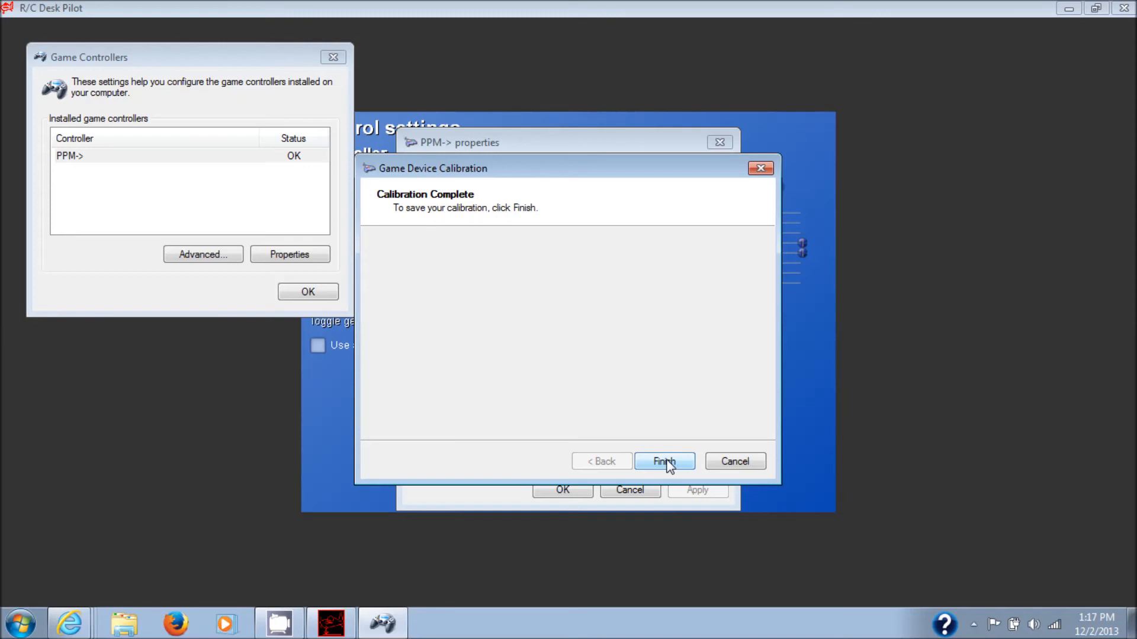
click(663, 461)
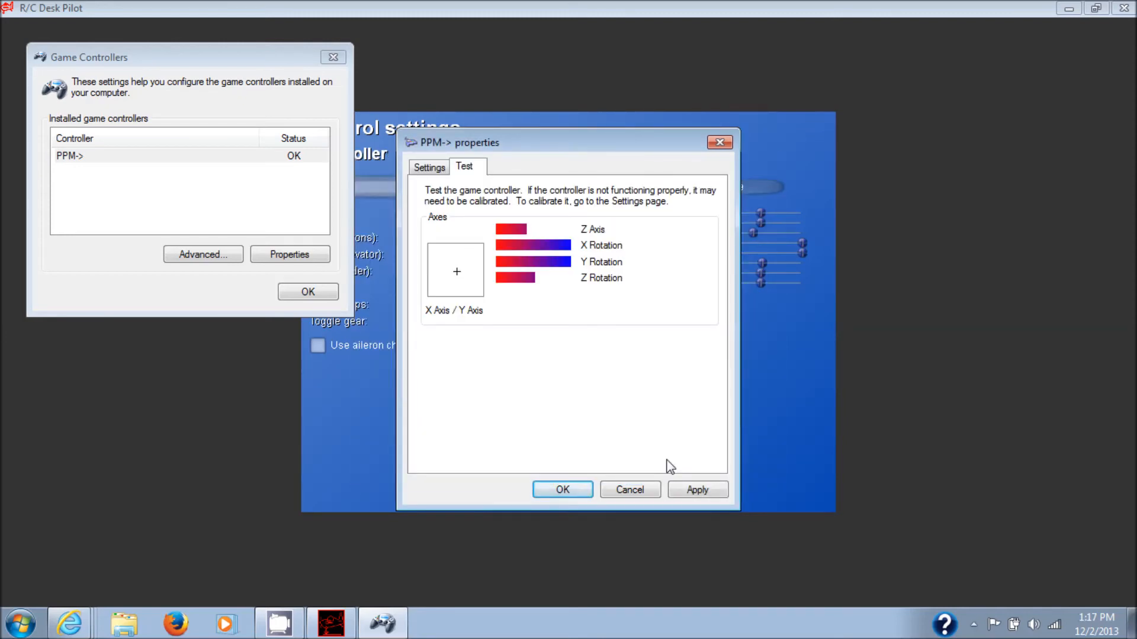
mouse_move(675, 480)
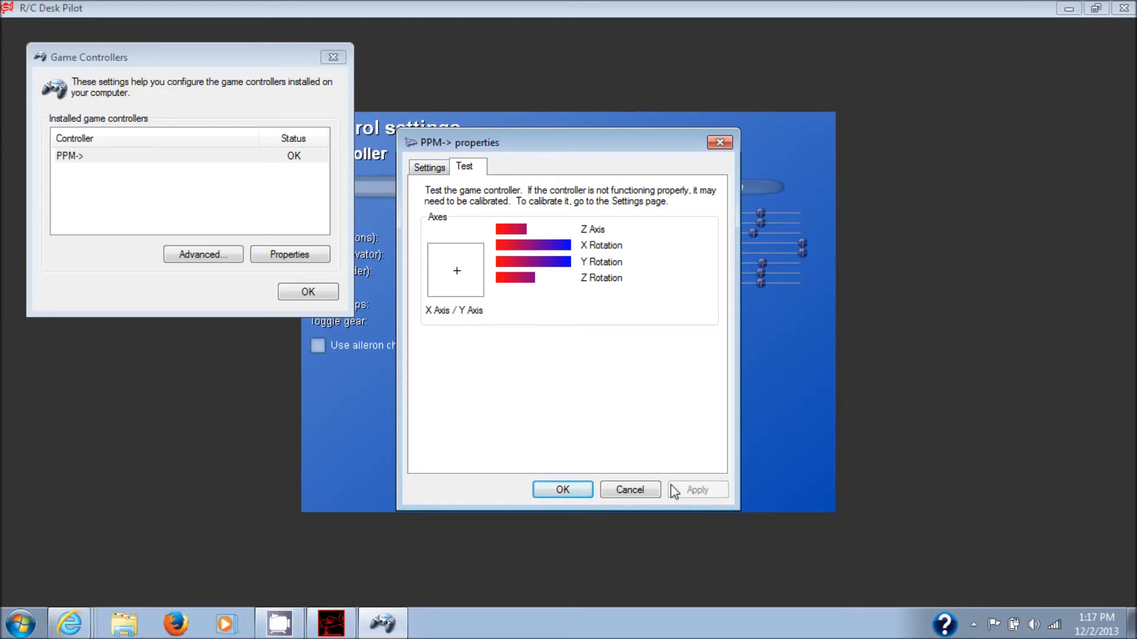
Confirm the PPM-> properties and close Windows Game Controllers with OK
click(562, 490)
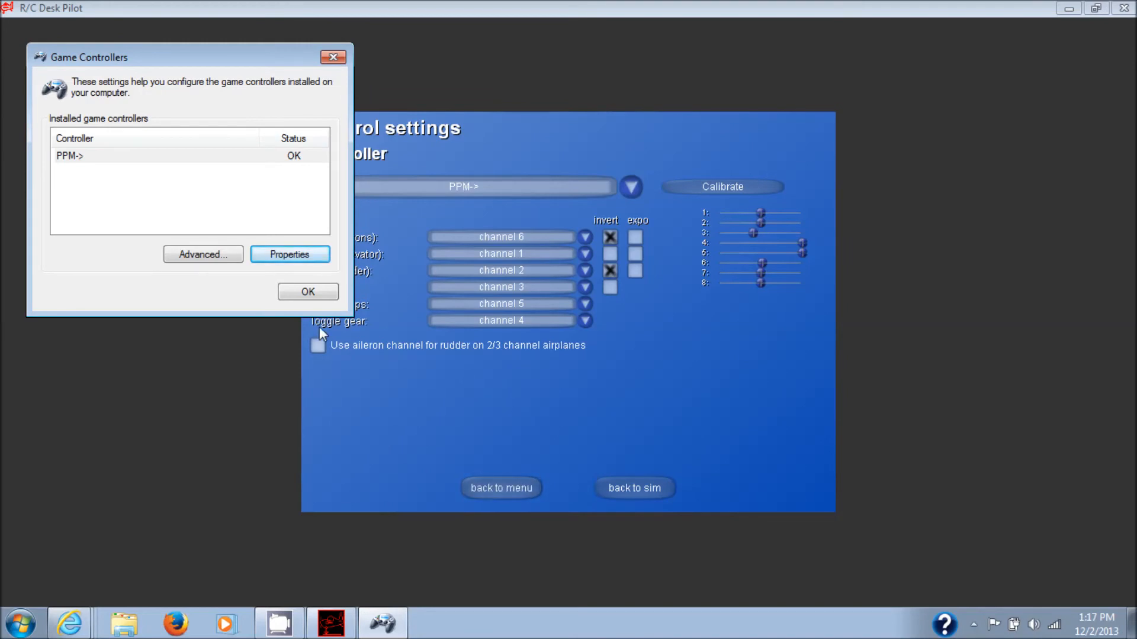
click(307, 291)
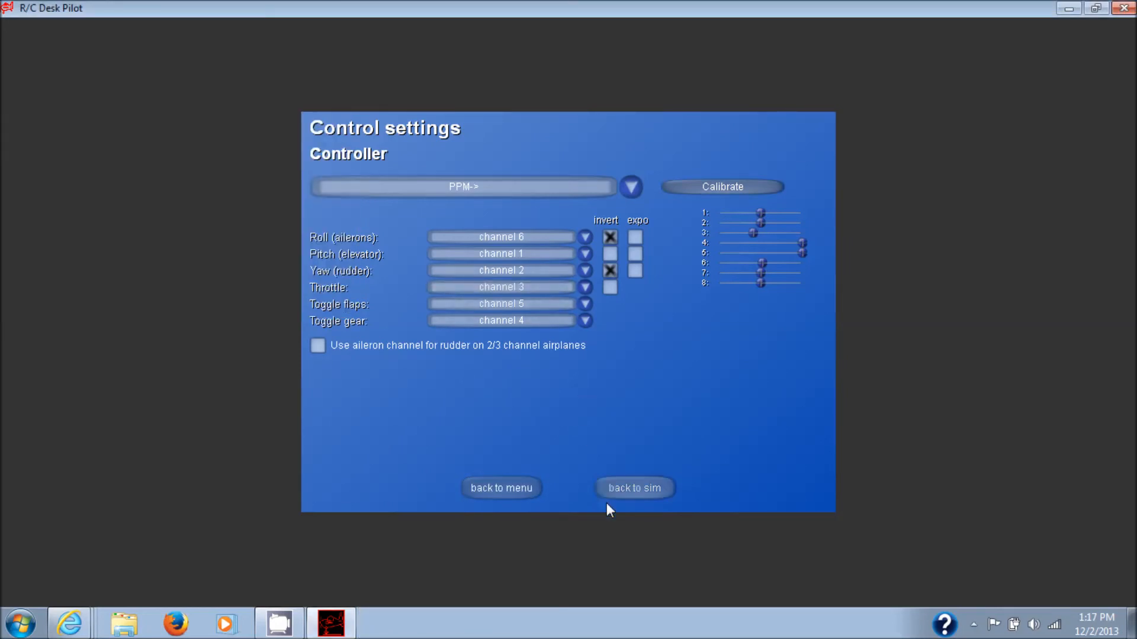
Fly the simulation with the calibrated controller, then open the RC sim menu
click(633, 487)
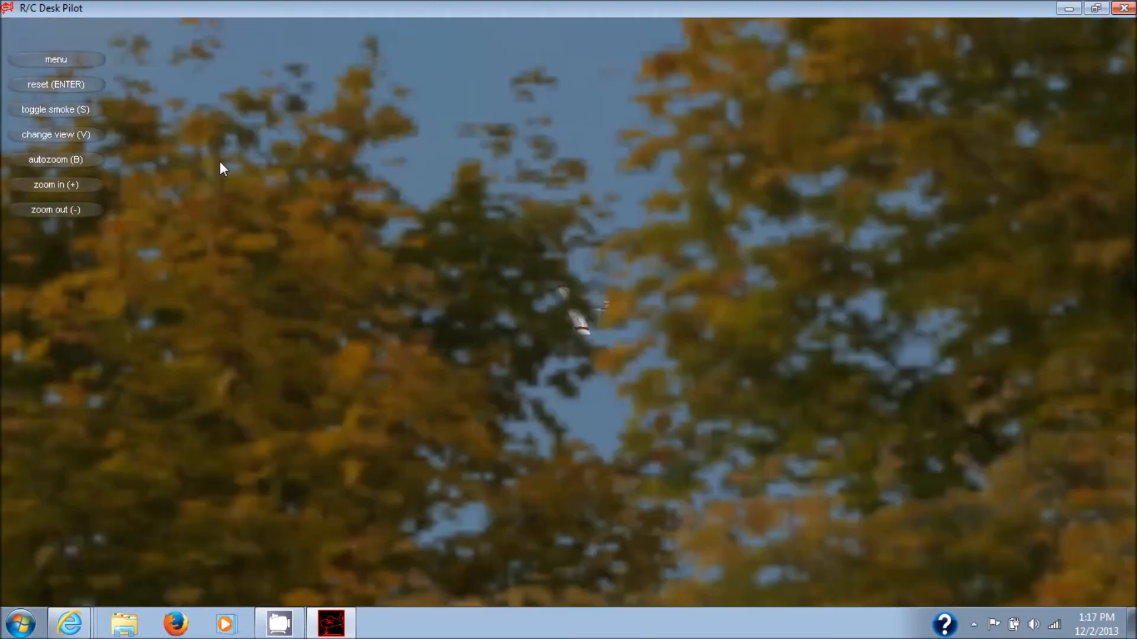
click(56, 59)
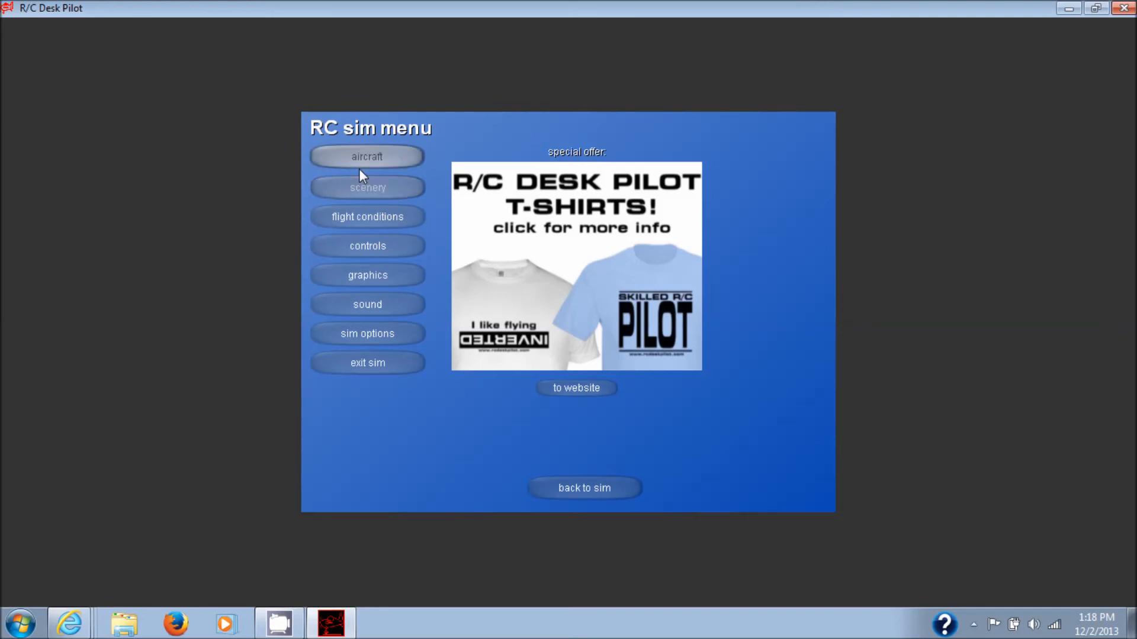
Try the tiger (coaxial), tiger and Slope soarer aircraft, then settle on the SF260
click(367, 156)
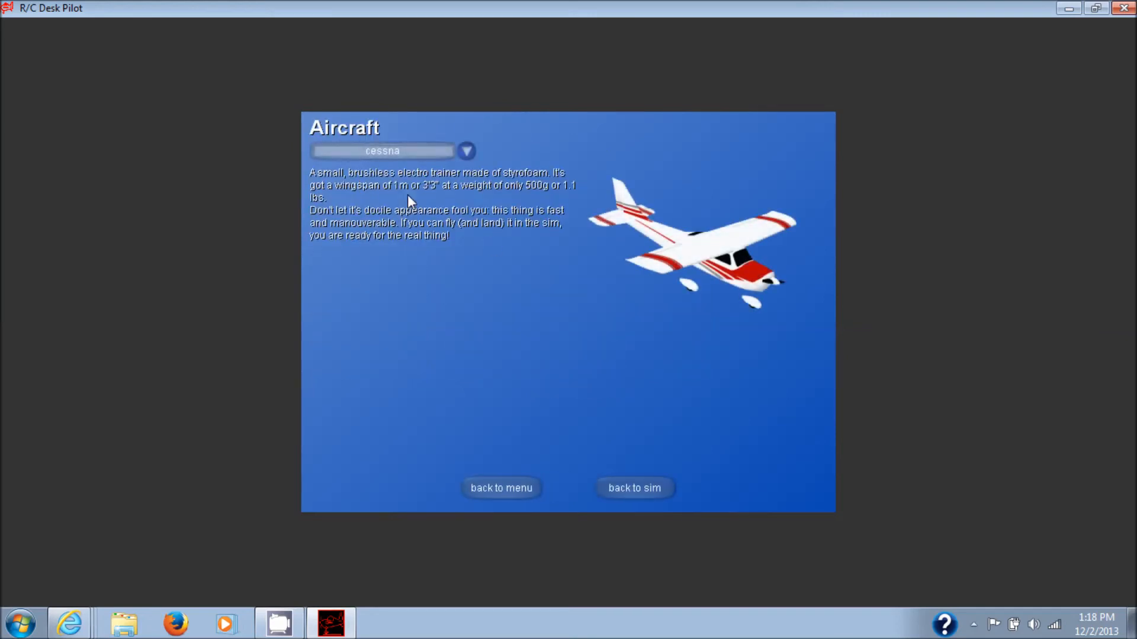
click(466, 151)
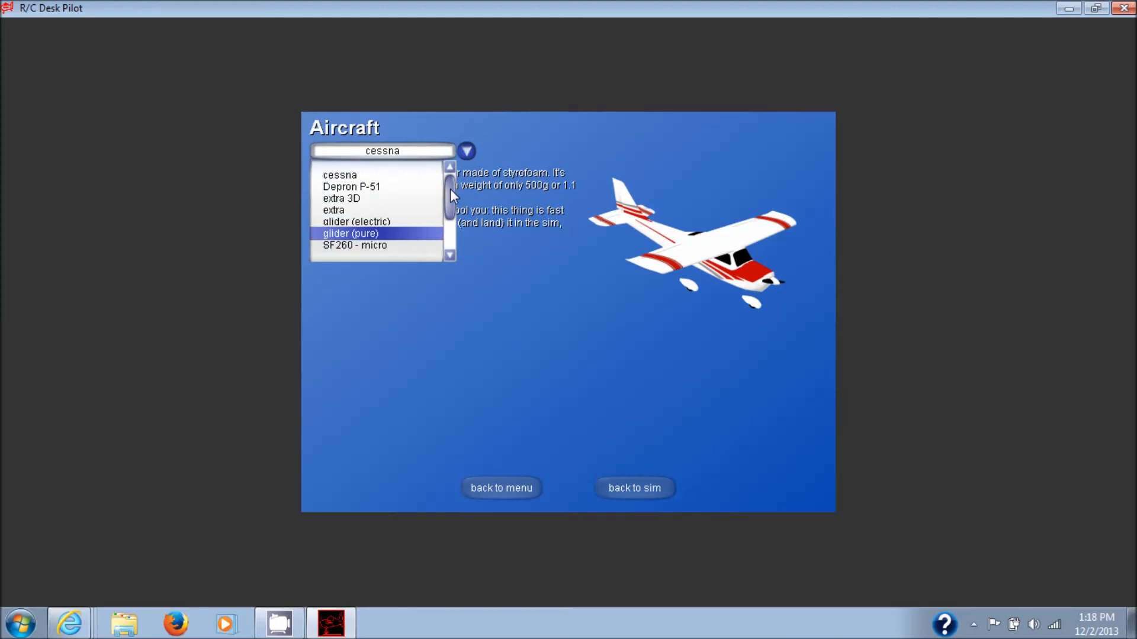
scroll(down, 3)
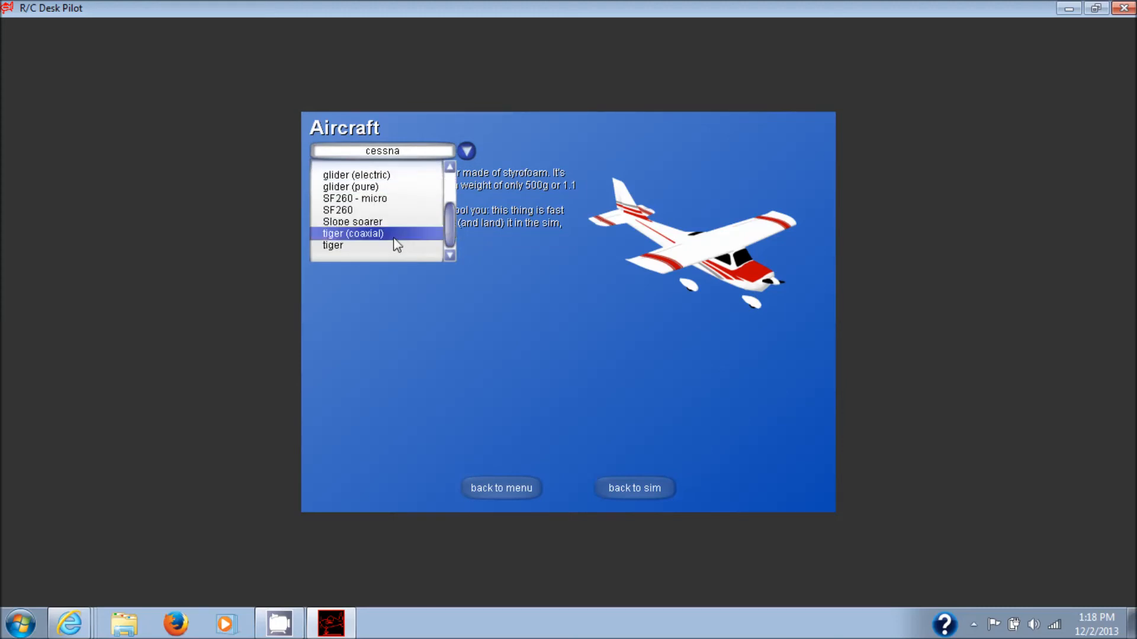
click(352, 233)
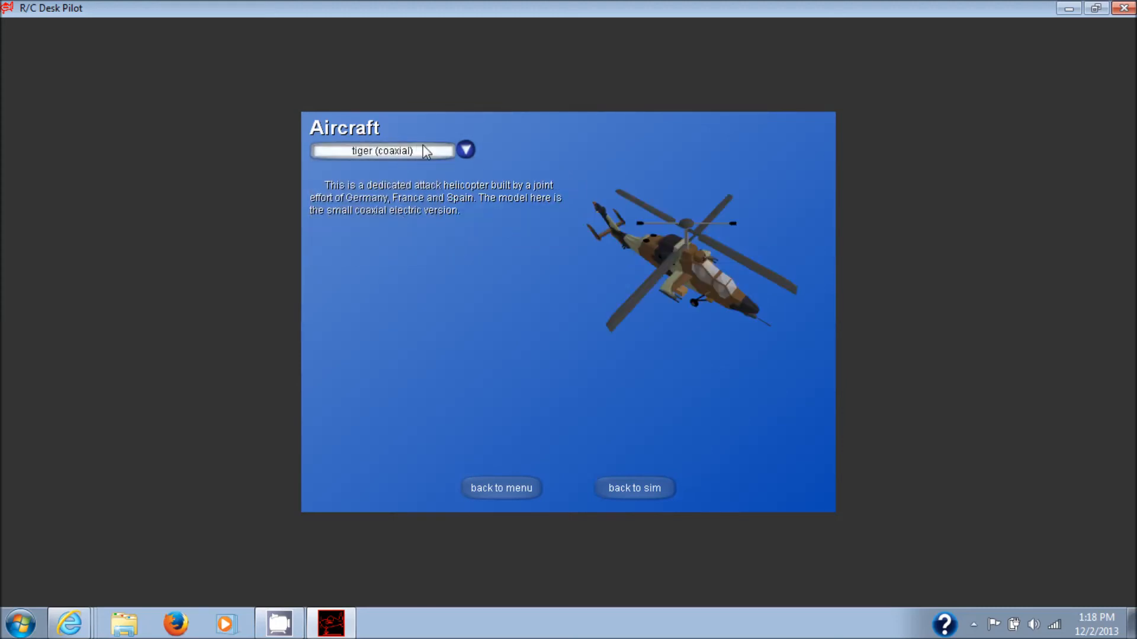
click(465, 150)
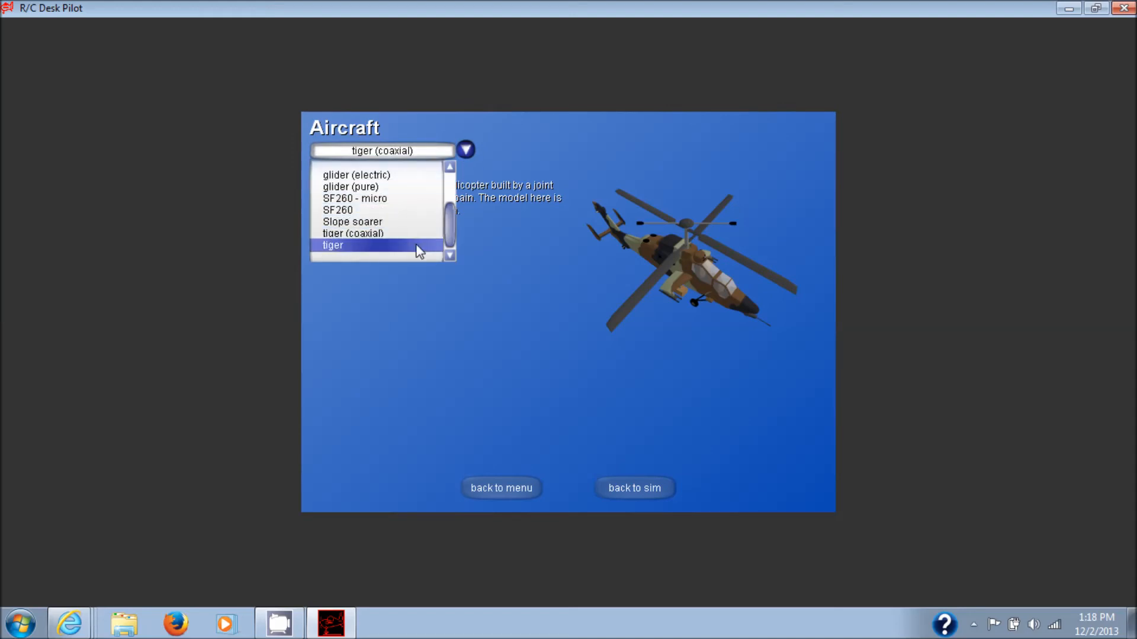
click(332, 245)
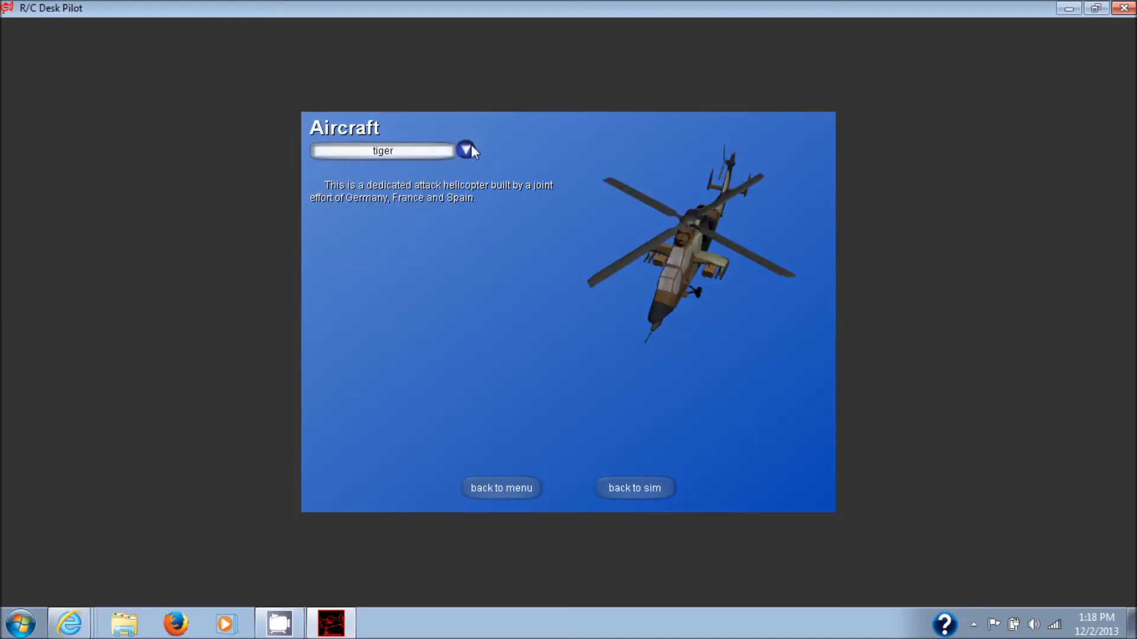
click(465, 151)
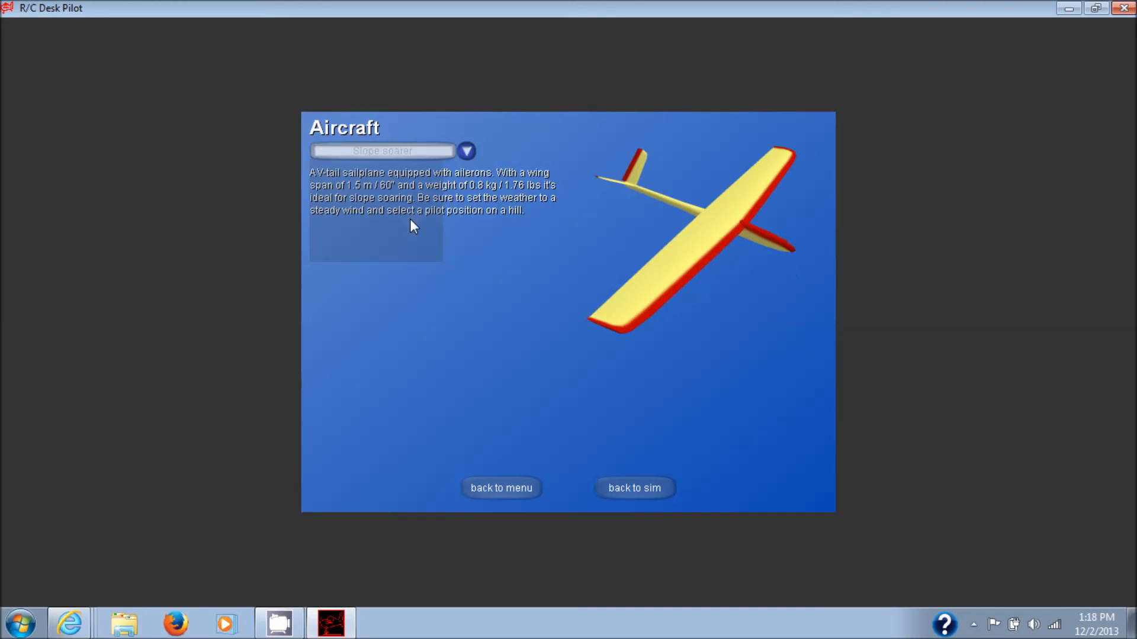
click(465, 151)
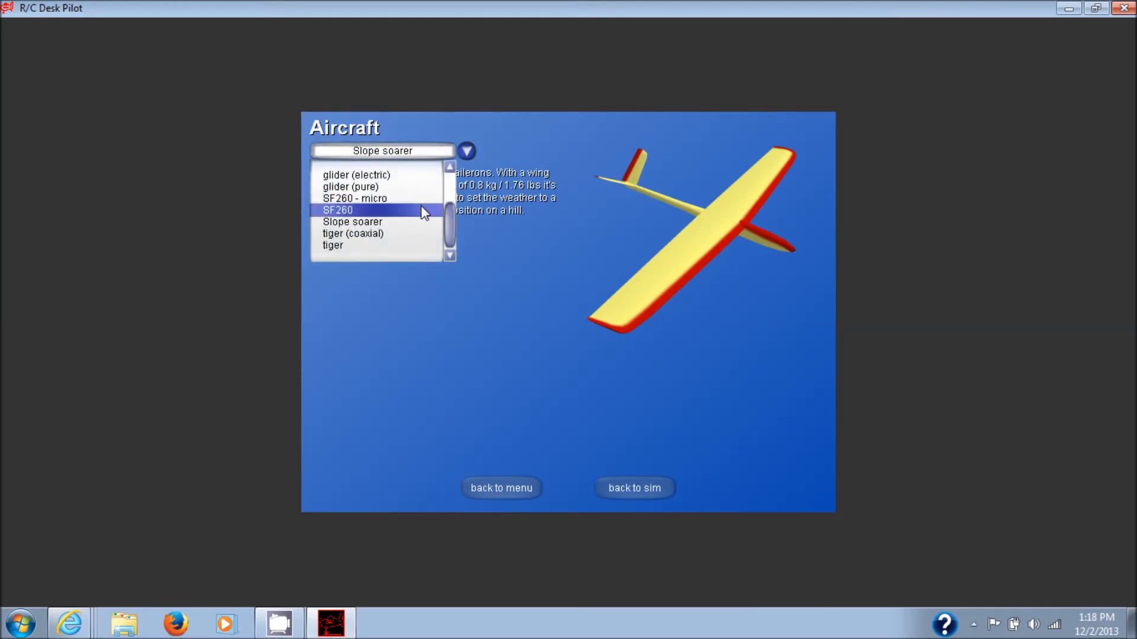
click(338, 209)
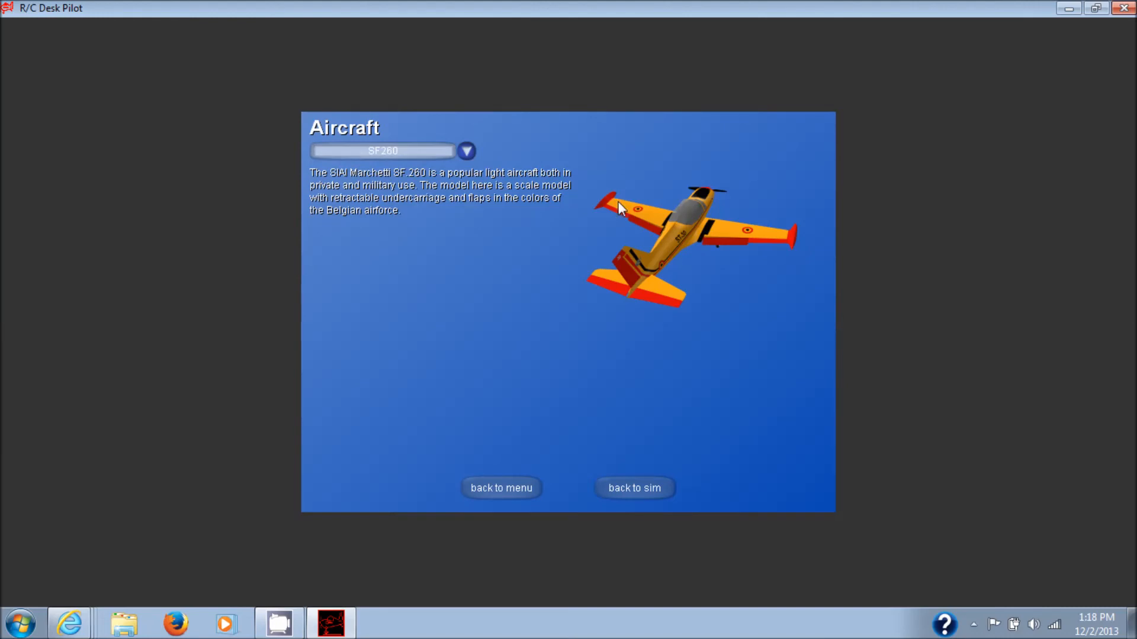
mouse_move(713, 246)
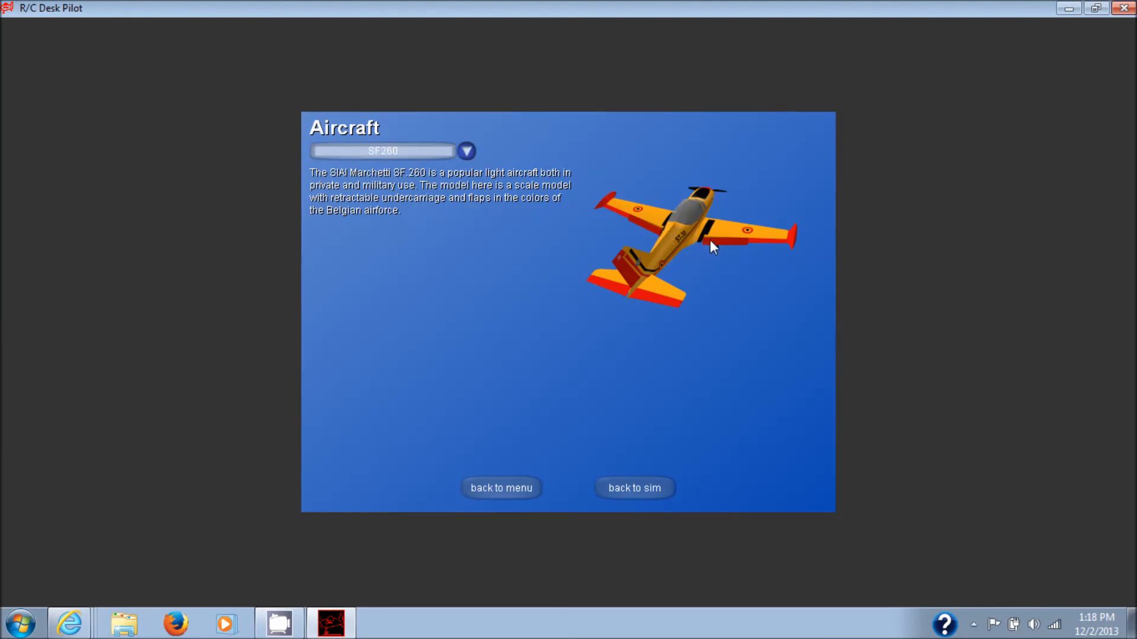
mouse_move(633, 486)
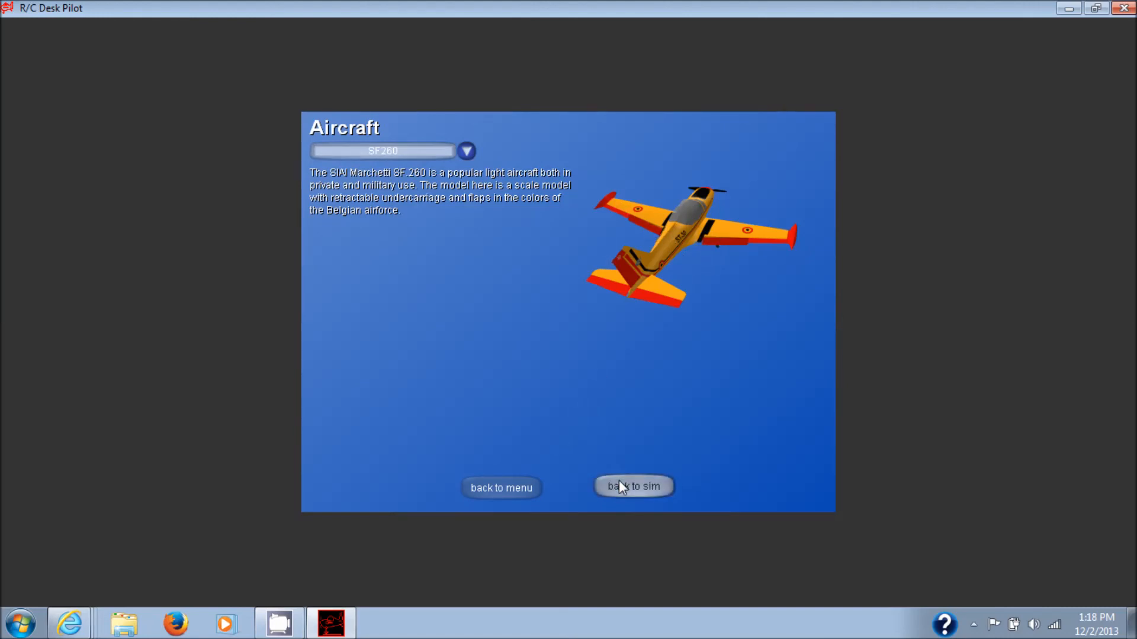
Go back to the simulation to fly the SF260 from the runway
click(633, 485)
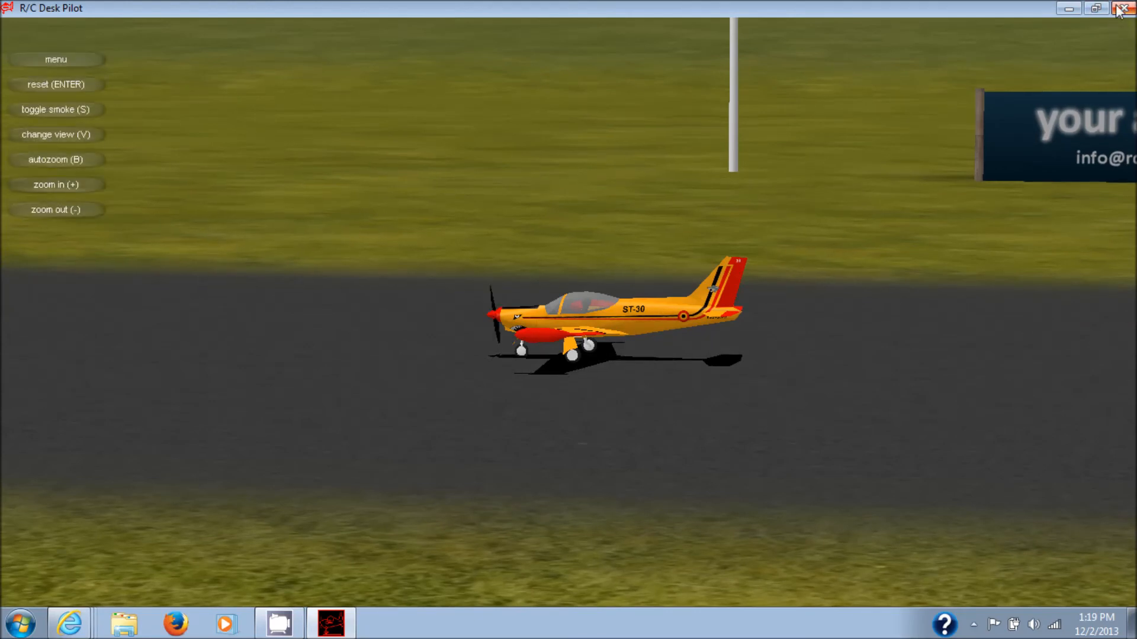
Close R/C Desk Pilot and launch ClearView SE from its desktop shortcut
click(1101, 7)
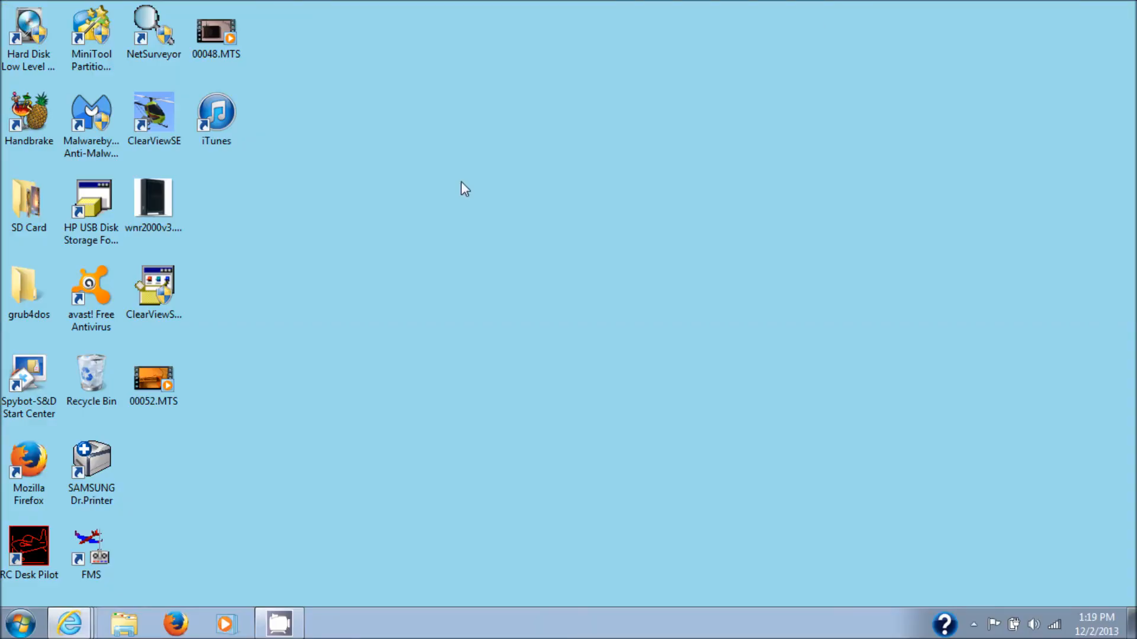
mouse_move(233, 271)
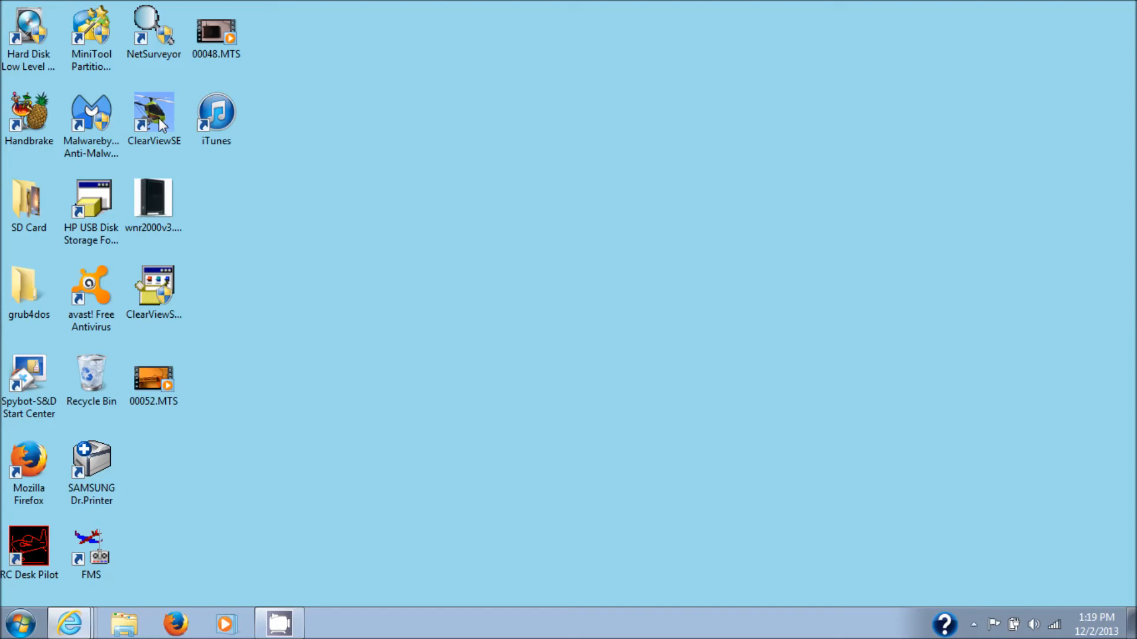
double_click(153, 114)
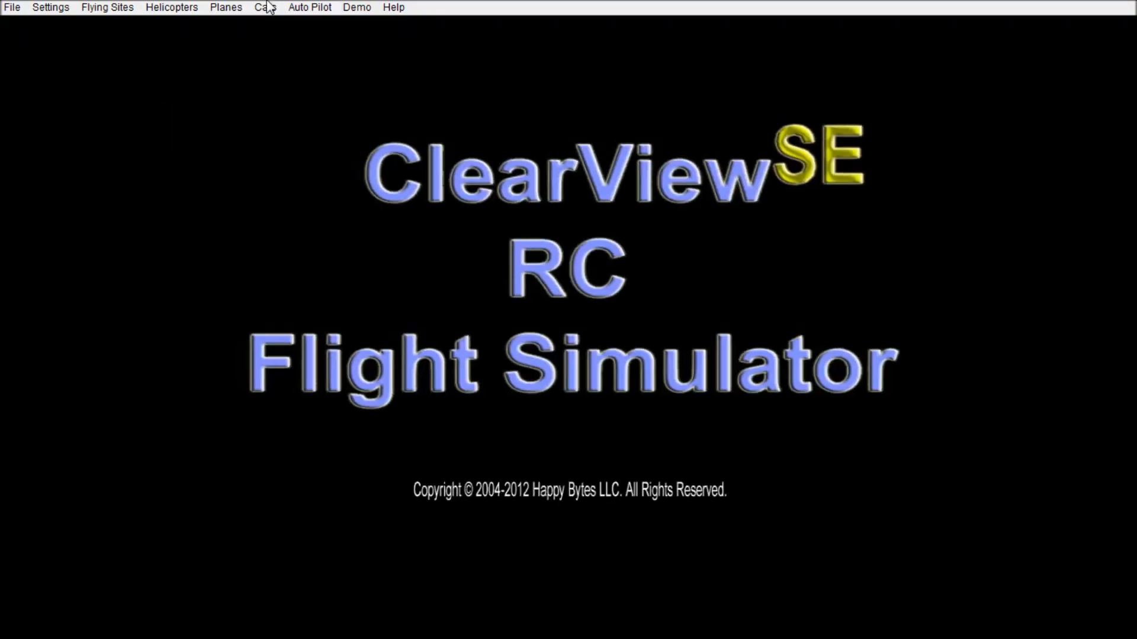
mouse_move(313, 7)
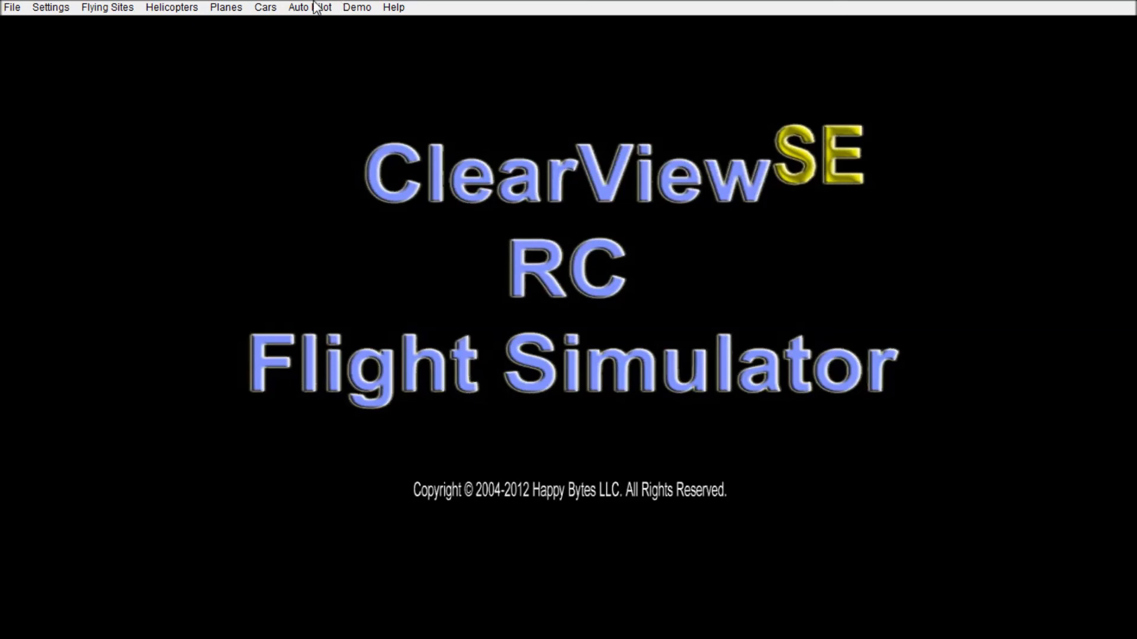
mouse_move(58, 9)
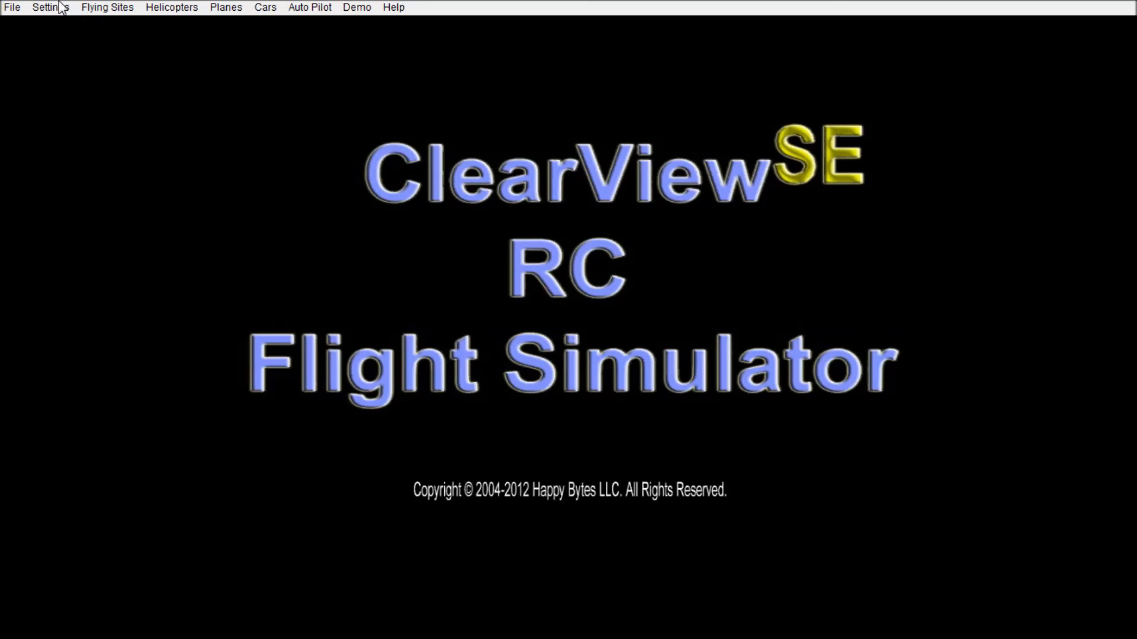
In Controller Setup, confirm the PPM-> controller and tick Enable Stick Auto Centering
click(49, 7)
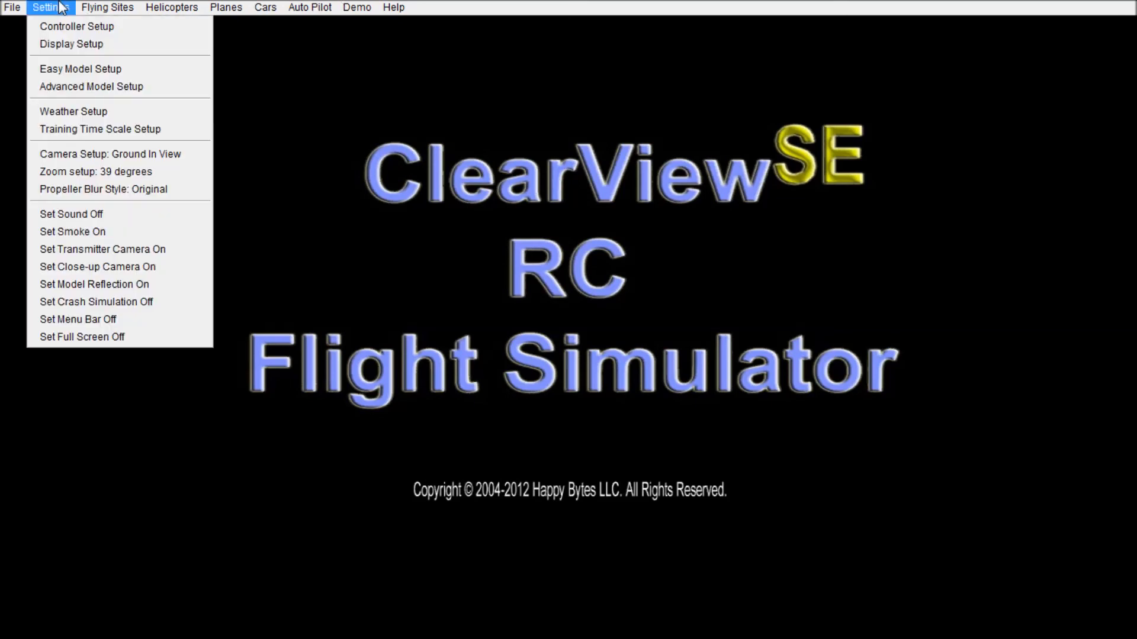
click(50, 7)
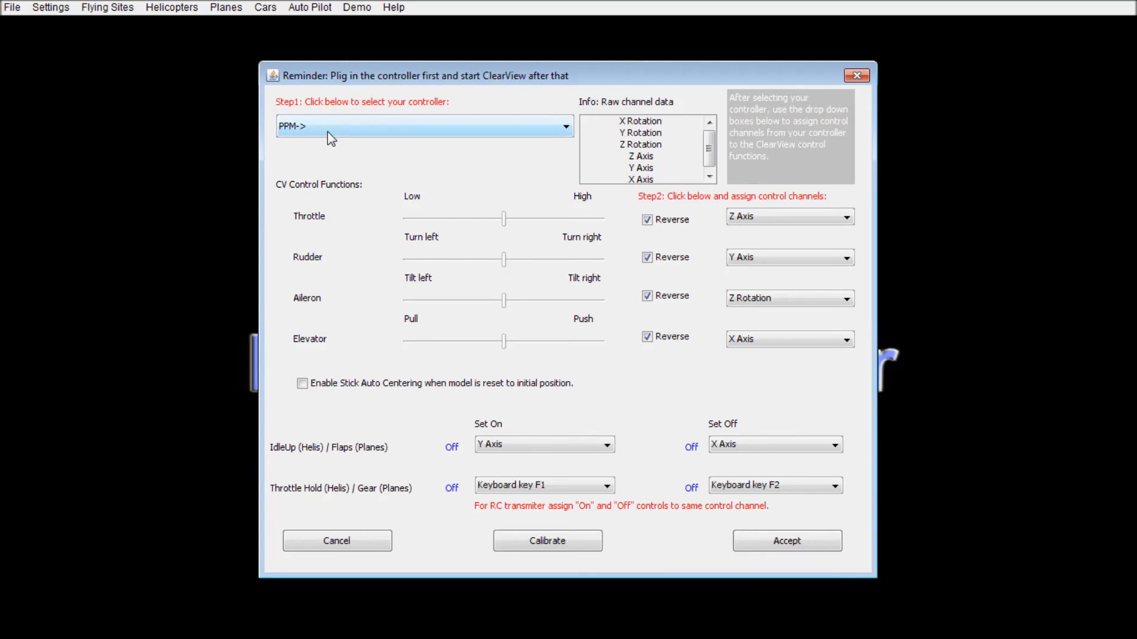
mouse_move(392, 216)
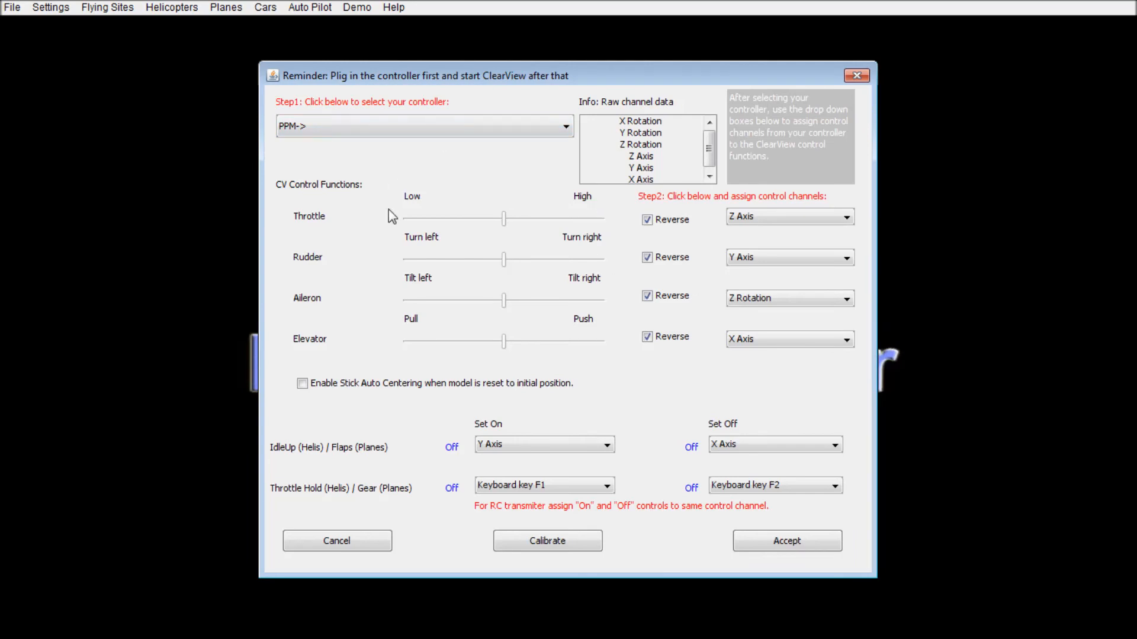
click(566, 125)
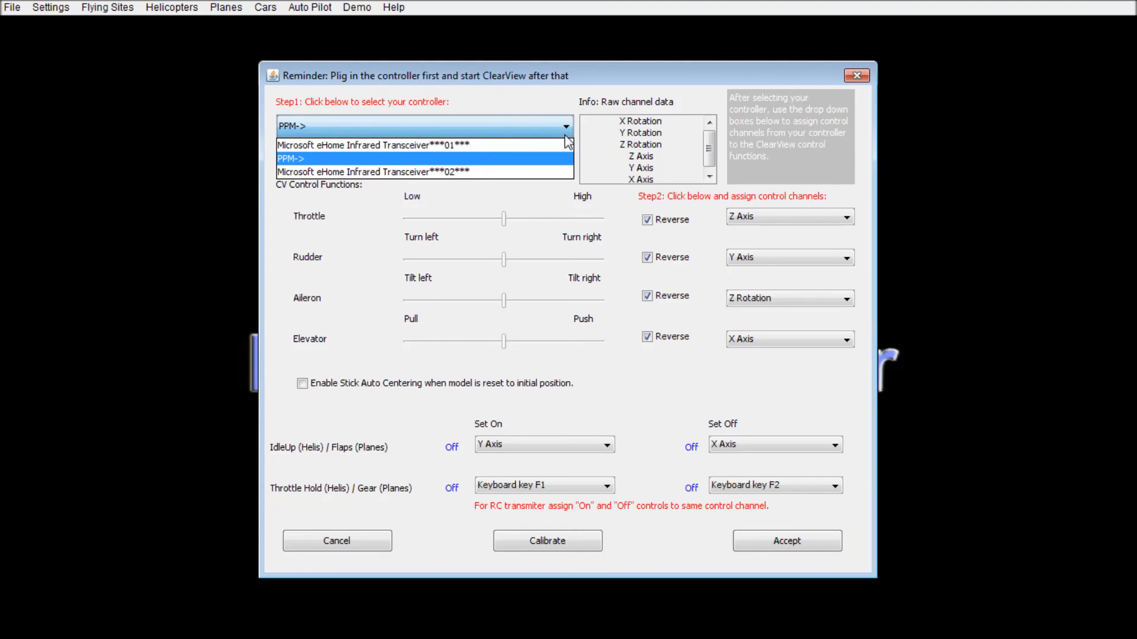
mouse_move(570, 95)
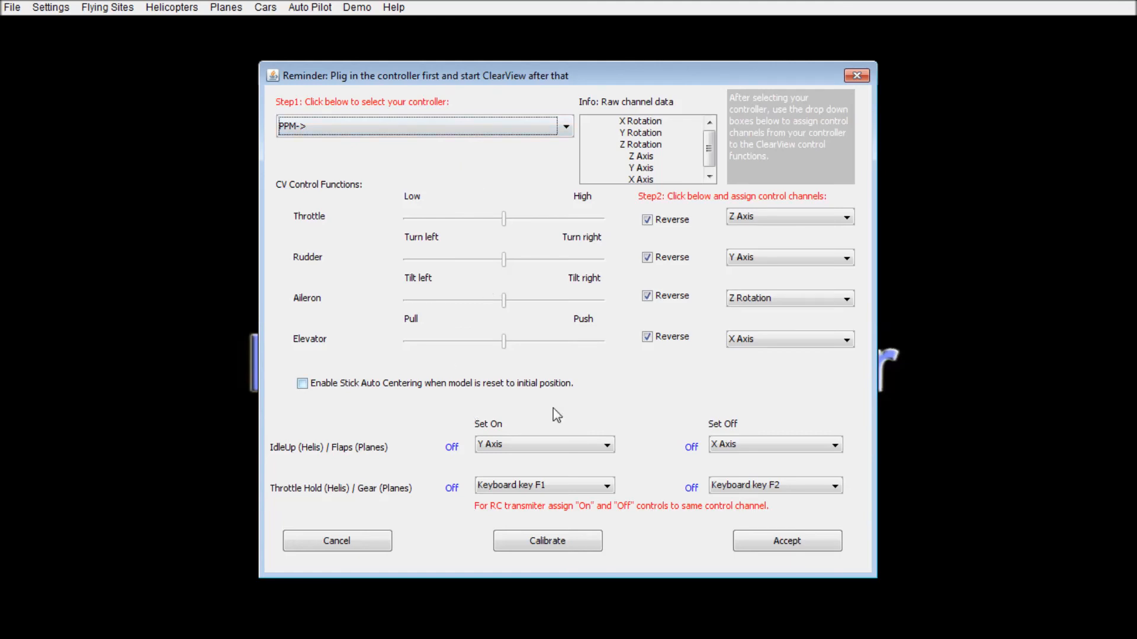
mouse_move(573, 389)
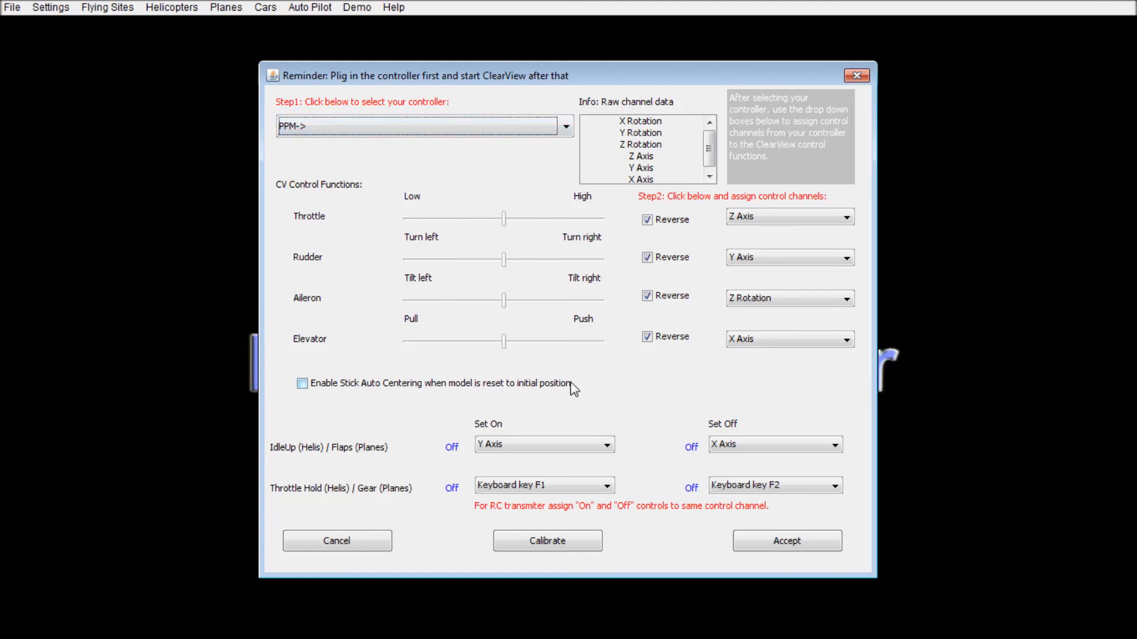
mouse_move(486, 384)
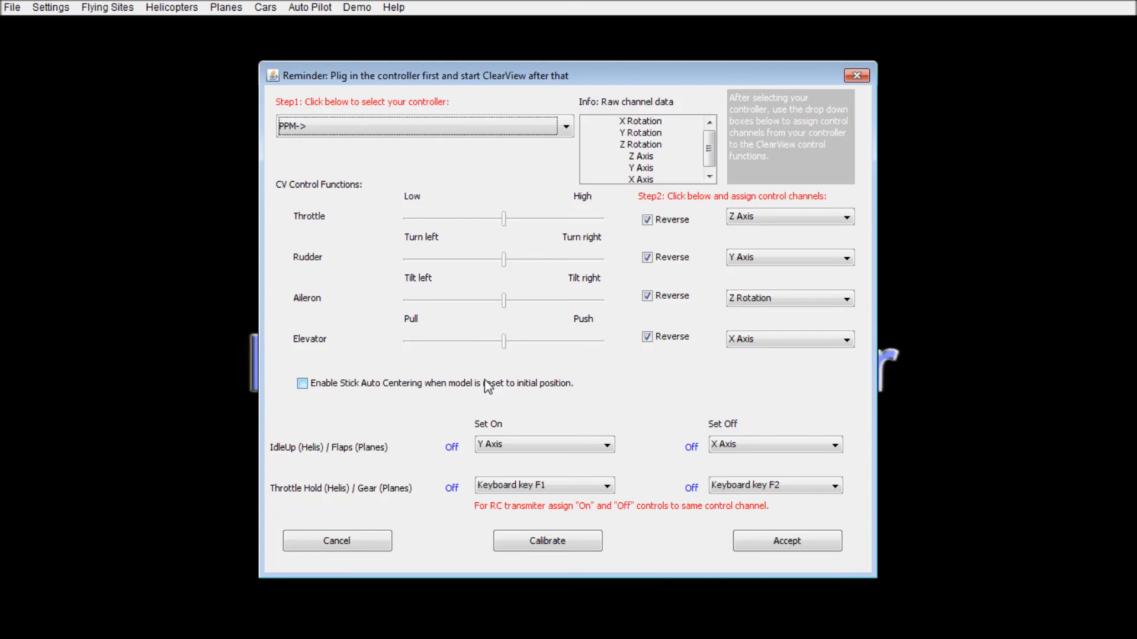
click(303, 383)
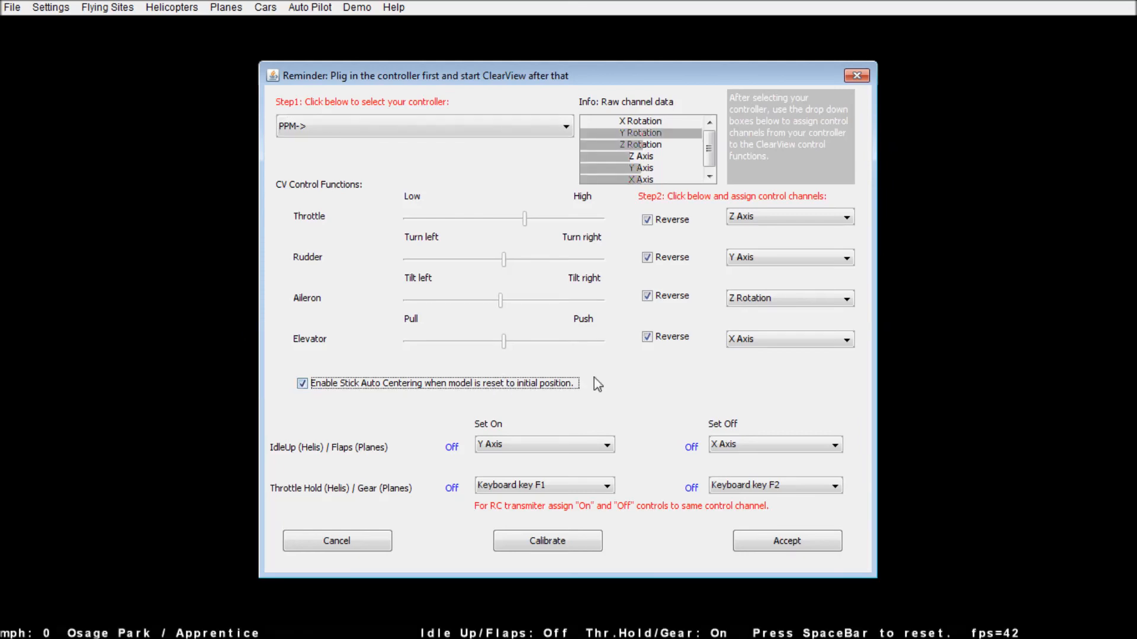
mouse_move(426, 385)
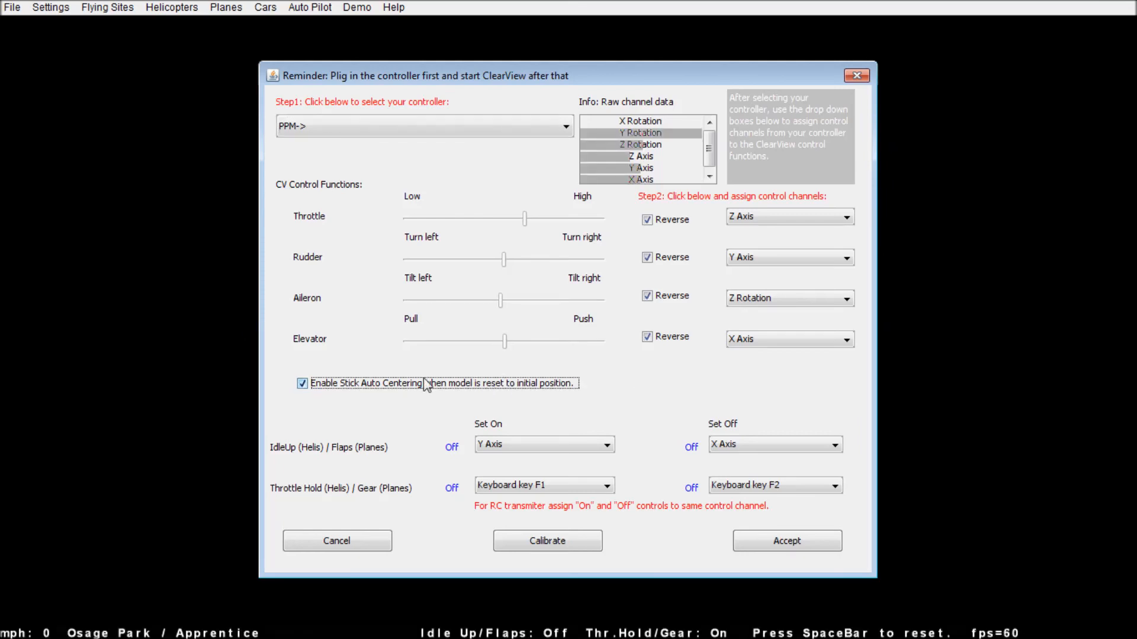
mouse_move(507, 396)
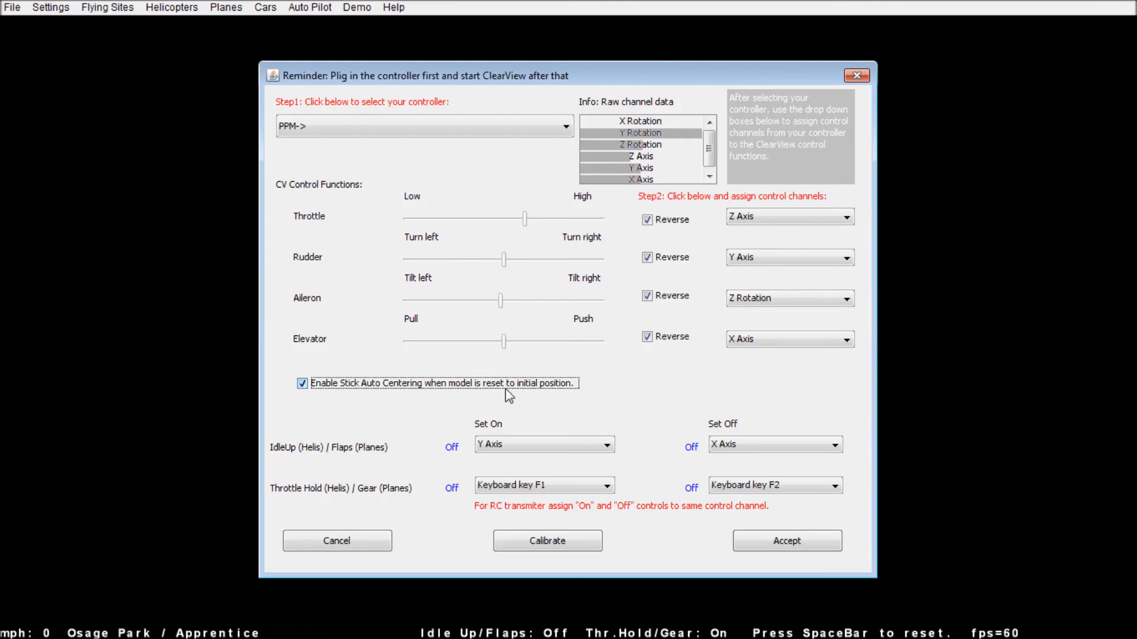
mouse_move(576, 384)
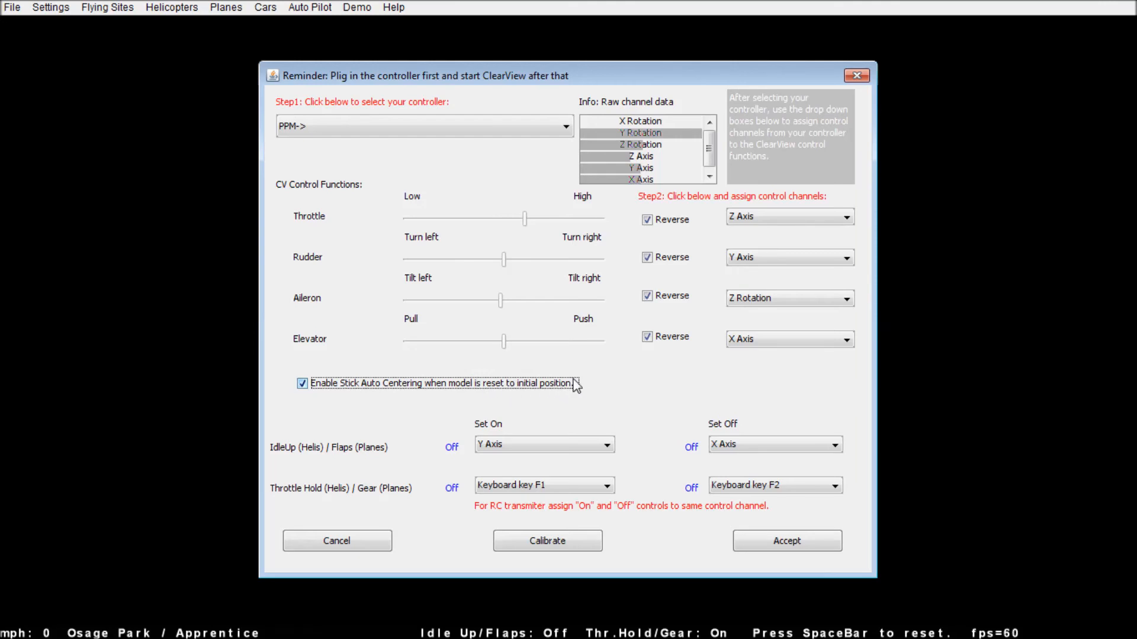
mouse_move(546, 541)
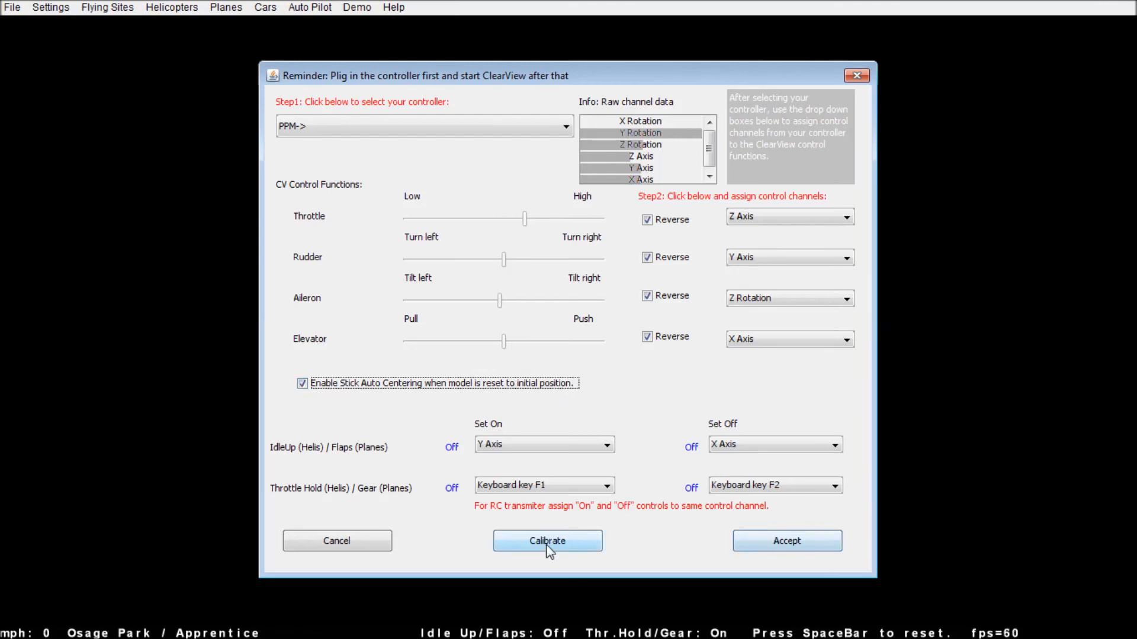
Calibrate the sticks through centered and full-travel passes, then accept the controller settings
click(547, 541)
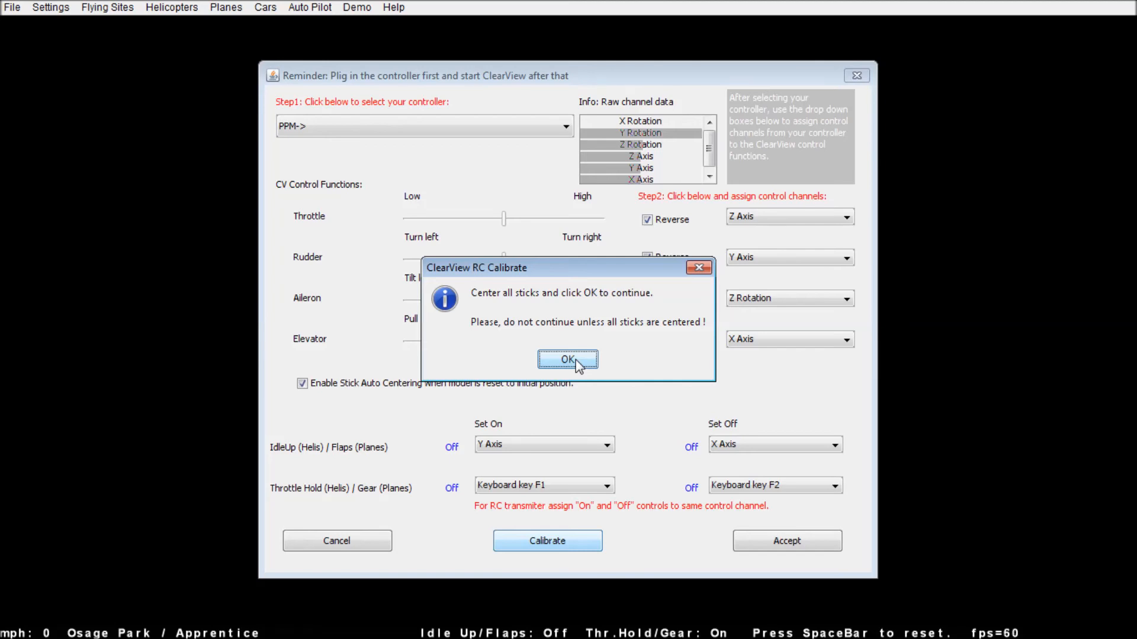
click(568, 359)
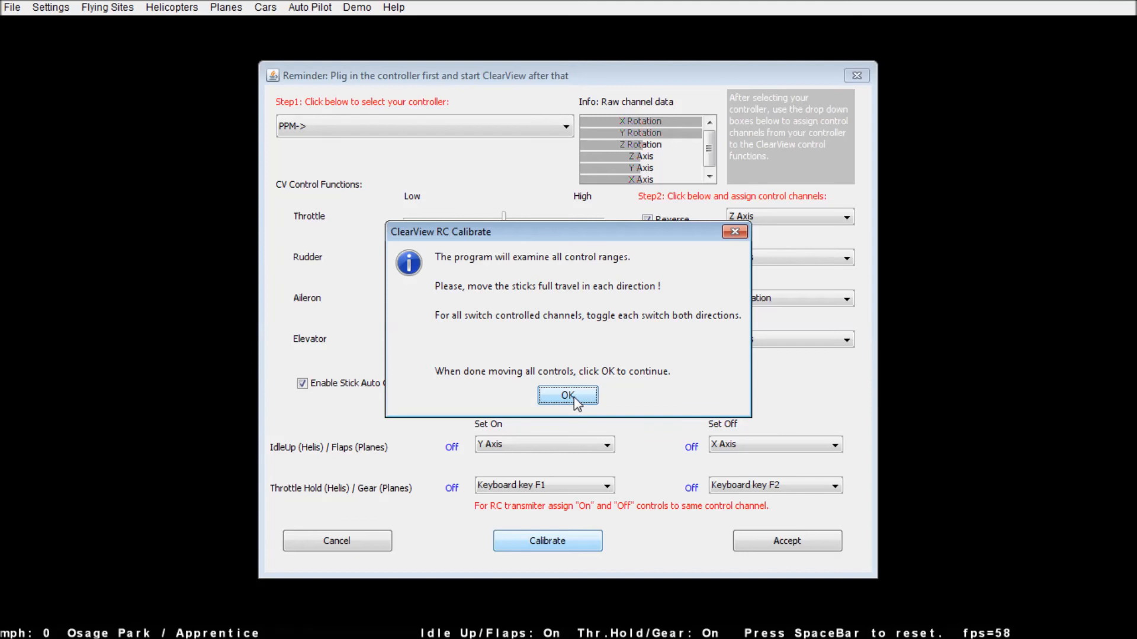
click(567, 395)
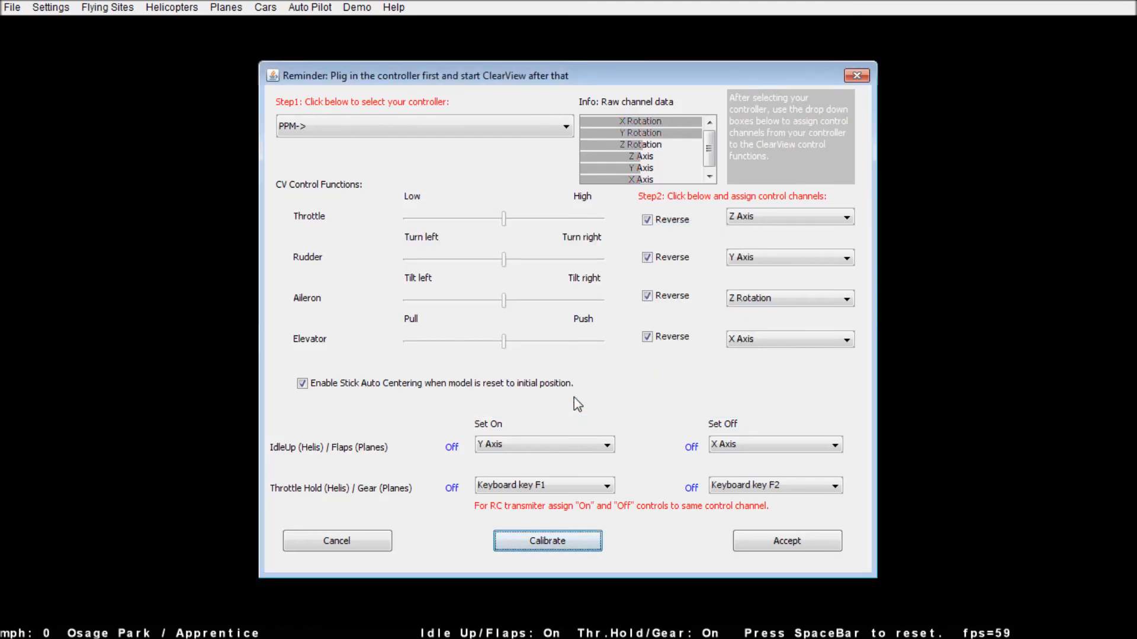
mouse_move(787, 540)
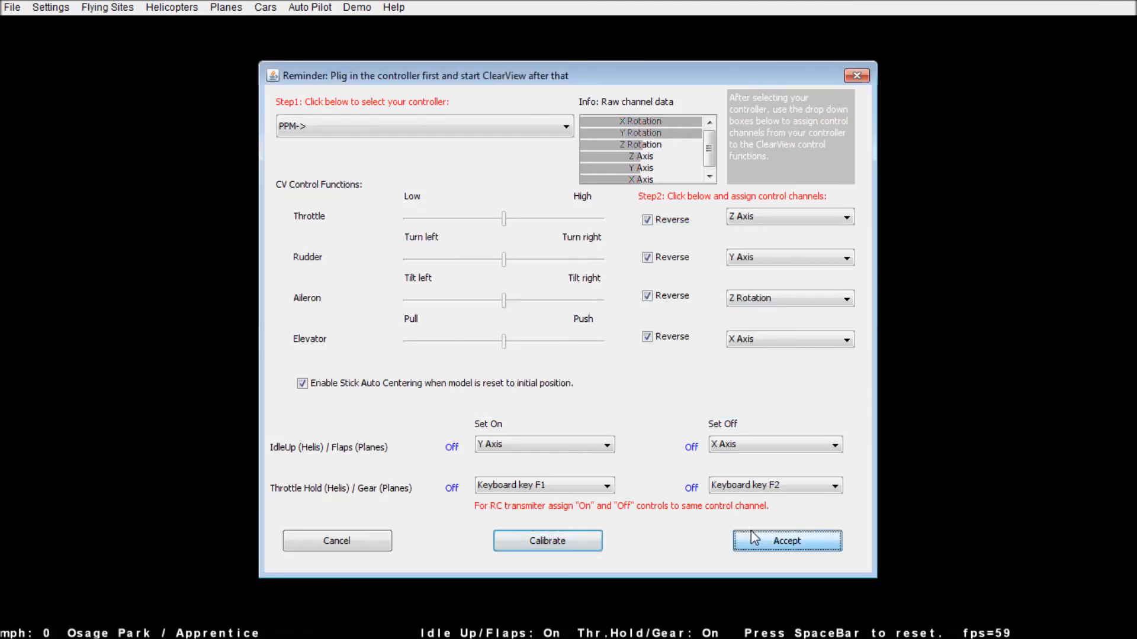
click(787, 540)
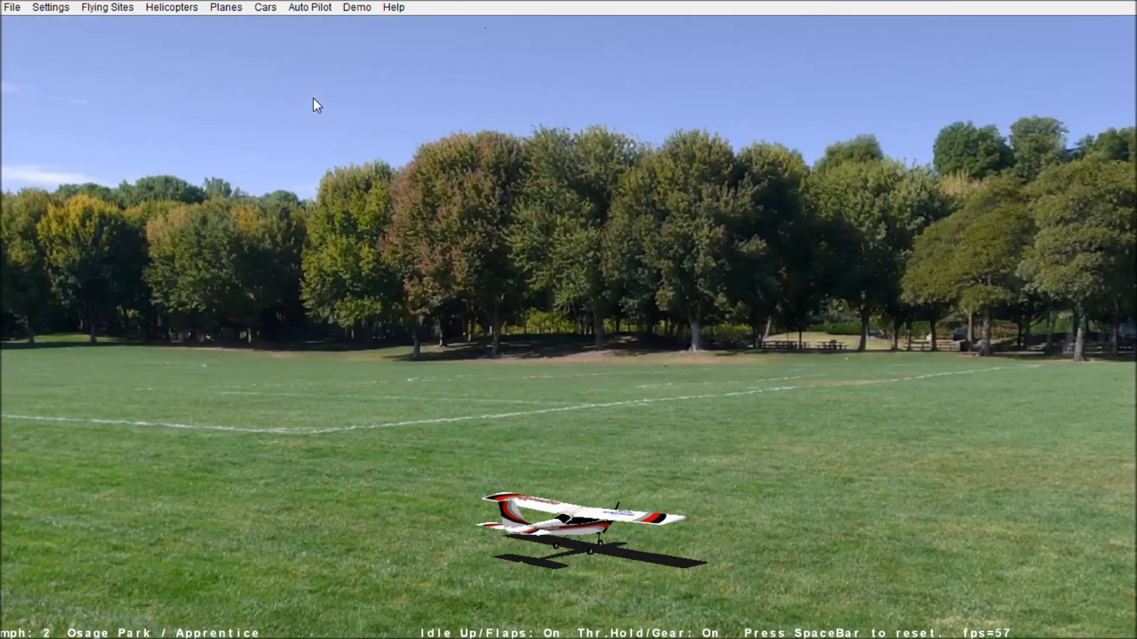
Use Planes > Load Plane Model to open the loader listing the Apprentice
click(226, 7)
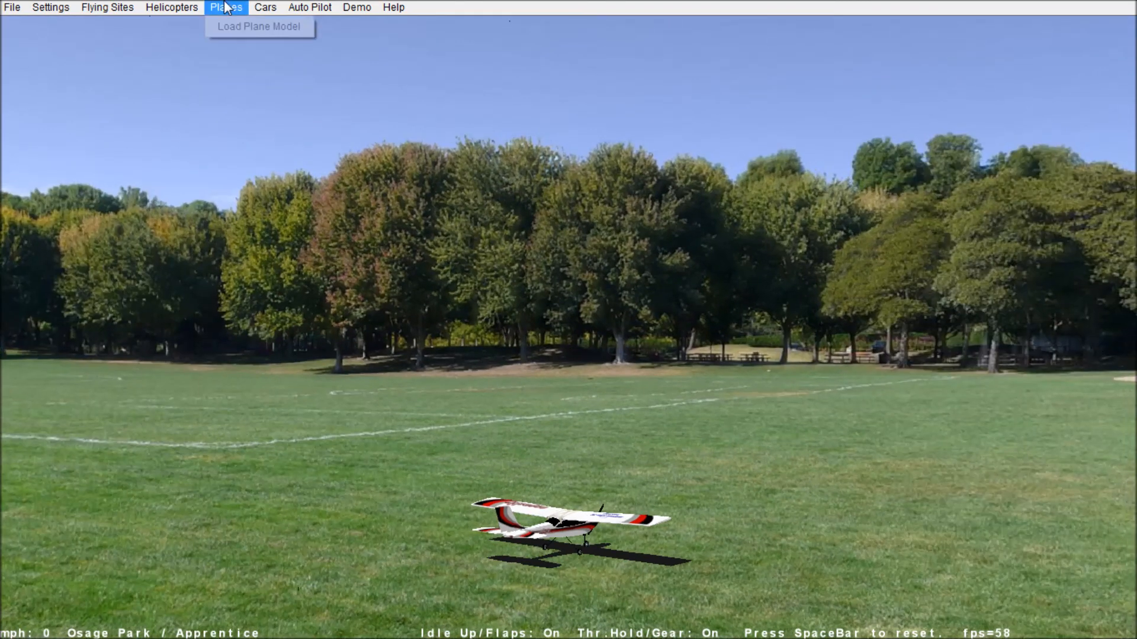
mouse_move(258, 26)
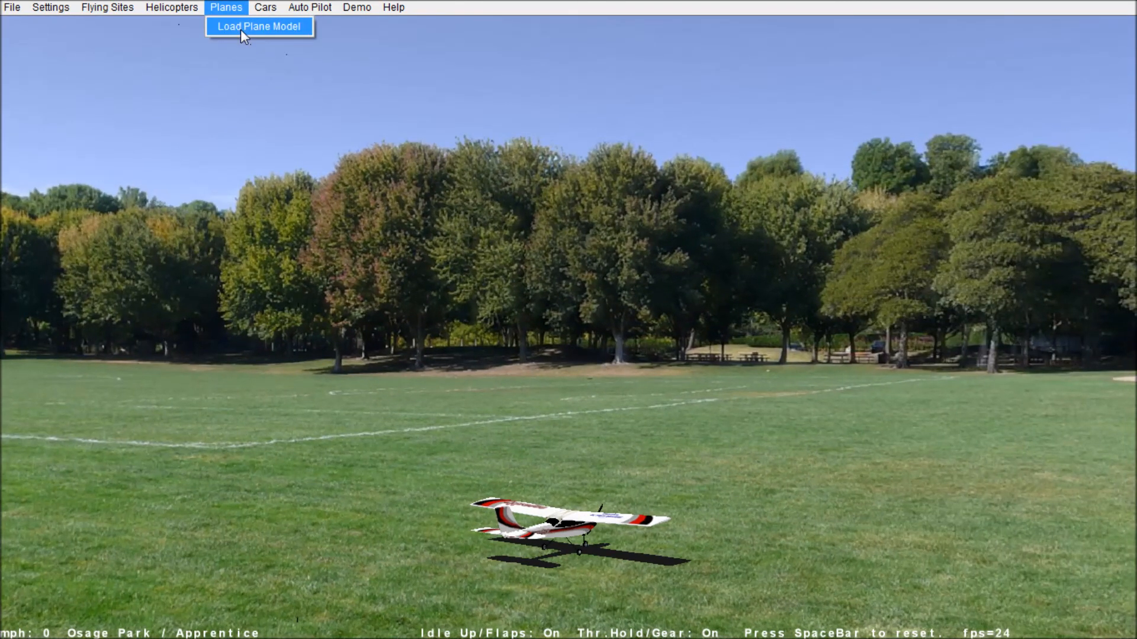
click(258, 26)
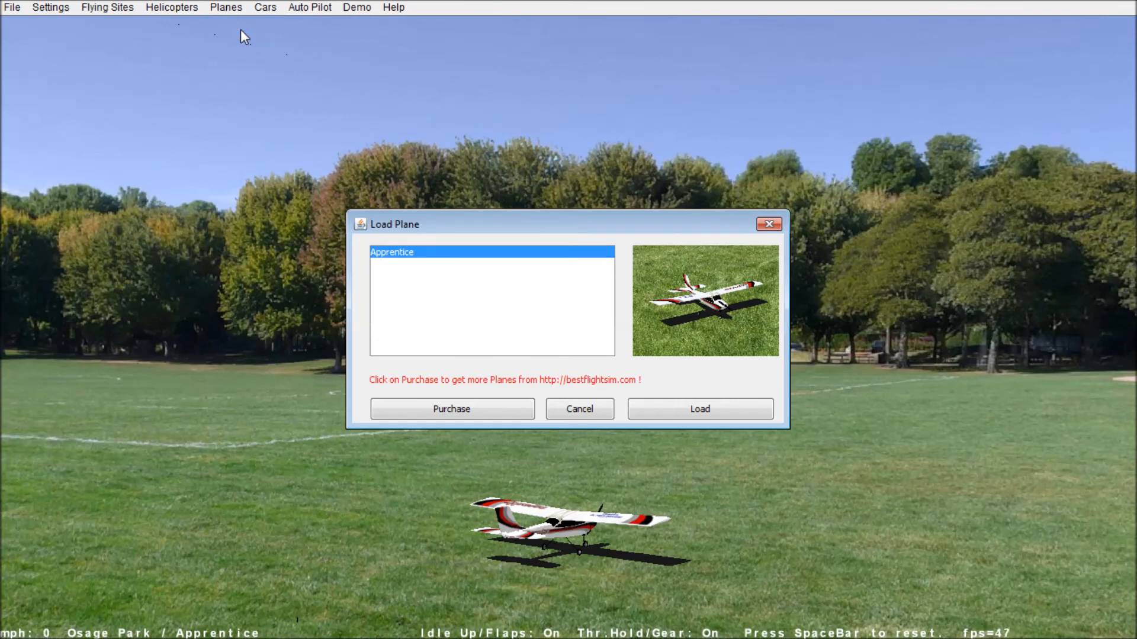
mouse_move(672, 139)
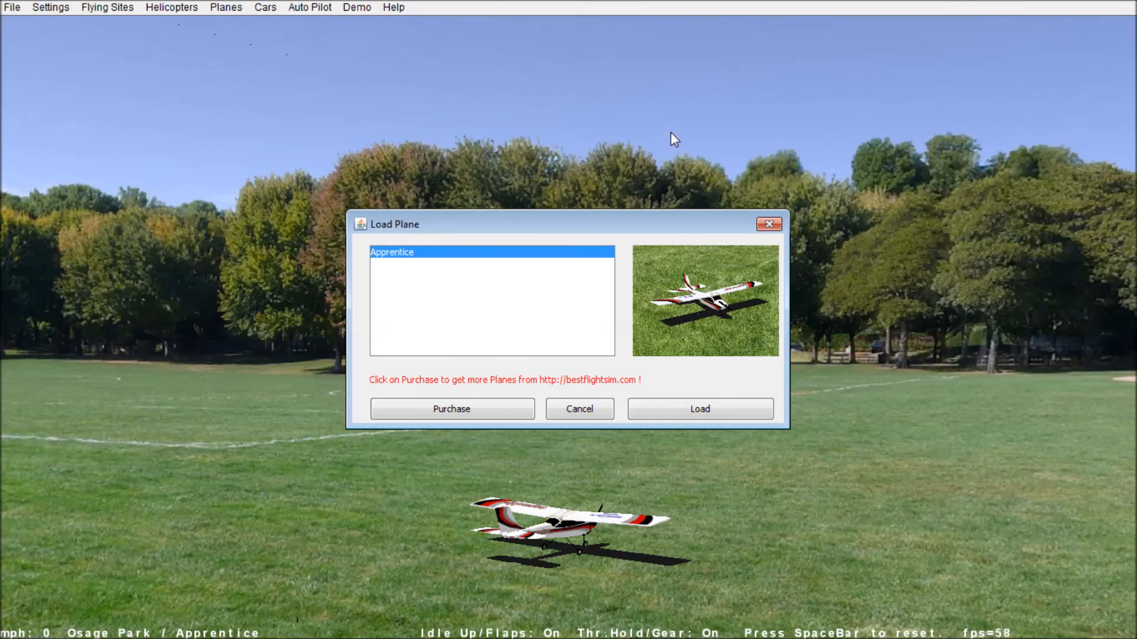
mouse_move(769, 224)
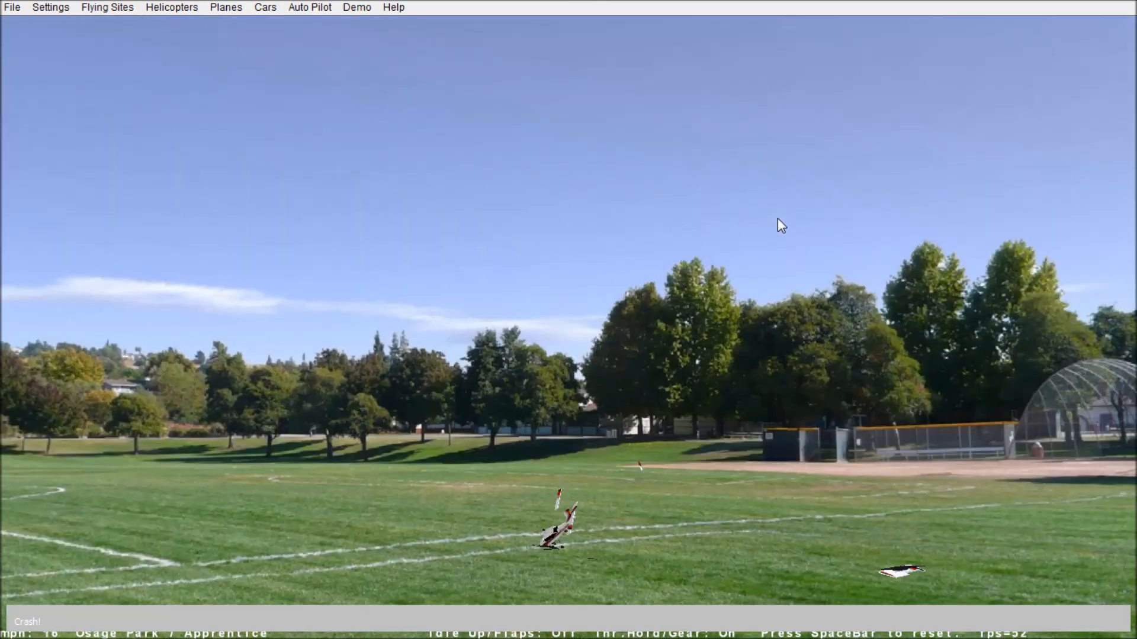
Reset the crashed Apprentice with Space for another flight
key(space)
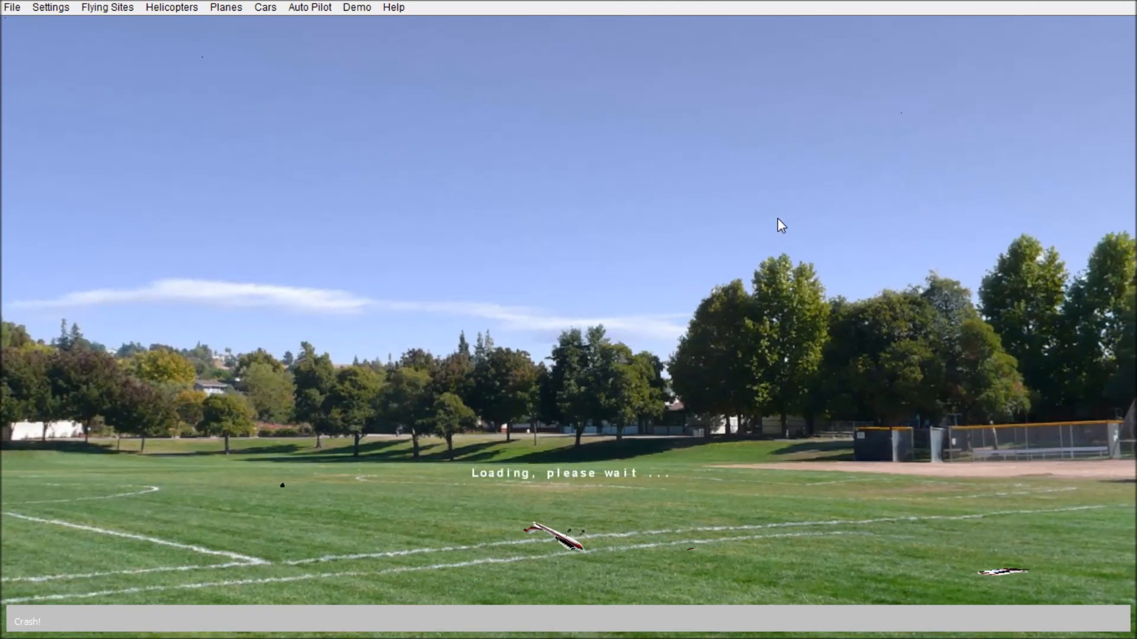